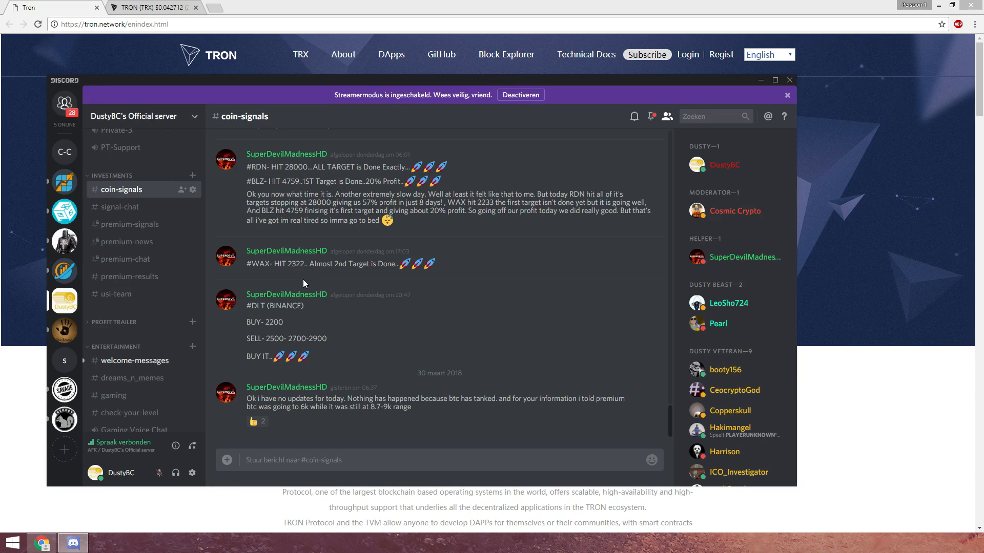
mouse_move(304, 260)
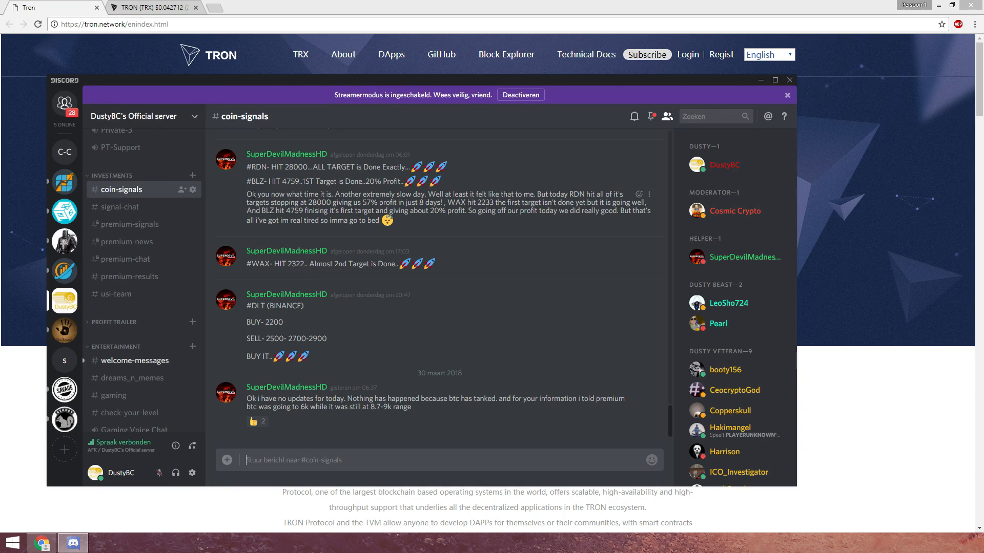
mouse_move(141, 209)
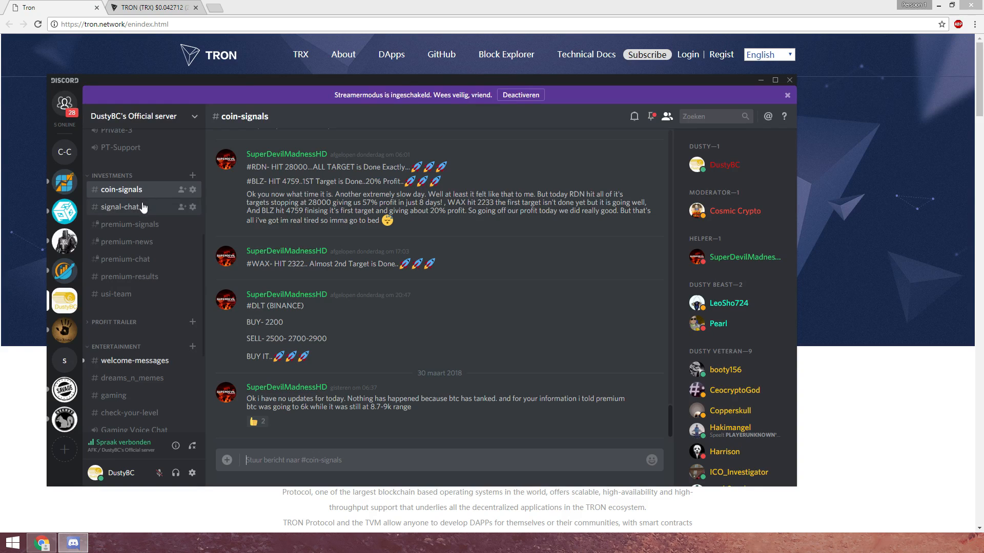
mouse_move(139, 211)
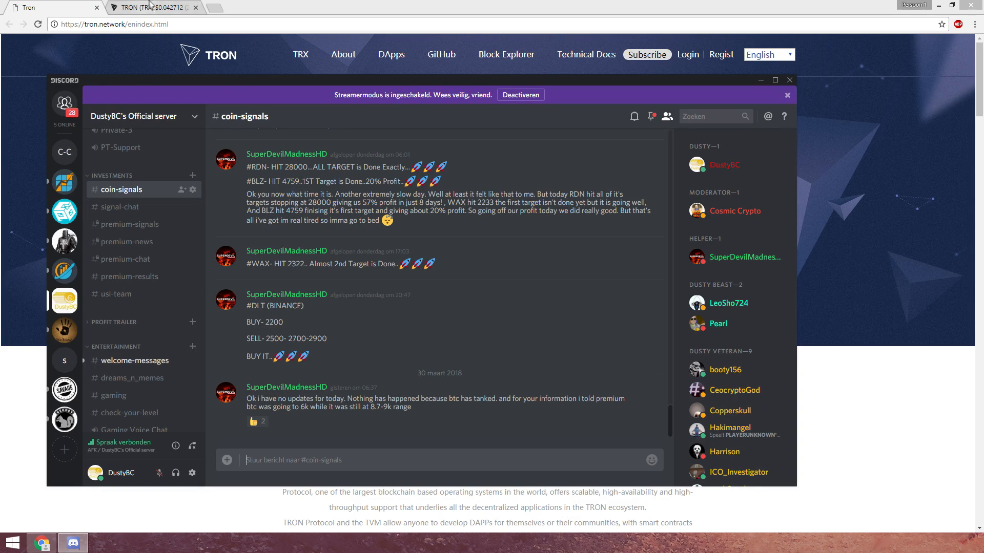
Step: Bring the CoinMarketCap top-100 cryptocurrency rankings in front of the Discord chat
click(145, 7)
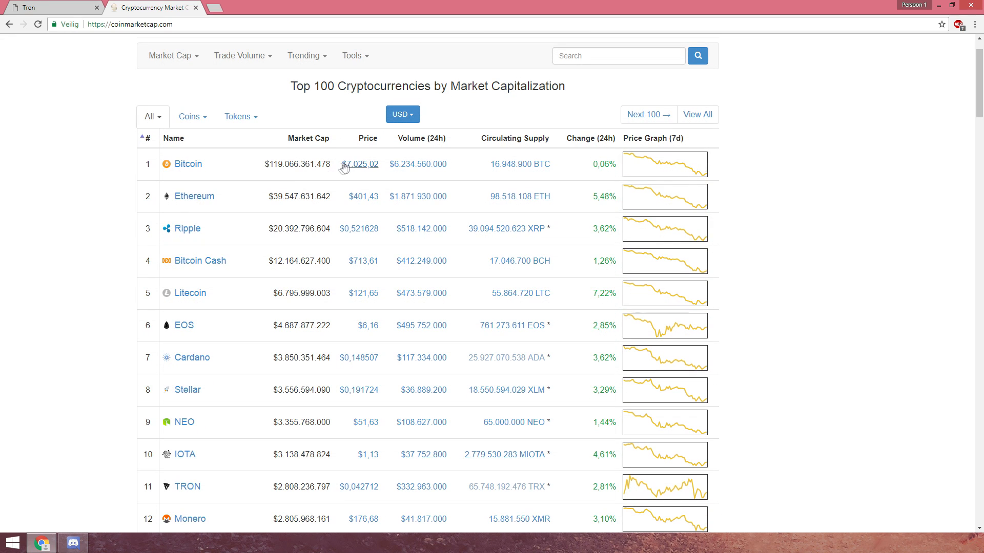
double_click(362, 164)
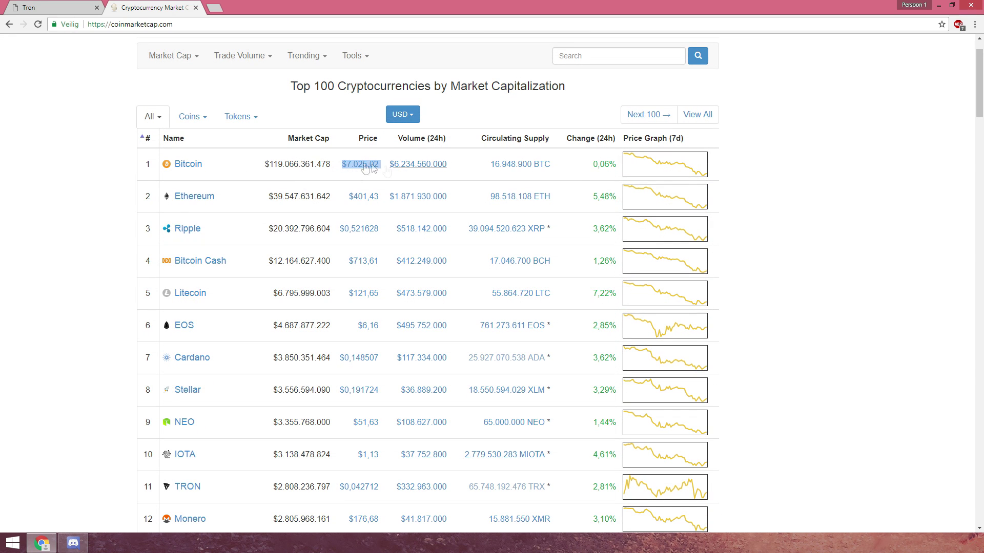
click(74, 543)
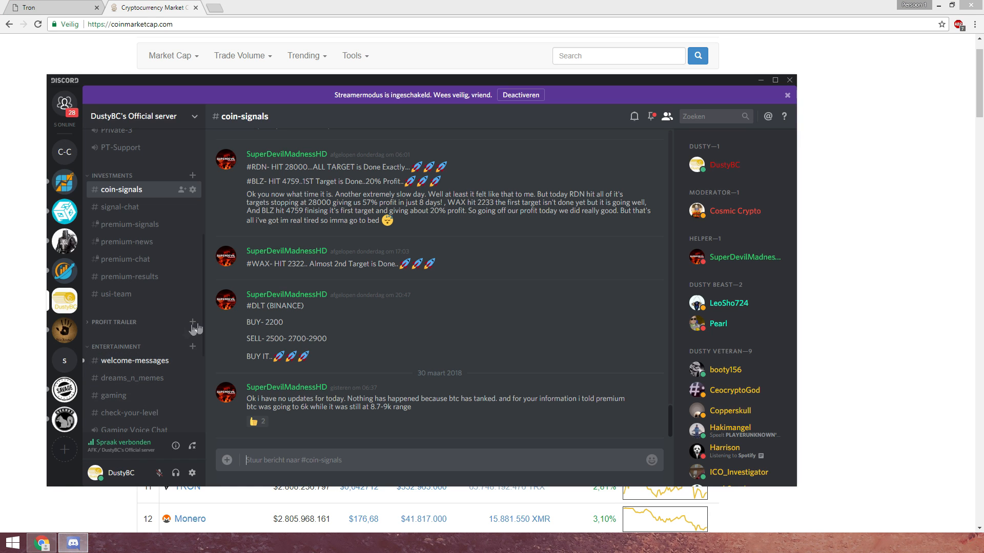
mouse_move(312, 248)
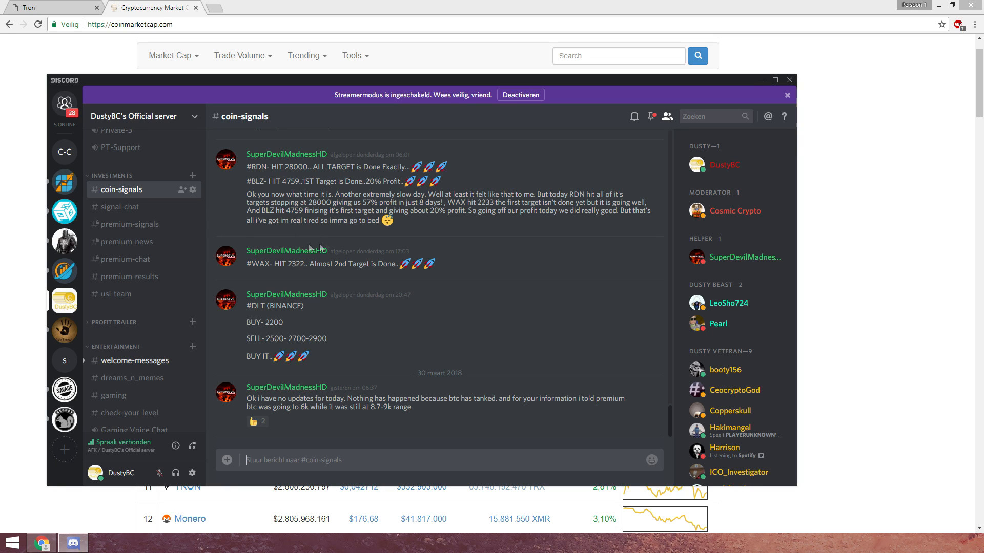
mouse_move(121, 209)
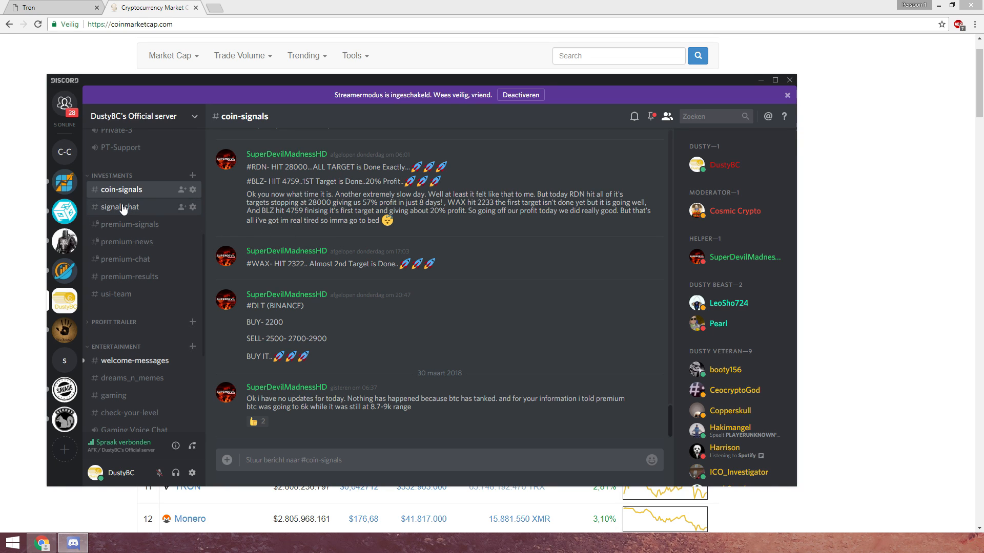
mouse_move(142, 169)
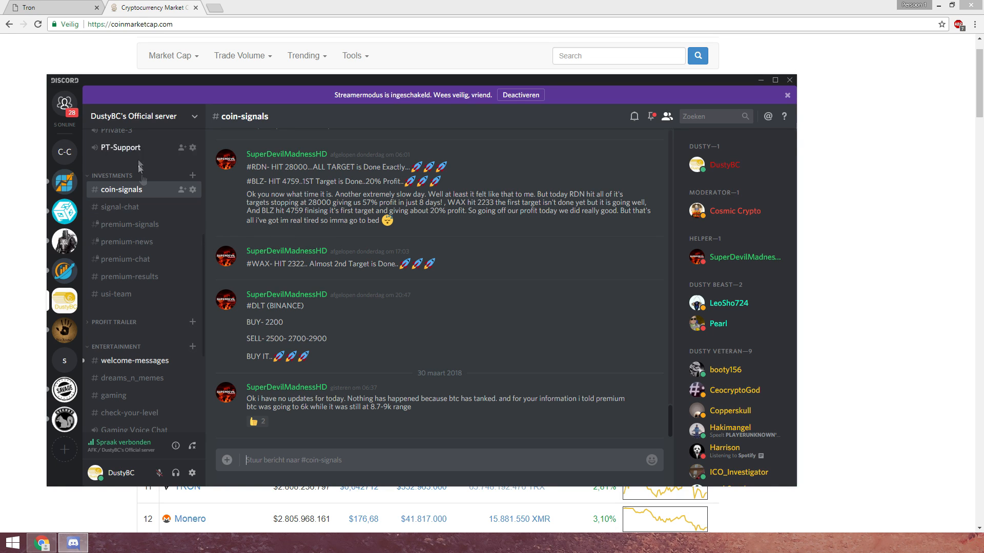
mouse_move(129, 204)
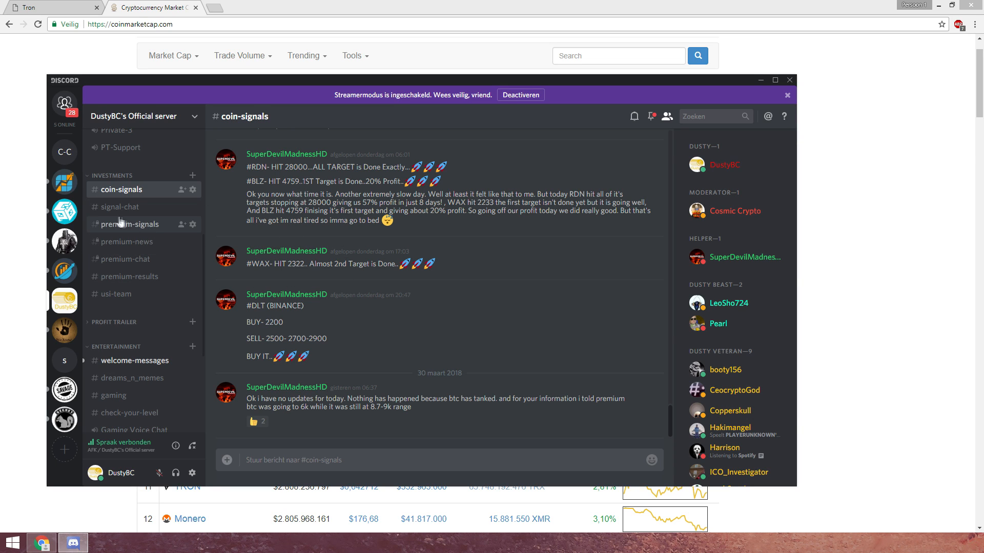
click(120, 207)
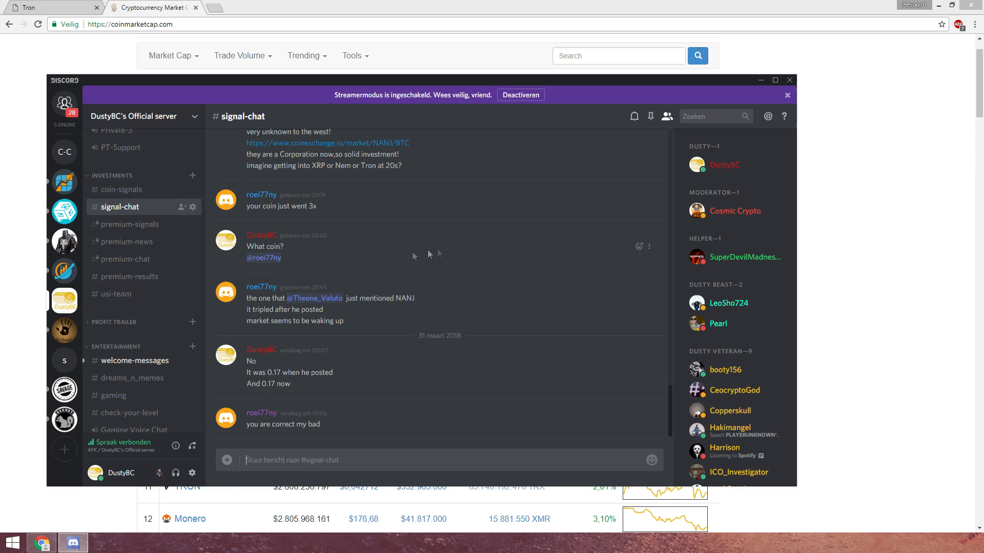
click(117, 163)
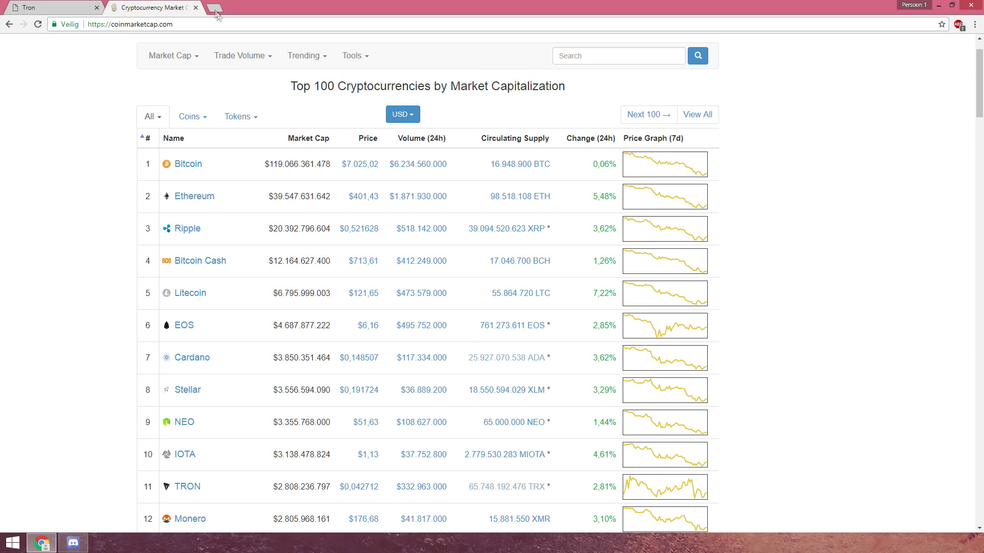
Step: Add a Twitter home-feed tab, then bring the Tron project website tab to the front
click(216, 10)
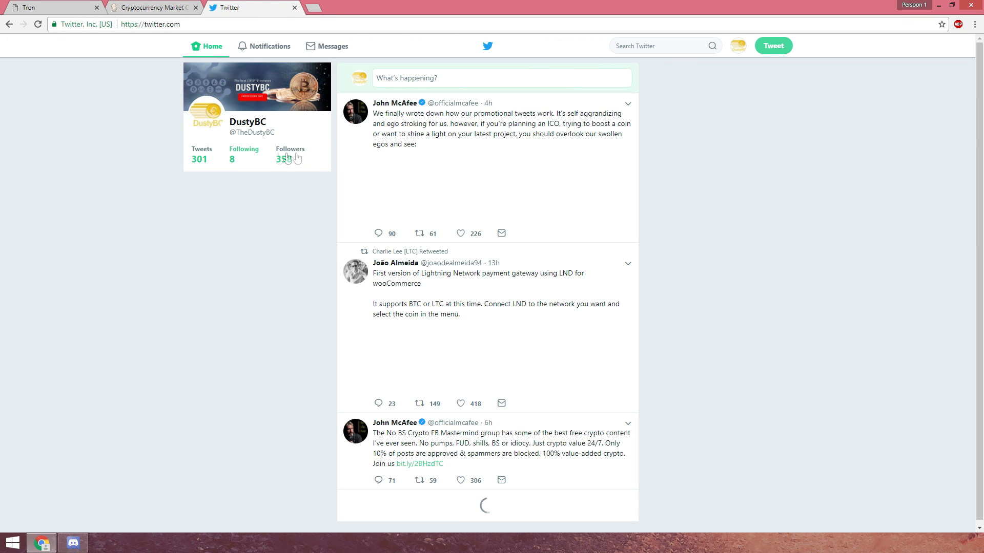
click(153, 6)
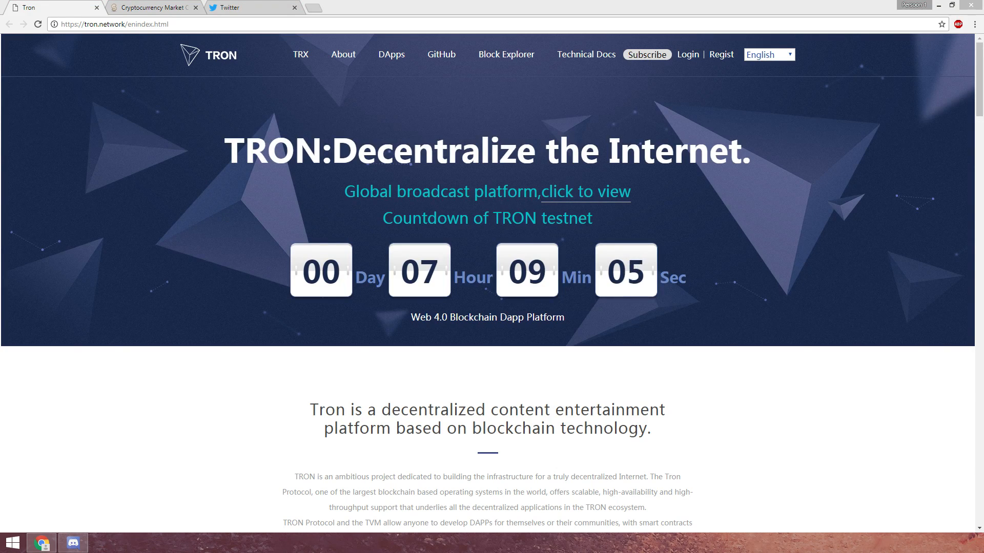
Step: Highlight the 'TRON: Decentralize the Internet' headline, then return to the CoinMarketCap top-20 list
drag(229, 152, 505, 151)
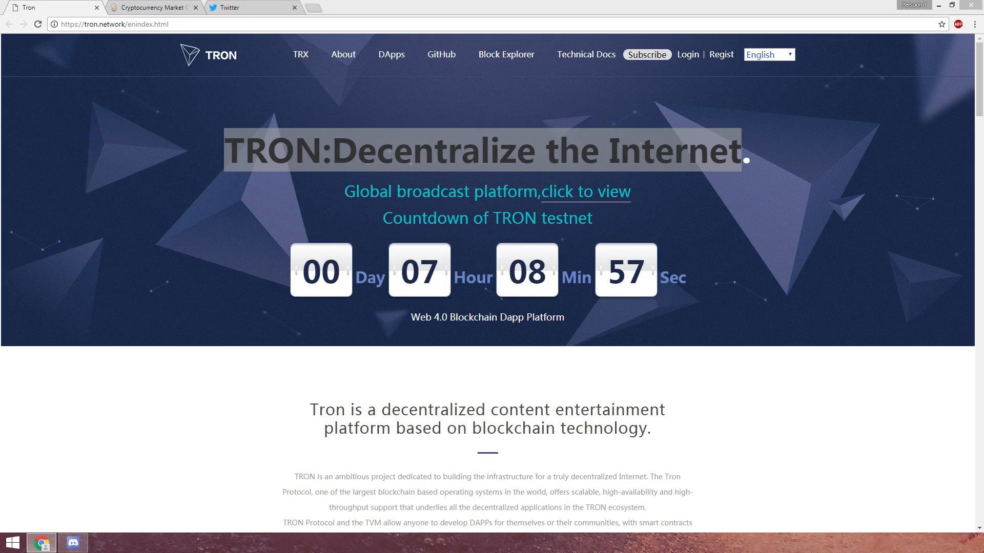
click(150, 8)
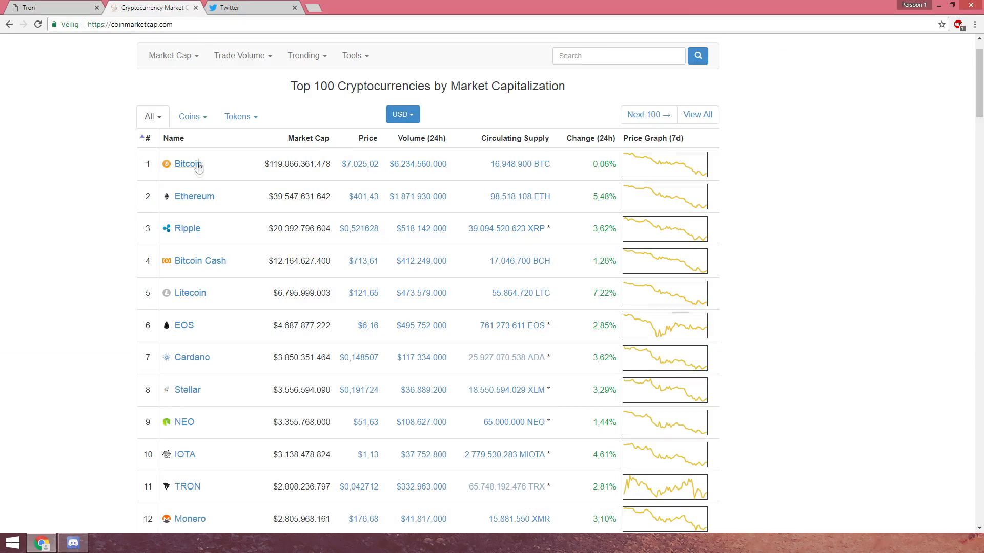
scroll(down, 3)
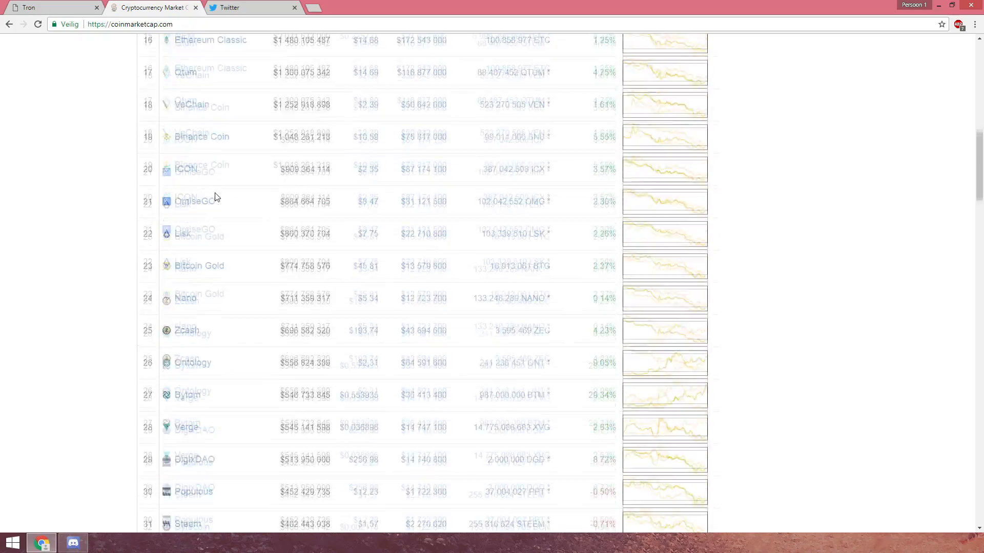
scroll(up, 3)
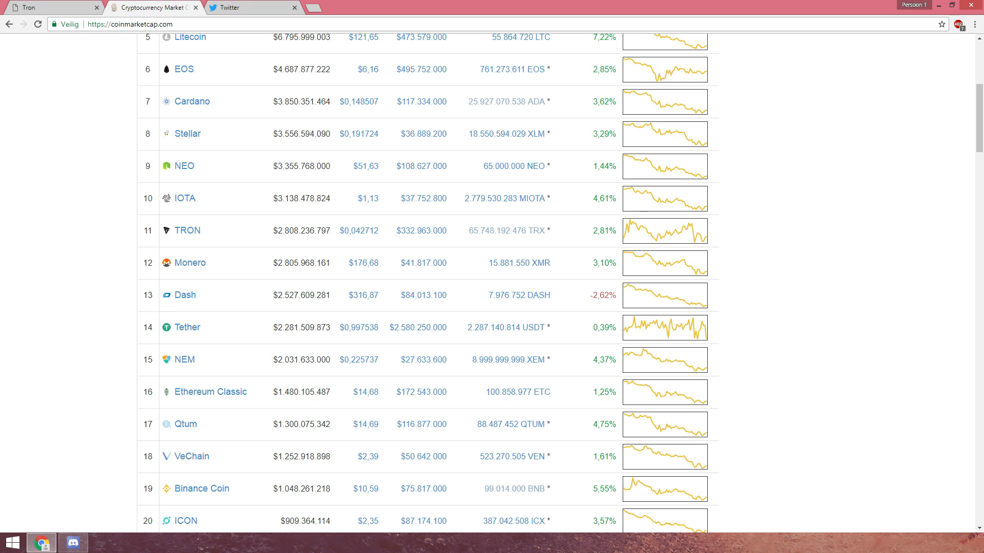
mouse_move(30, 210)
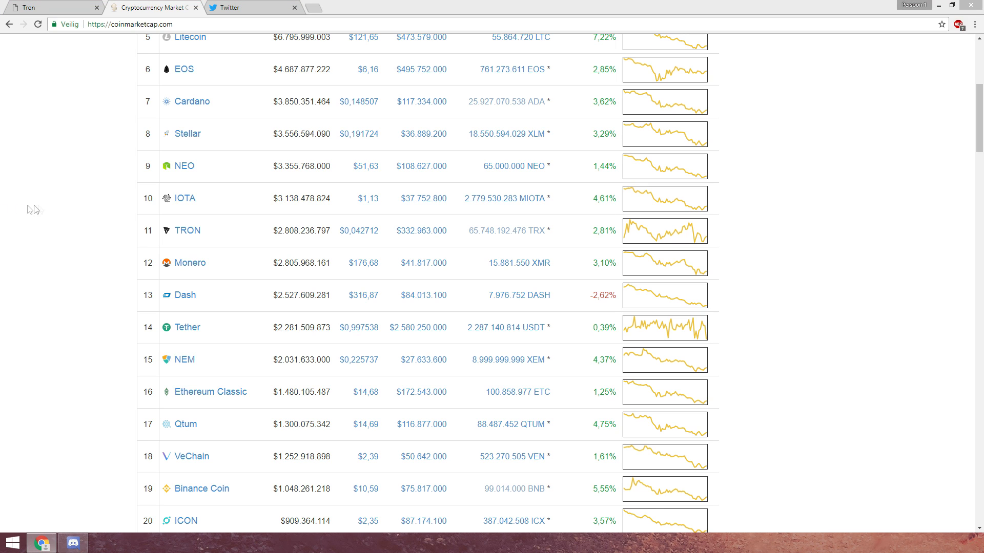
mouse_move(158, 204)
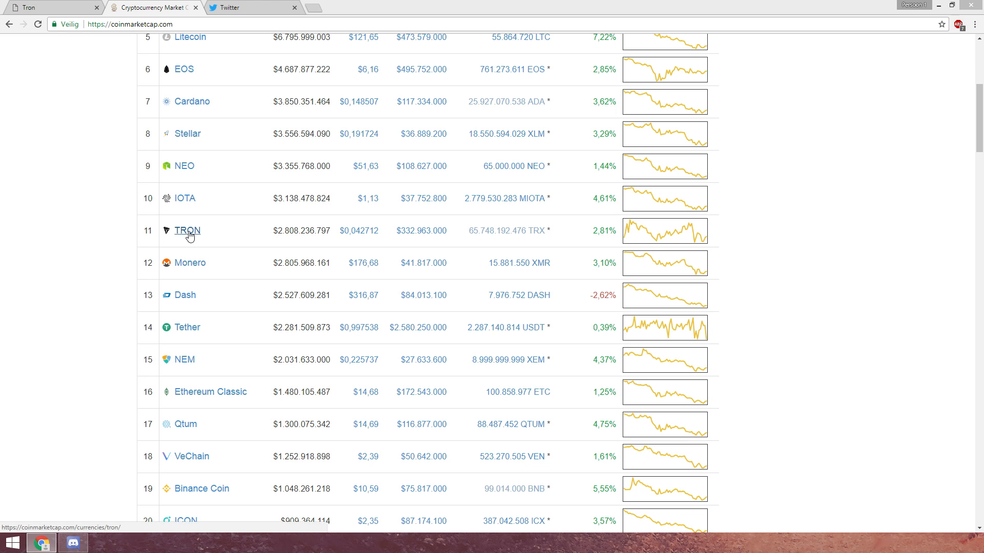
Step: View TRON's CoinMarketCap detail page with its $0,042820 price and history chart
click(186, 230)
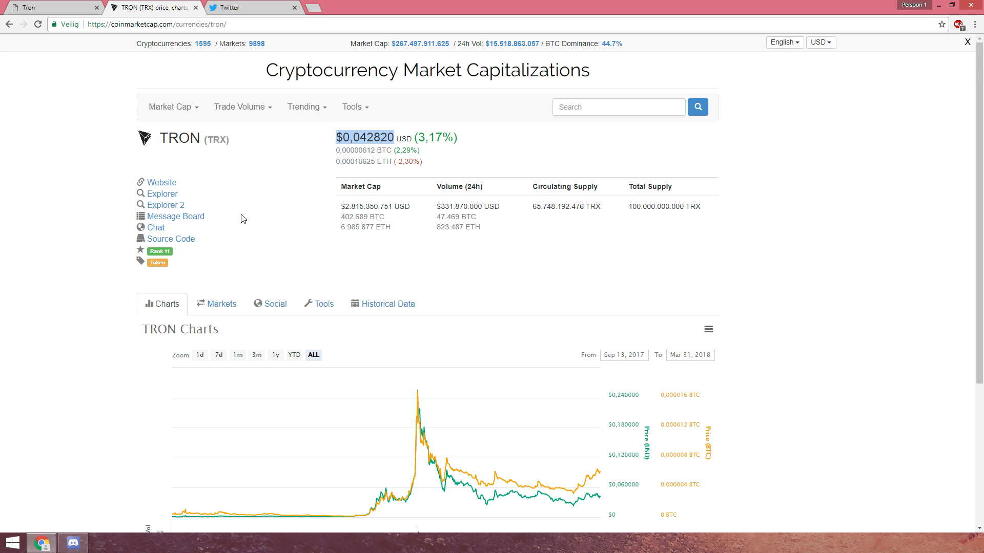
scroll(down, 3)
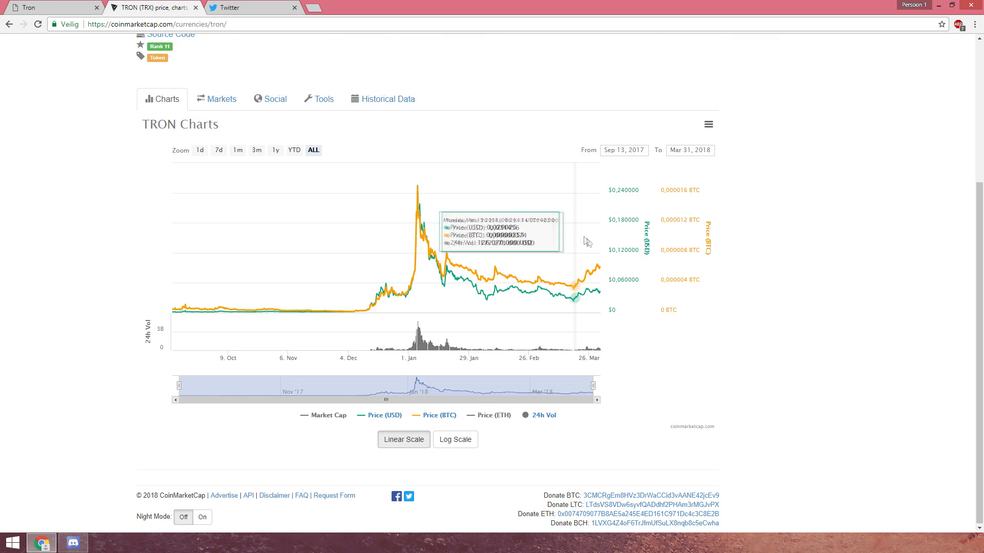
mouse_move(600, 256)
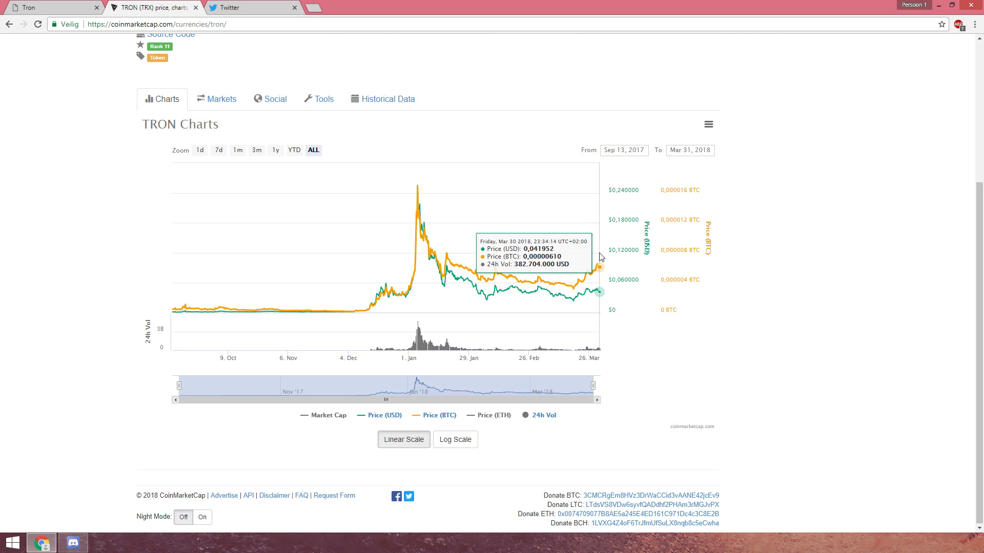
mouse_move(238, 68)
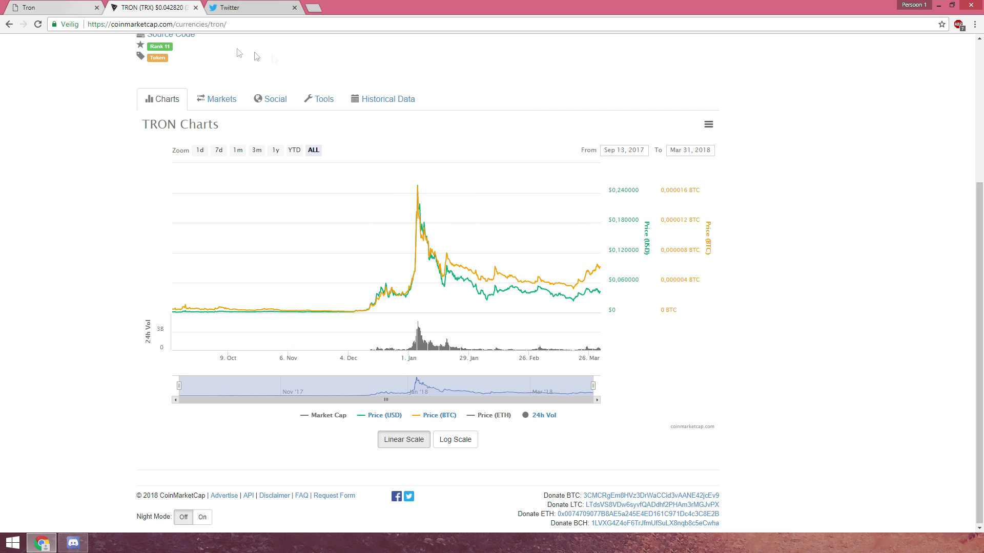
mouse_move(412, 207)
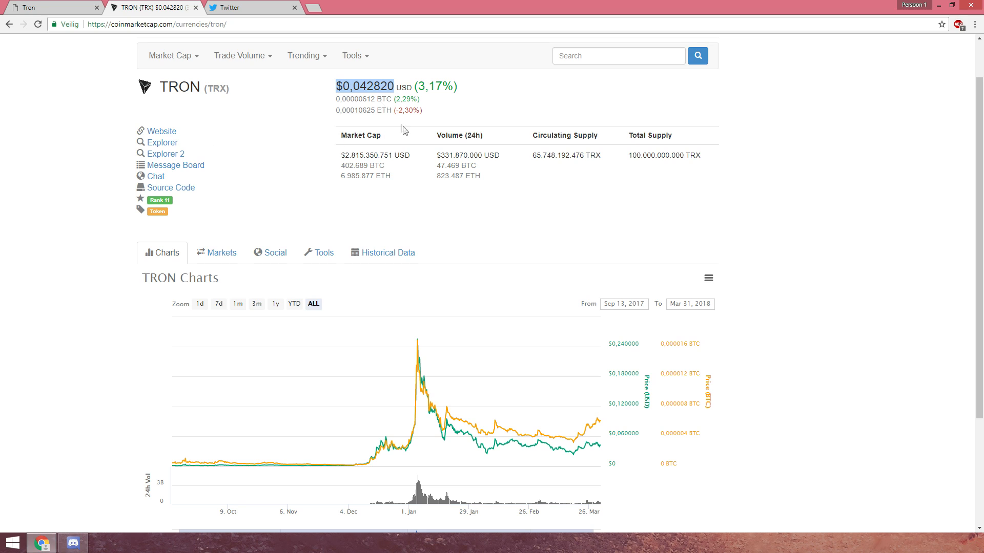
mouse_move(319, 109)
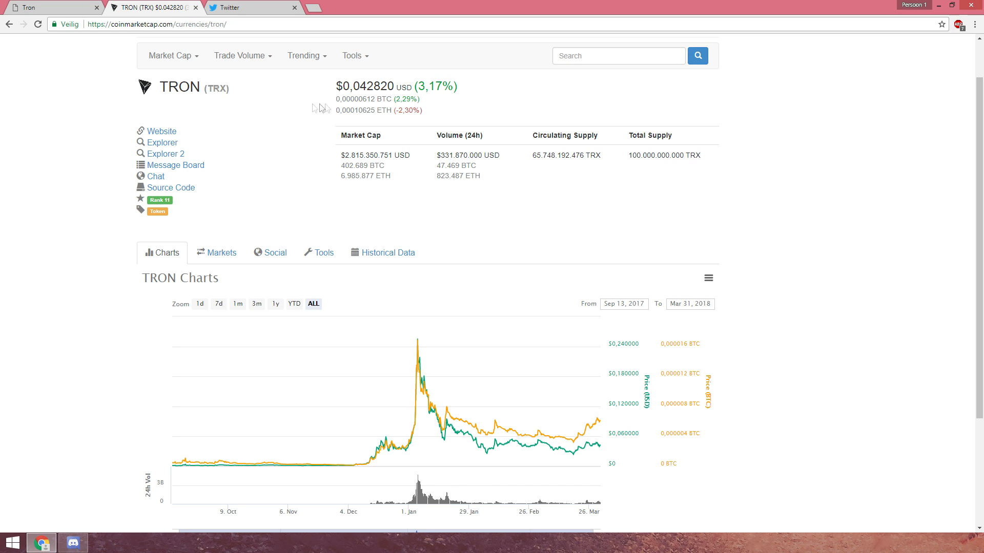
mouse_move(270, 107)
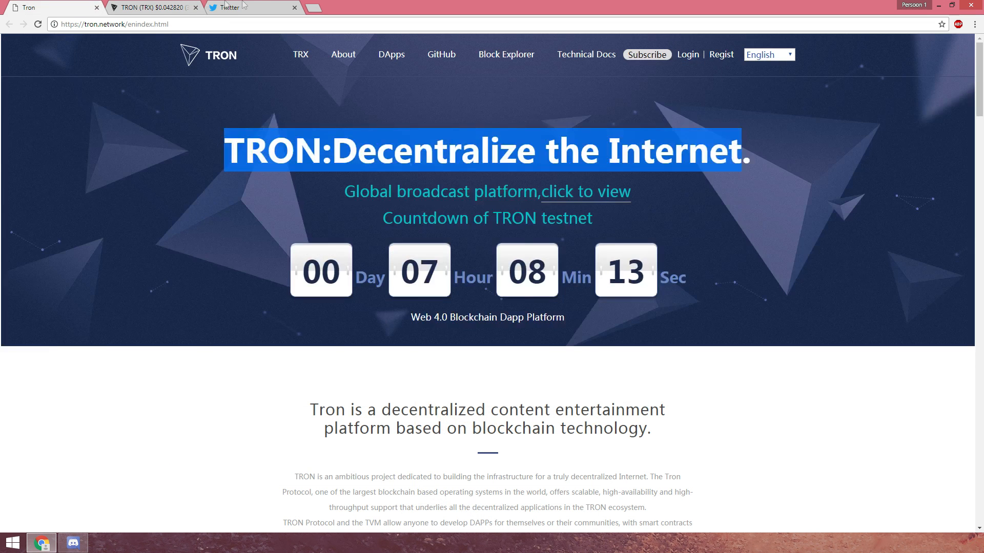
Step: Browse the Tron Foundation's Twitter profile and tweets in a new tab, then return to TRON's CoinMarketCap page
click(237, 7)
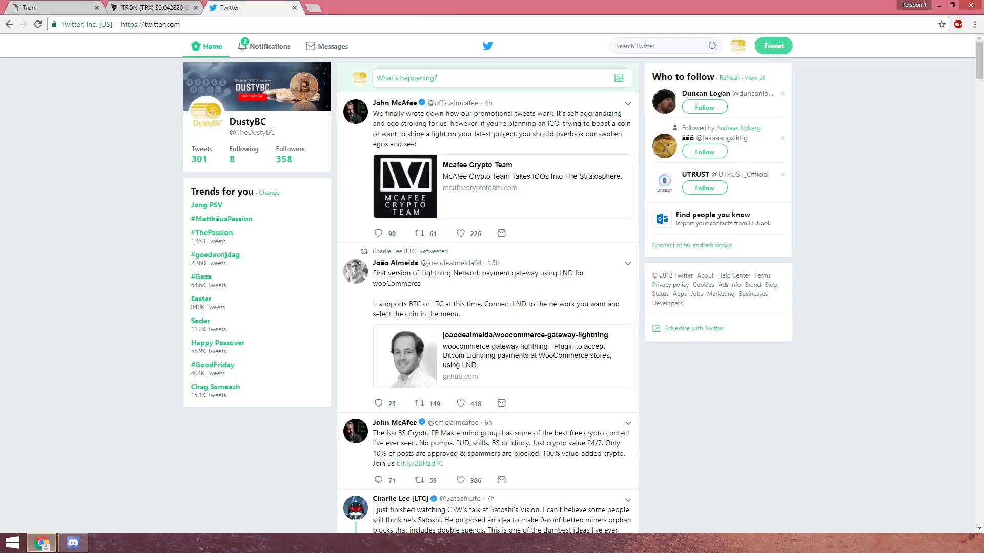
click(358, 8)
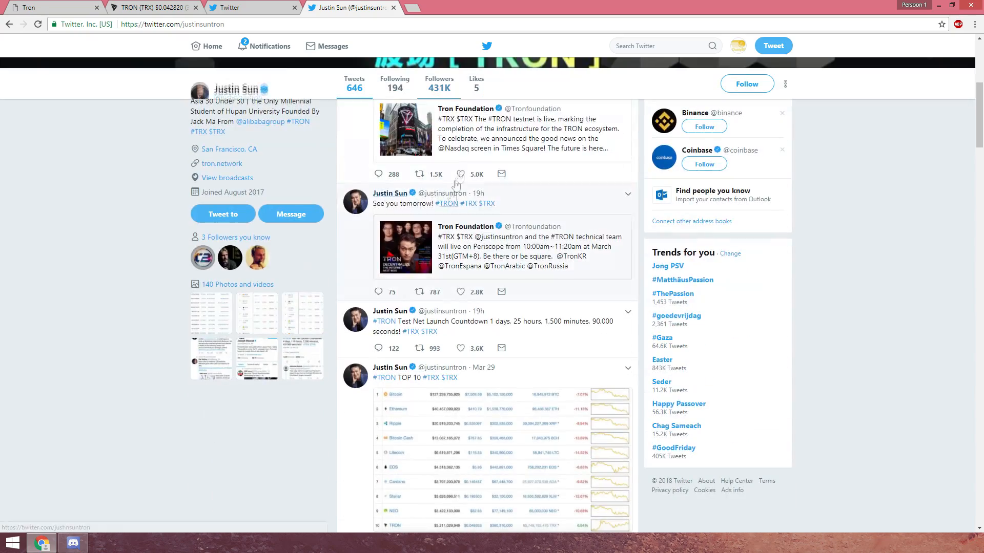
scroll(down, 3)
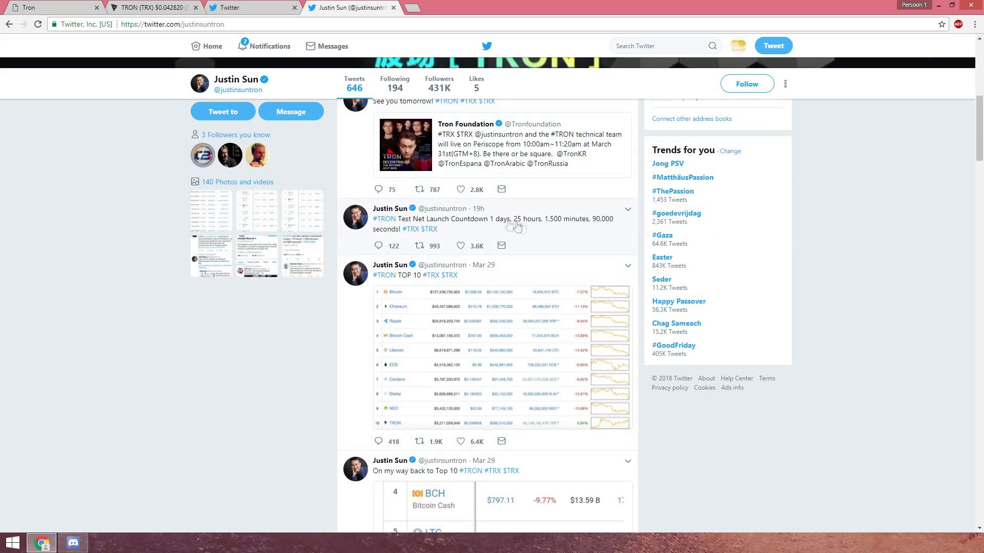
scroll(down, 3)
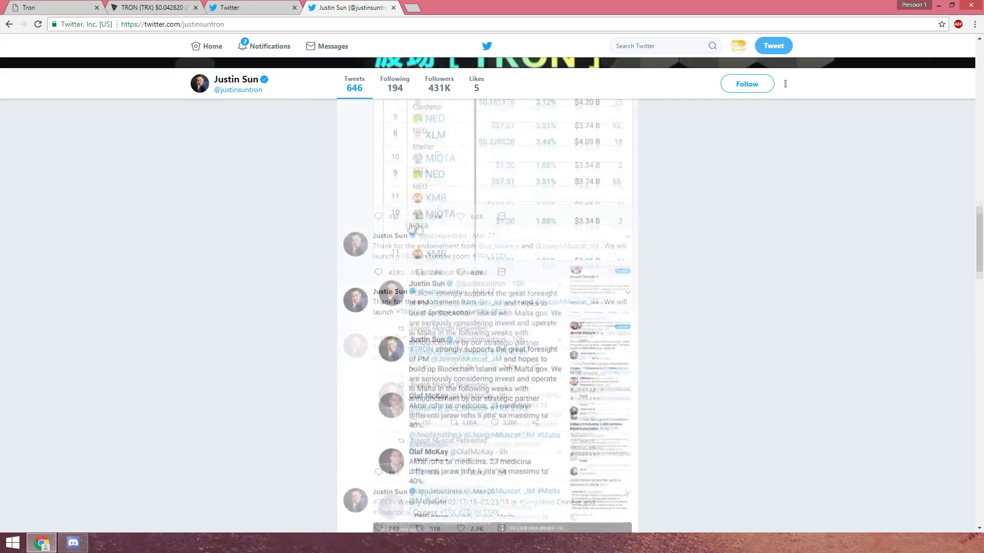
scroll(down, 3)
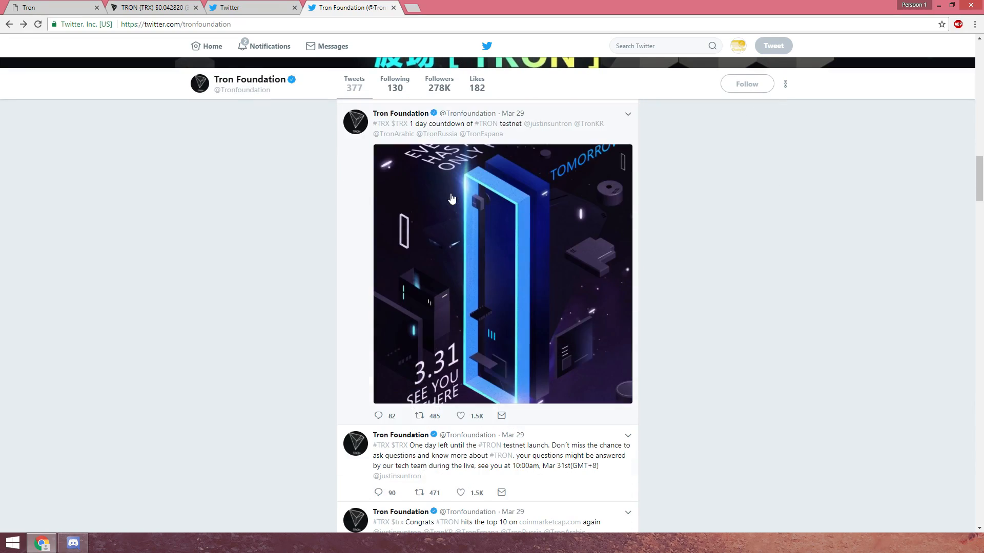
scroll(up, 3)
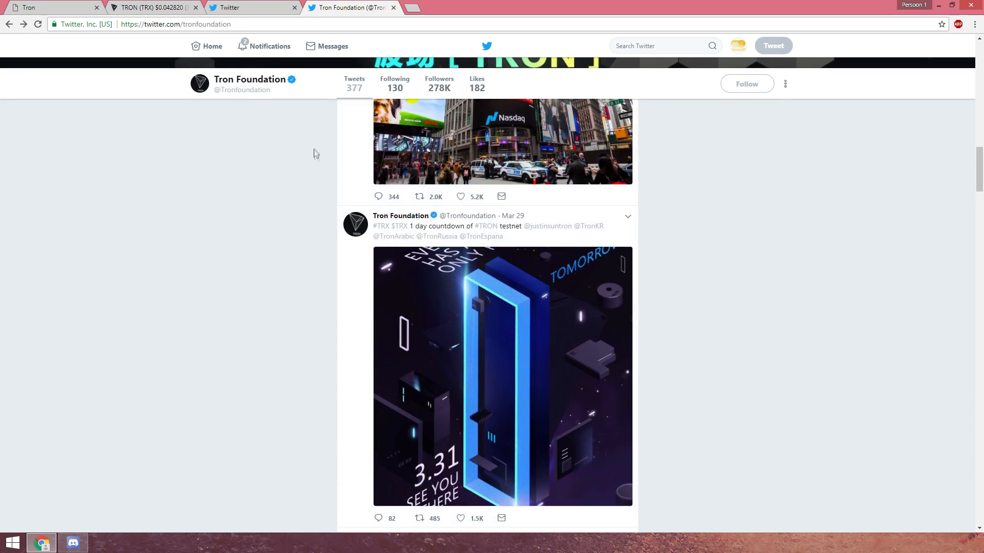
click(154, 8)
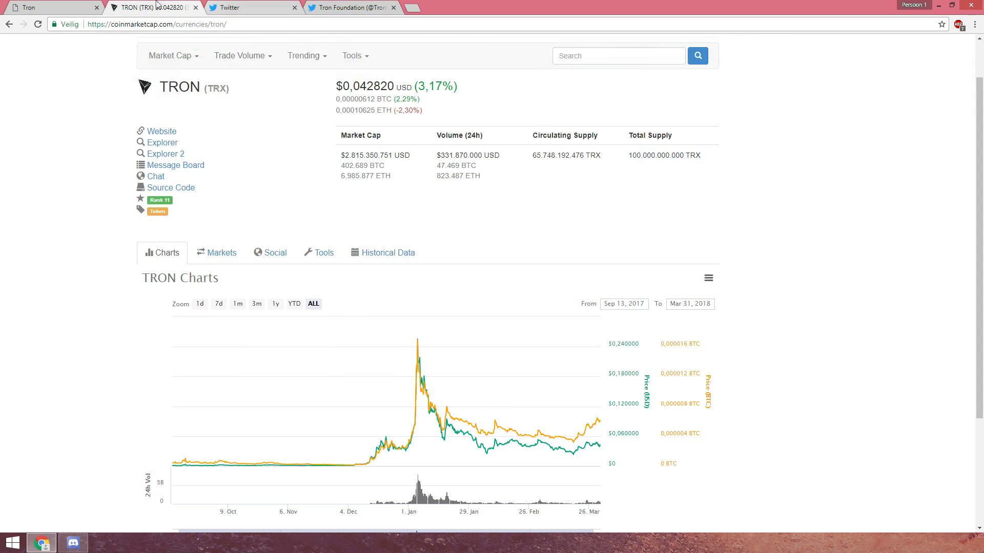
scroll(down, 3)
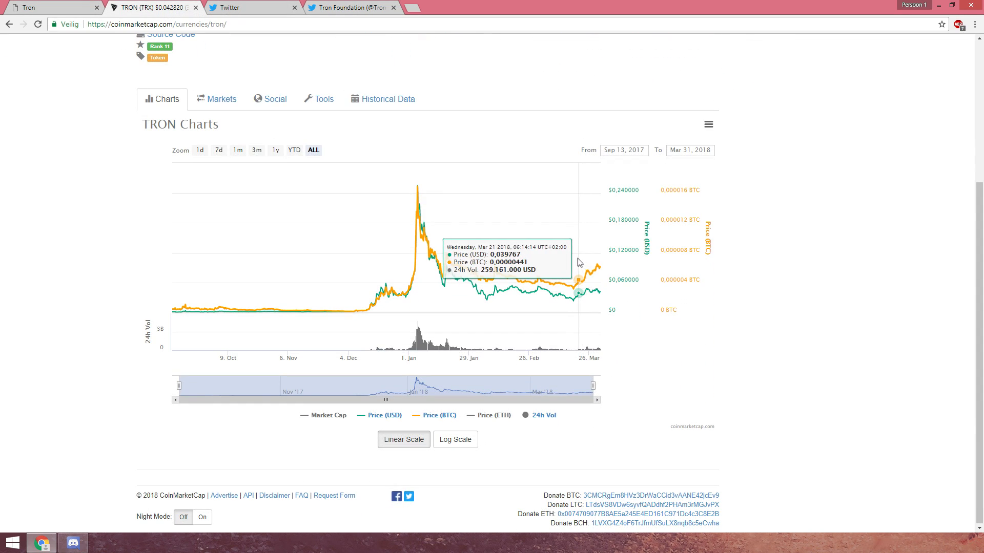
mouse_move(578, 263)
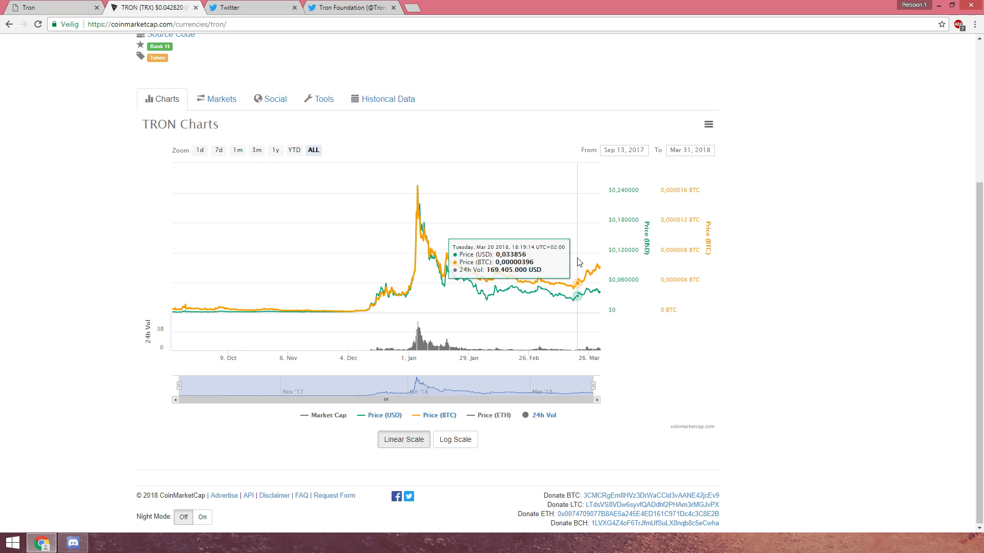
mouse_move(578, 261)
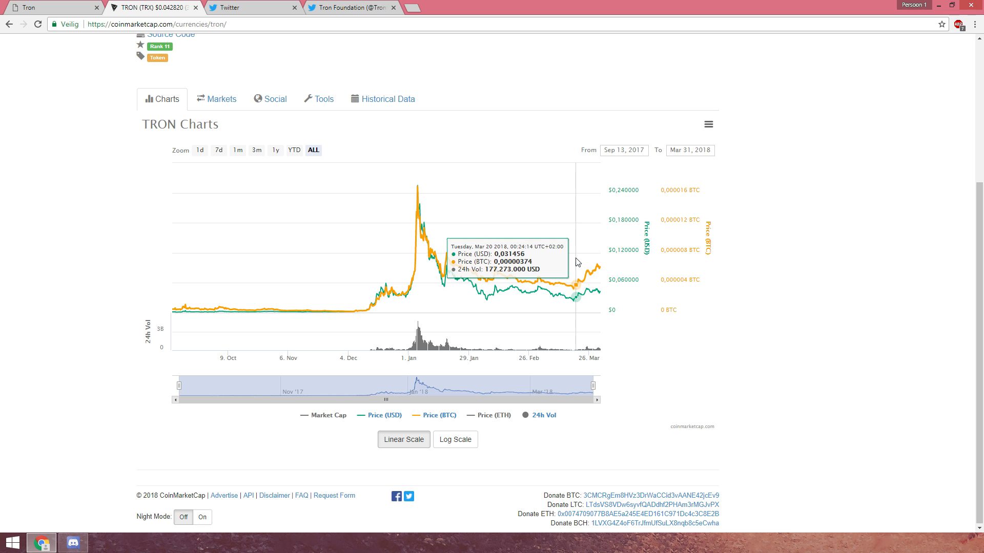
mouse_move(594, 254)
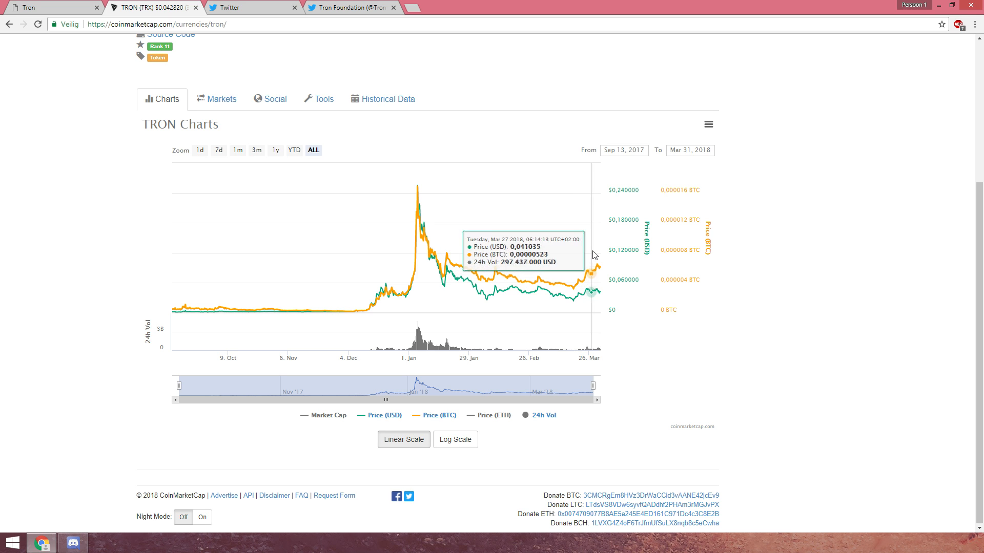
mouse_move(579, 257)
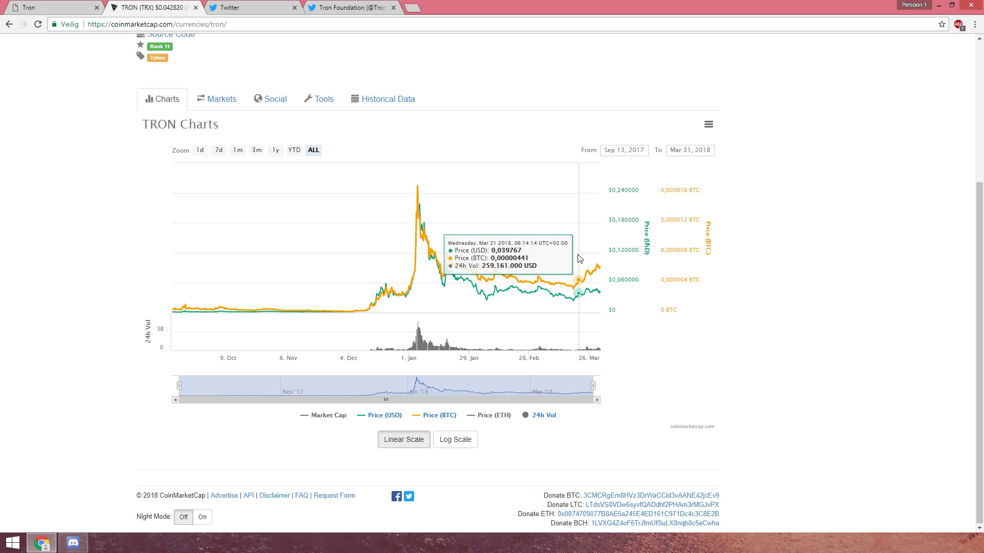
mouse_move(598, 248)
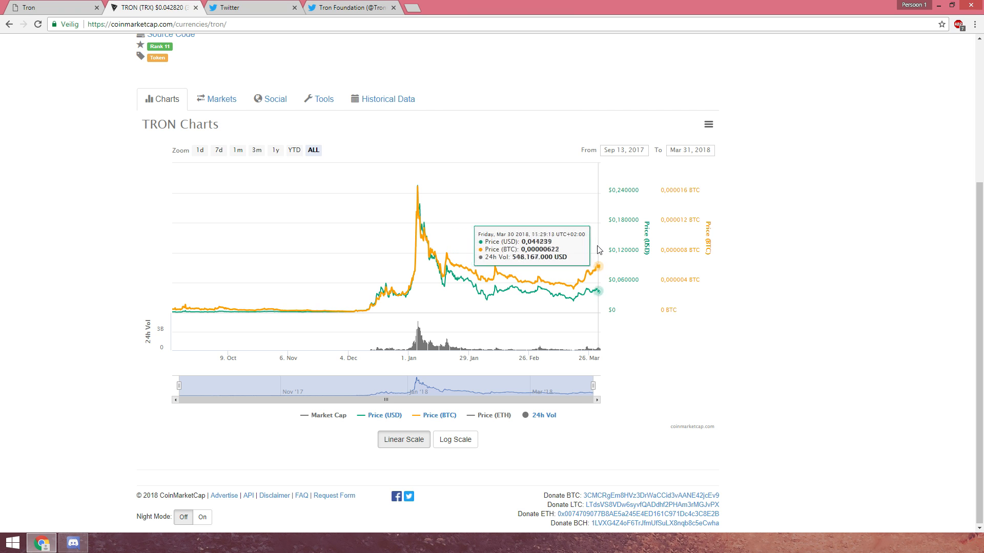
mouse_move(576, 259)
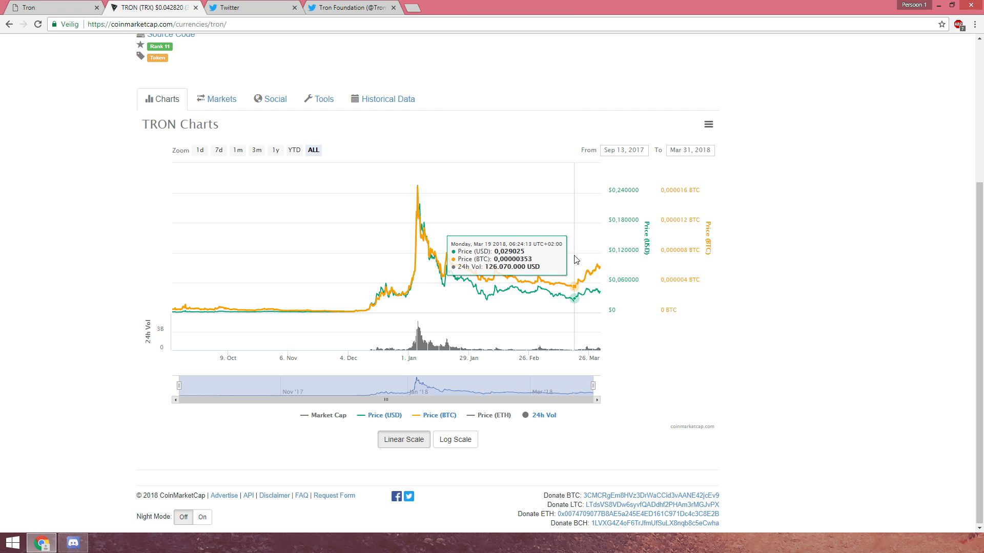
mouse_move(578, 258)
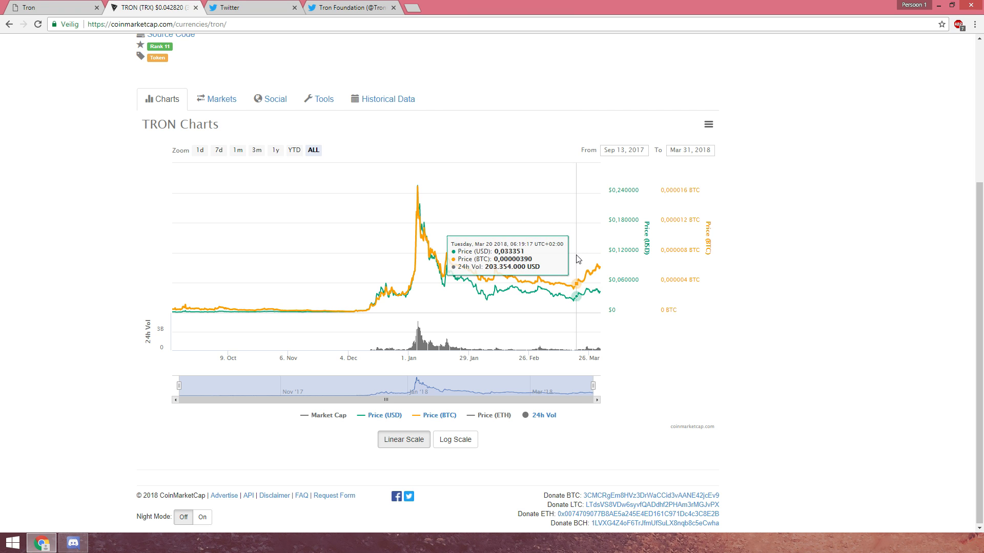
mouse_move(577, 250)
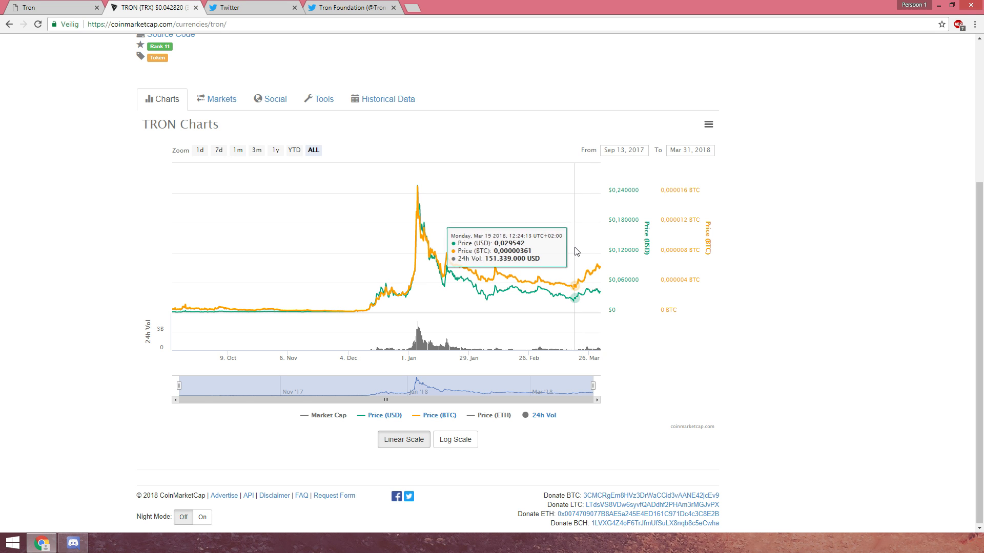
mouse_move(595, 246)
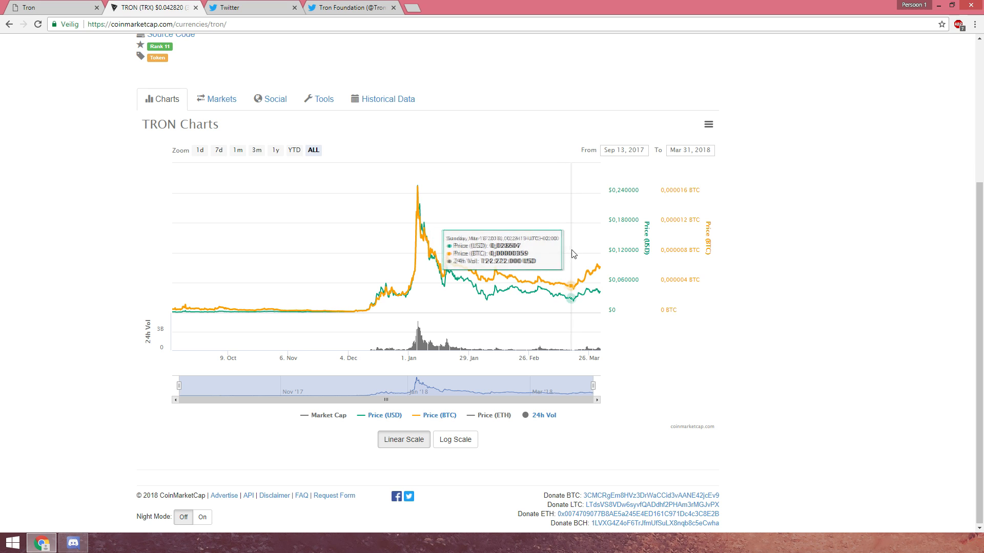
mouse_move(600, 249)
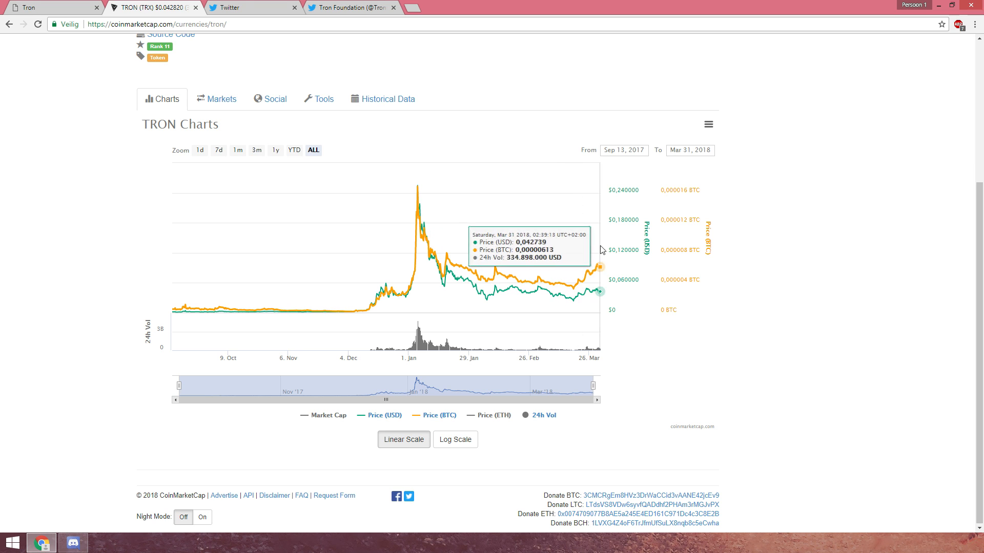
mouse_move(597, 247)
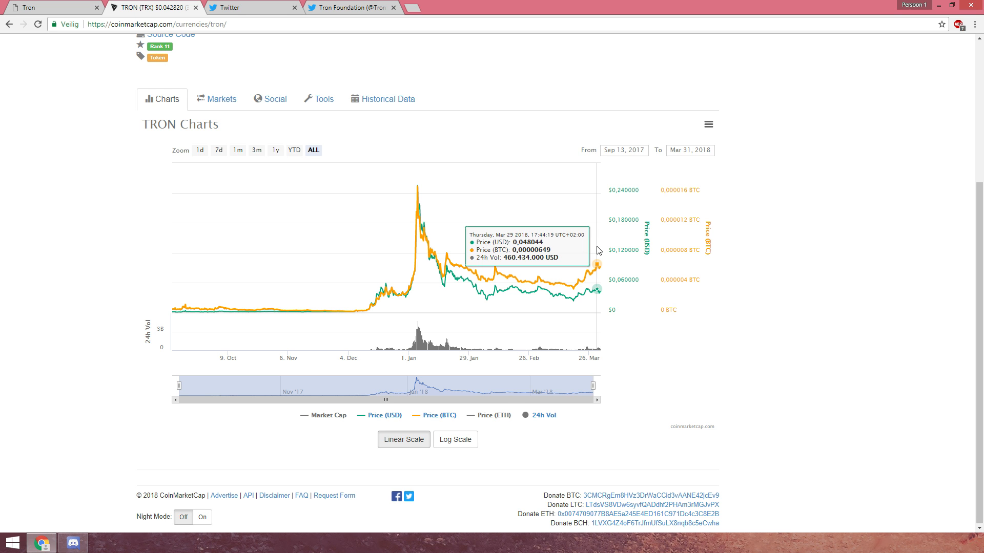
mouse_move(231, 55)
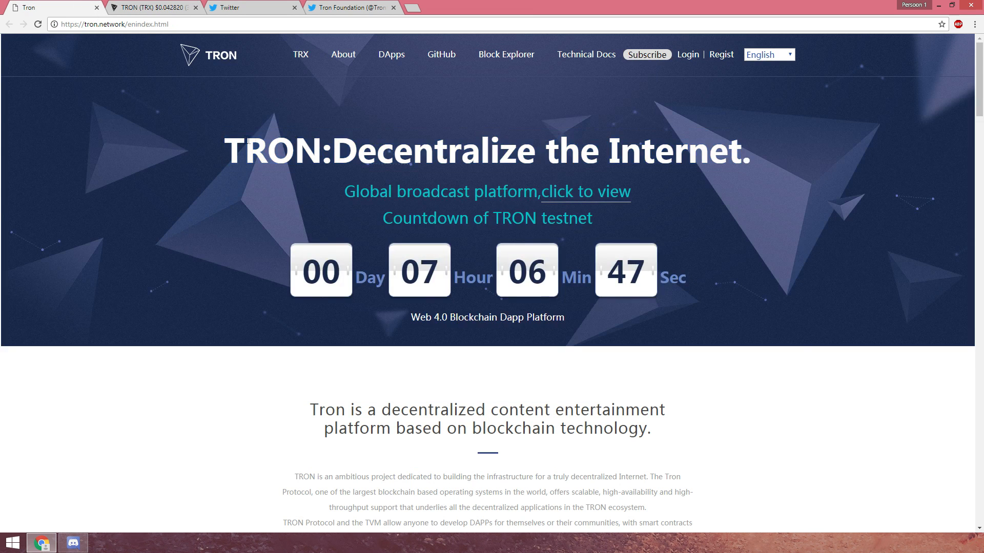
Step: Review the TRON price chart on CoinMarketCap down to the March 24, 2018 data point
scroll(down, 3)
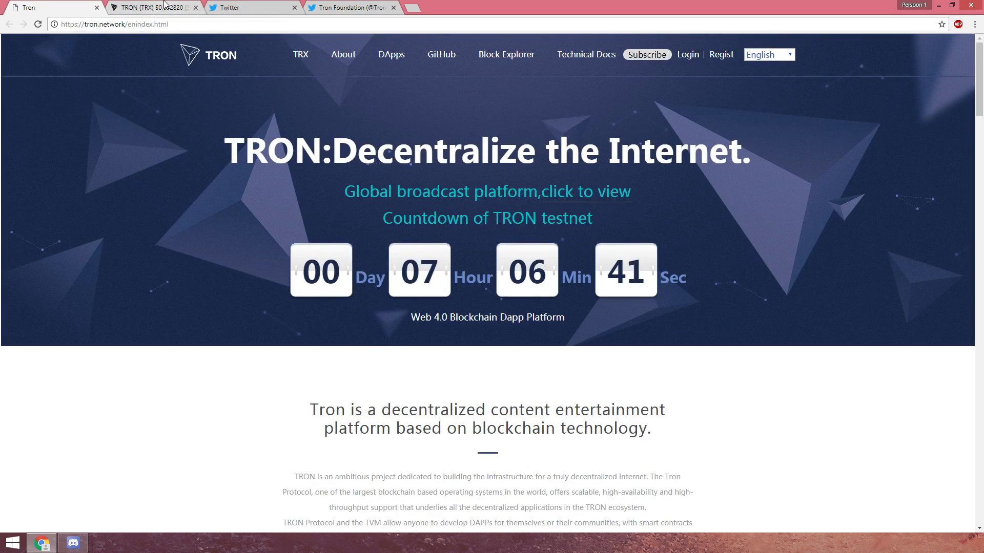
mouse_move(79, 6)
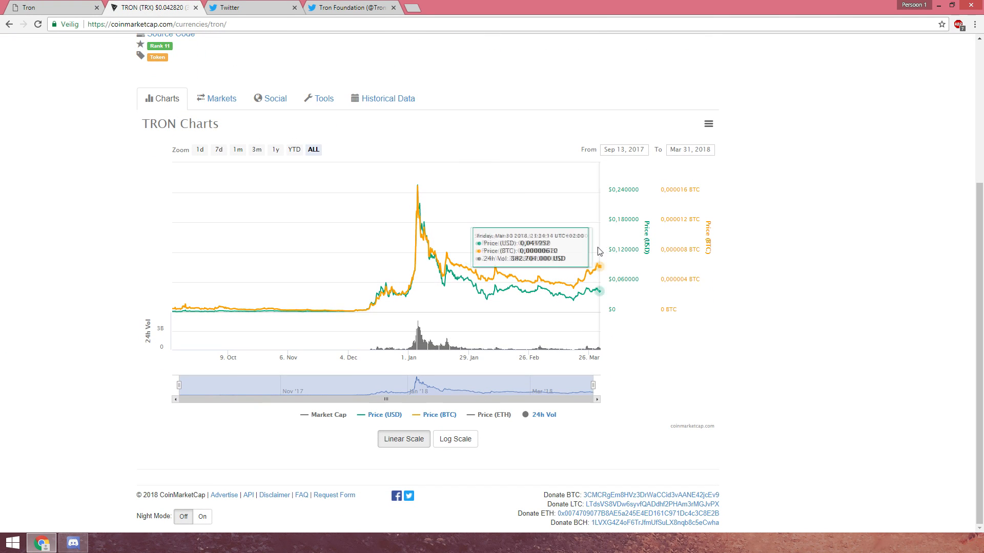
mouse_move(574, 248)
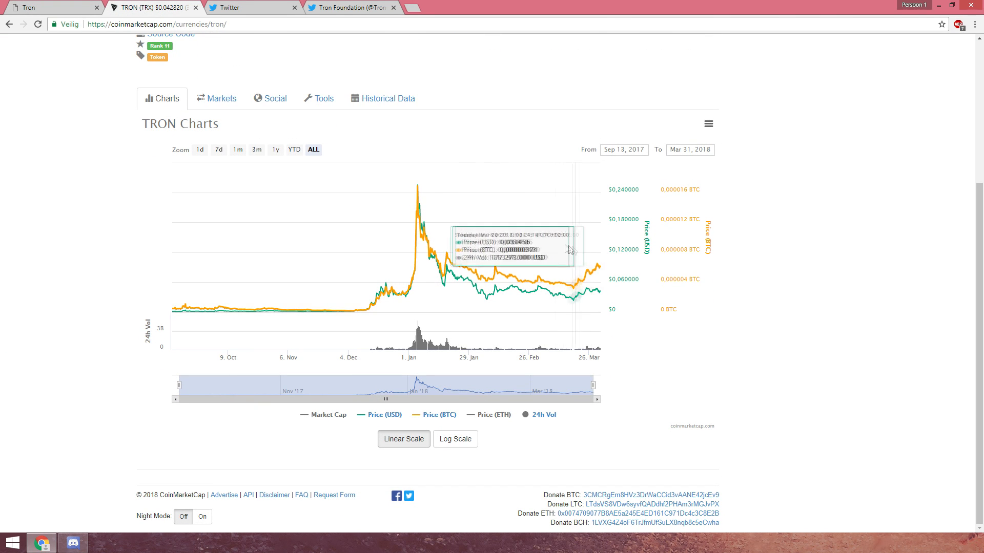
mouse_move(66, 6)
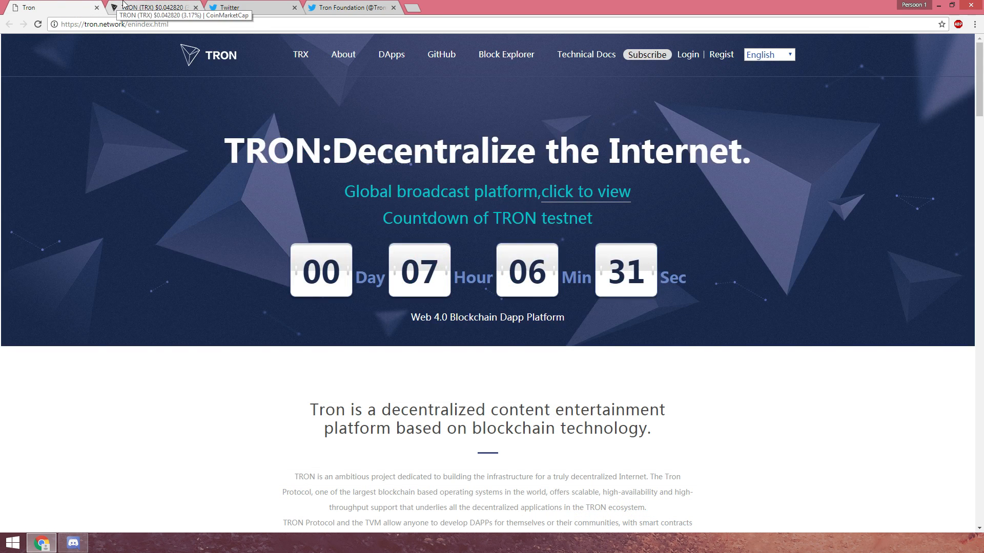
click(149, 9)
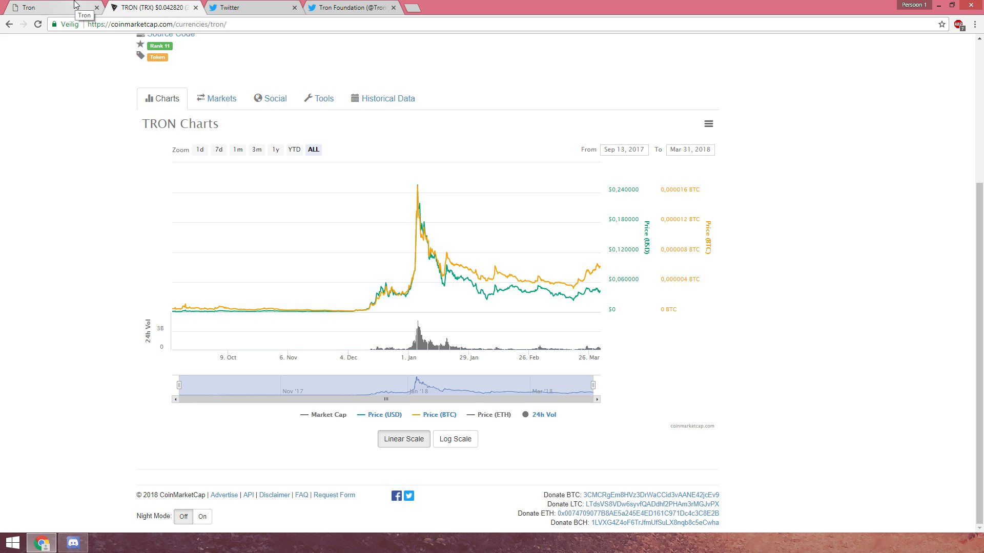
mouse_move(50, 20)
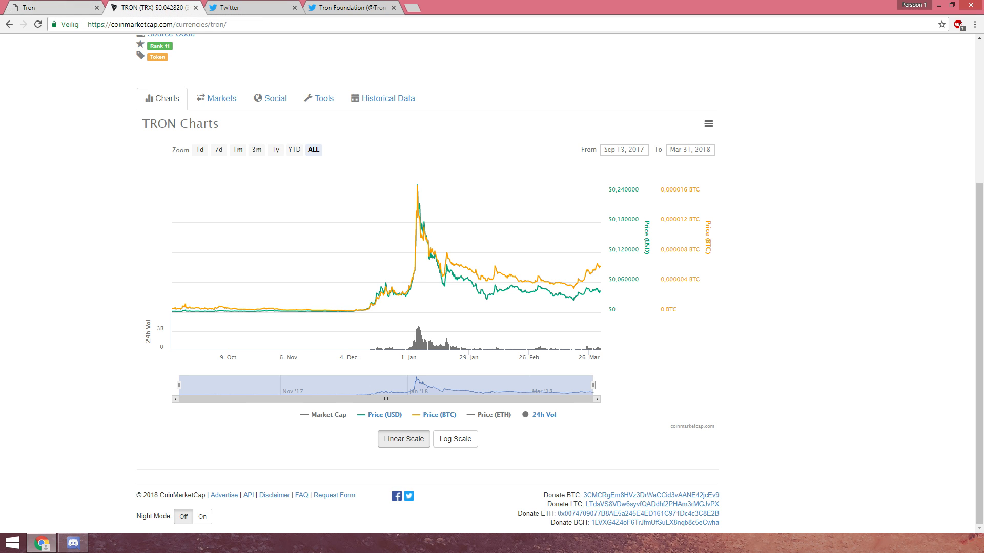
mouse_move(43, 10)
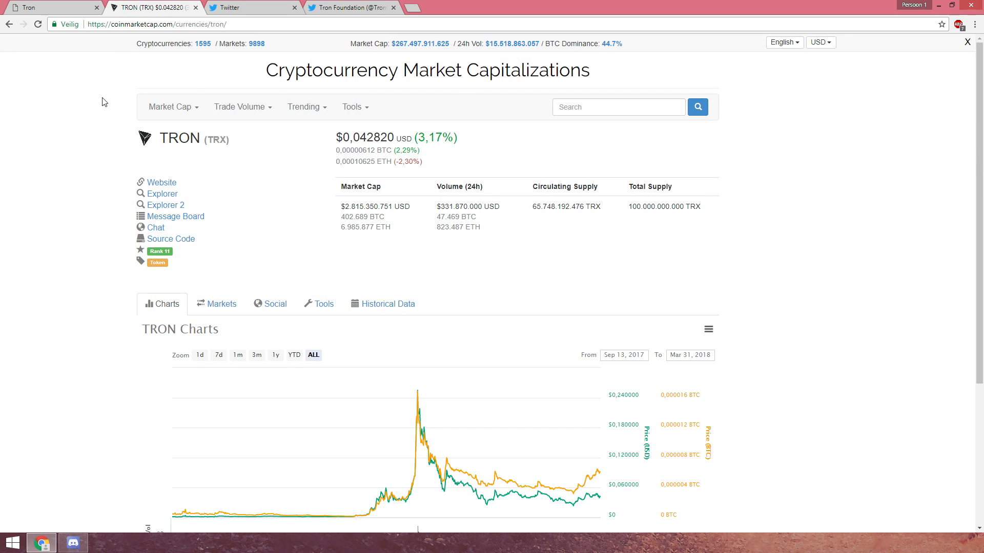
scroll(down, 3)
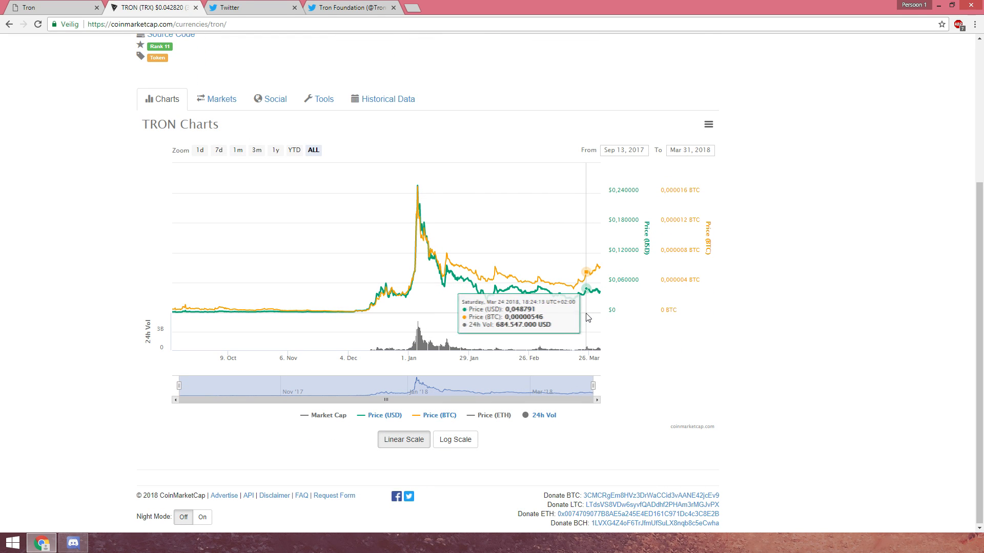
mouse_move(528, 301)
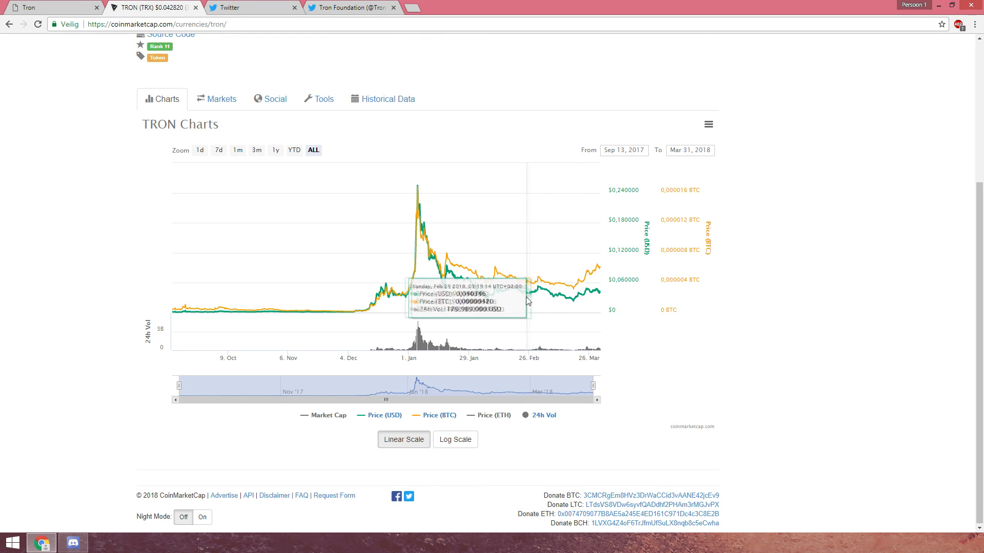
mouse_move(62, 4)
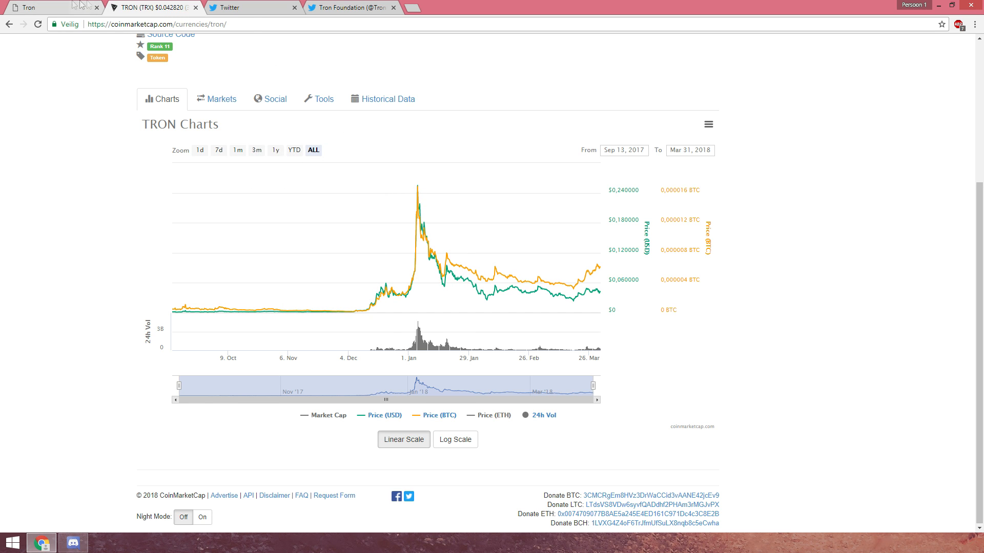
mouse_move(547, 228)
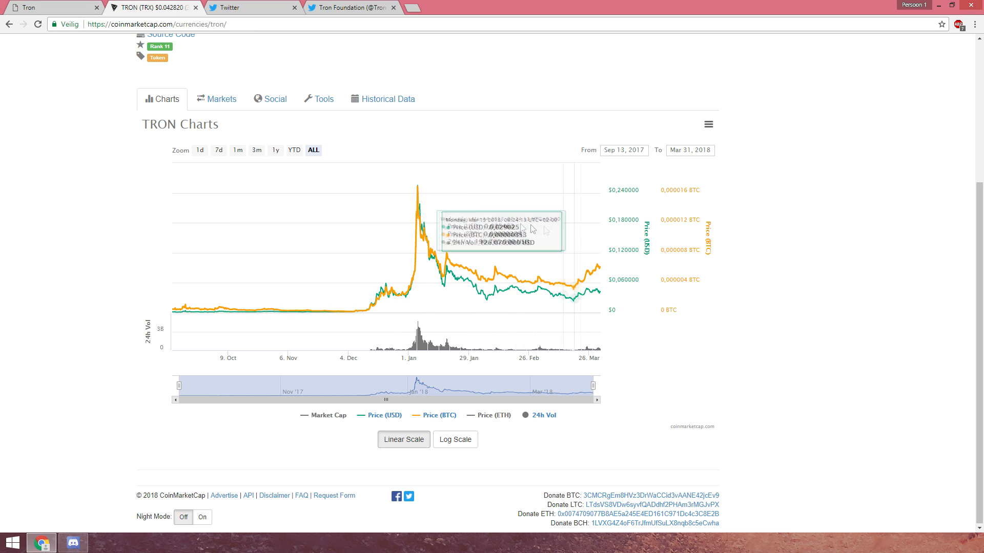
mouse_move(592, 244)
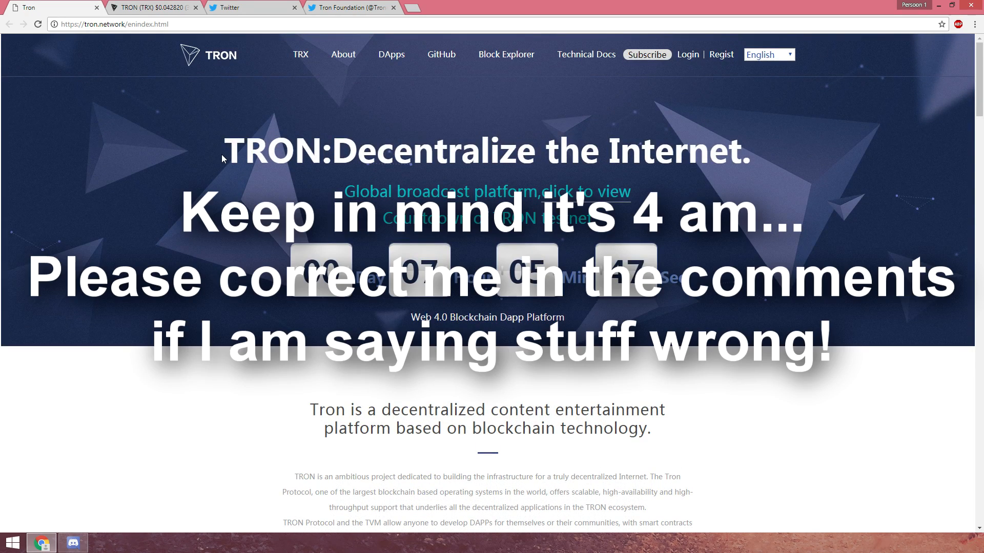
drag(225, 150, 750, 151)
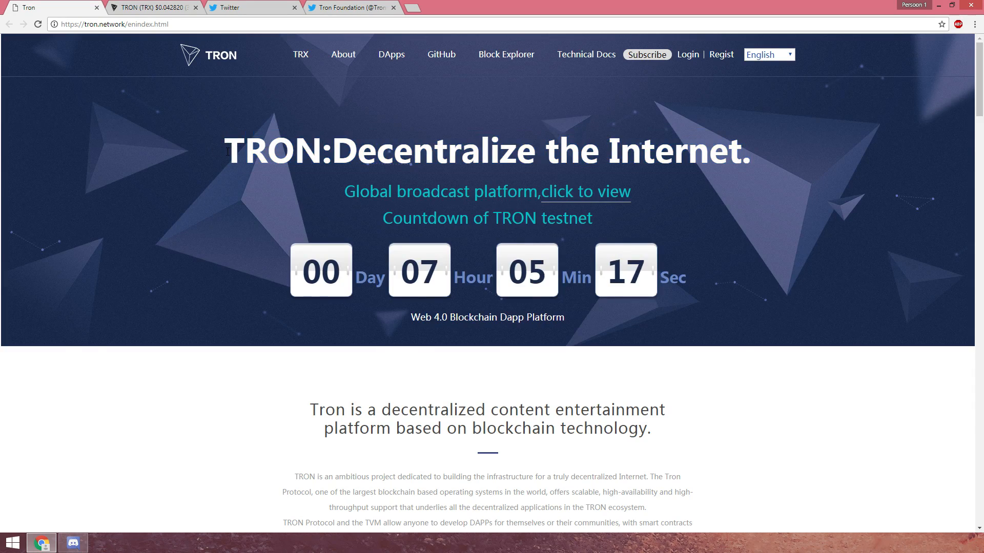
scroll(down, 3)
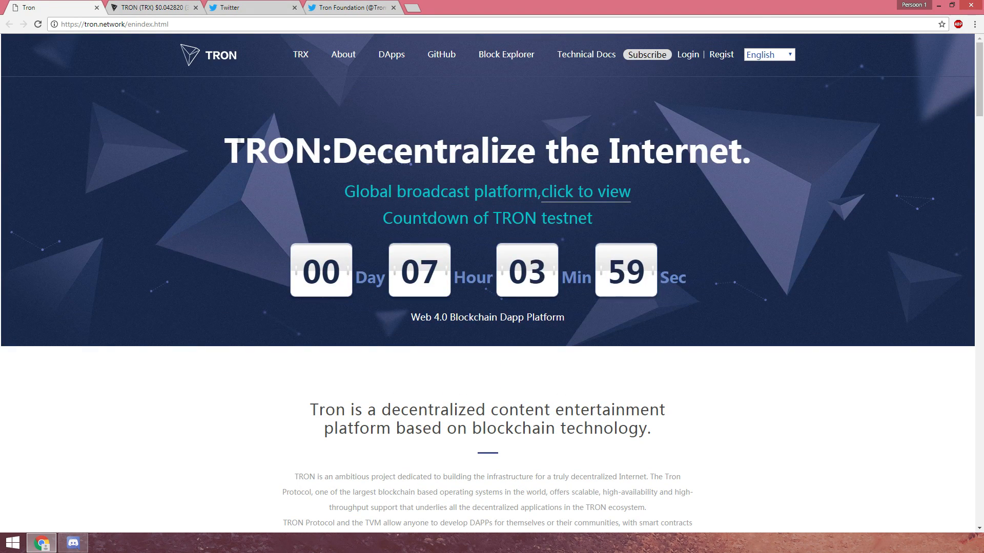
mouse_move(223, 146)
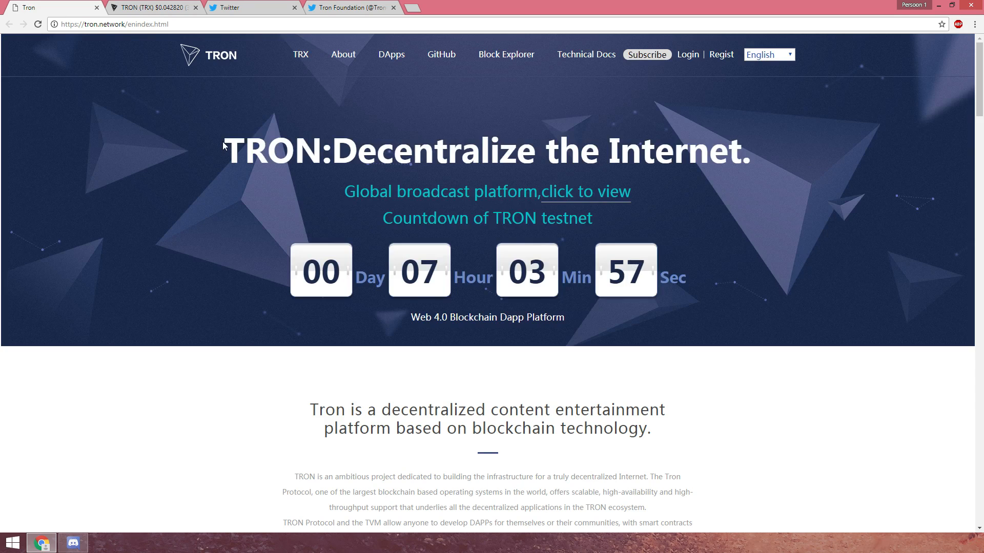
drag(225, 151, 498, 150)
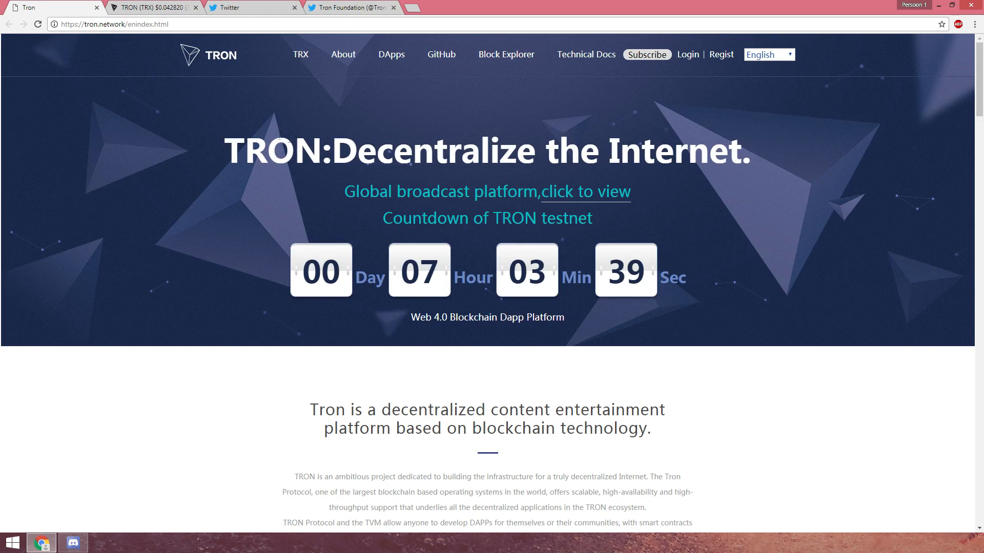
mouse_move(326, 196)
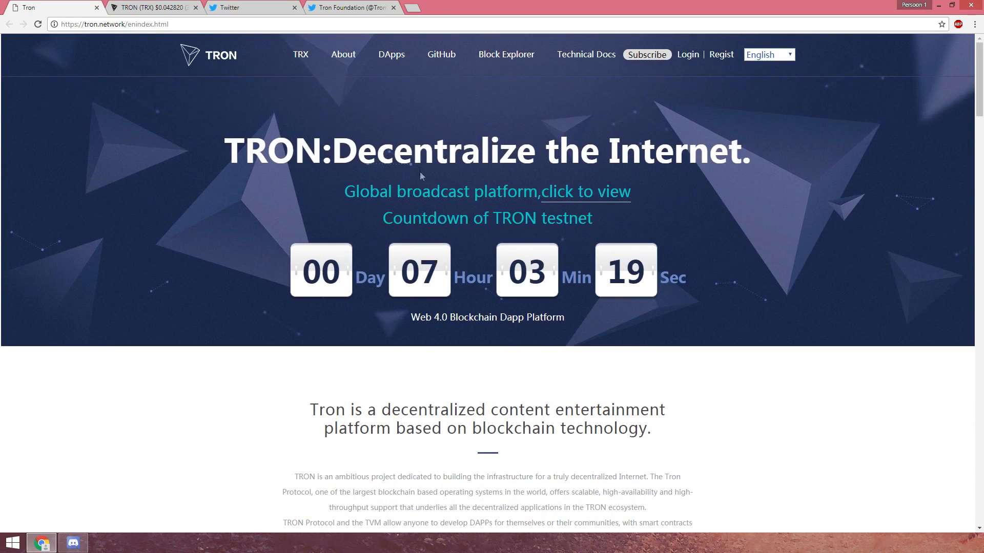
mouse_move(362, 56)
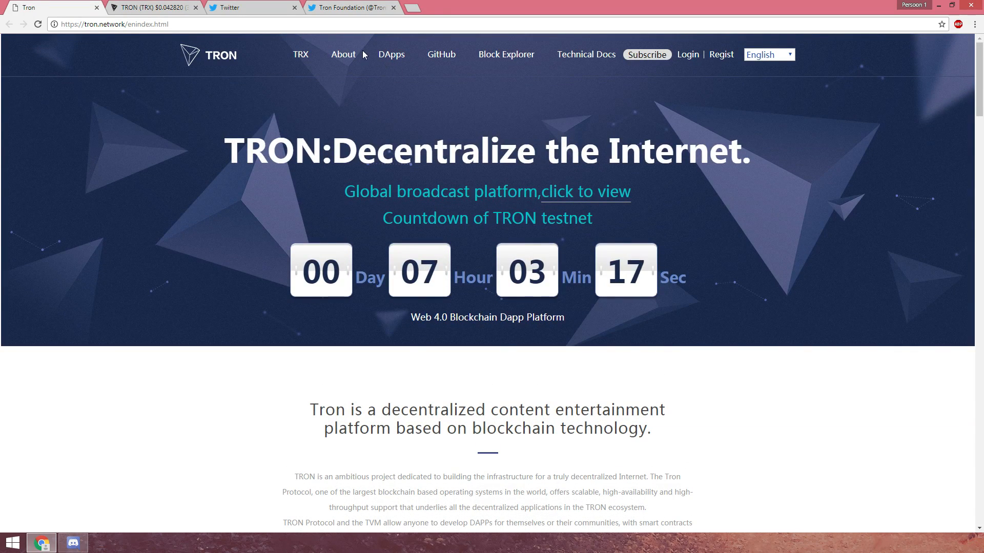
scroll(down, 3)
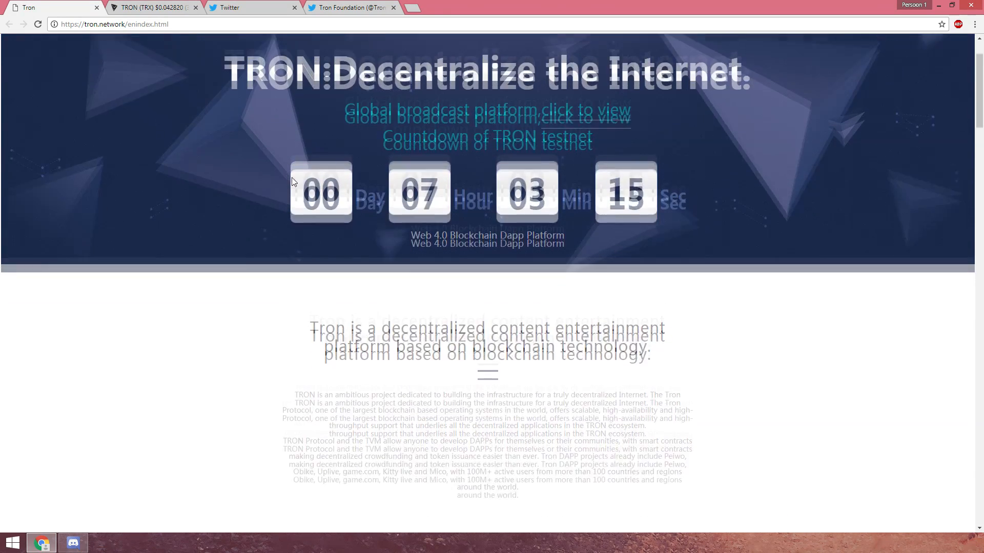
scroll(down, 3)
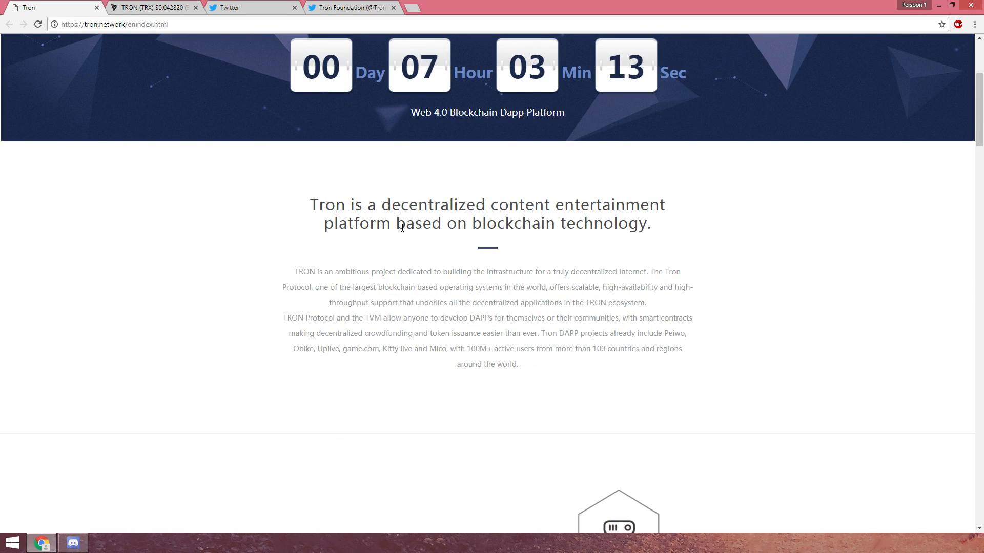
scroll(down, 3)
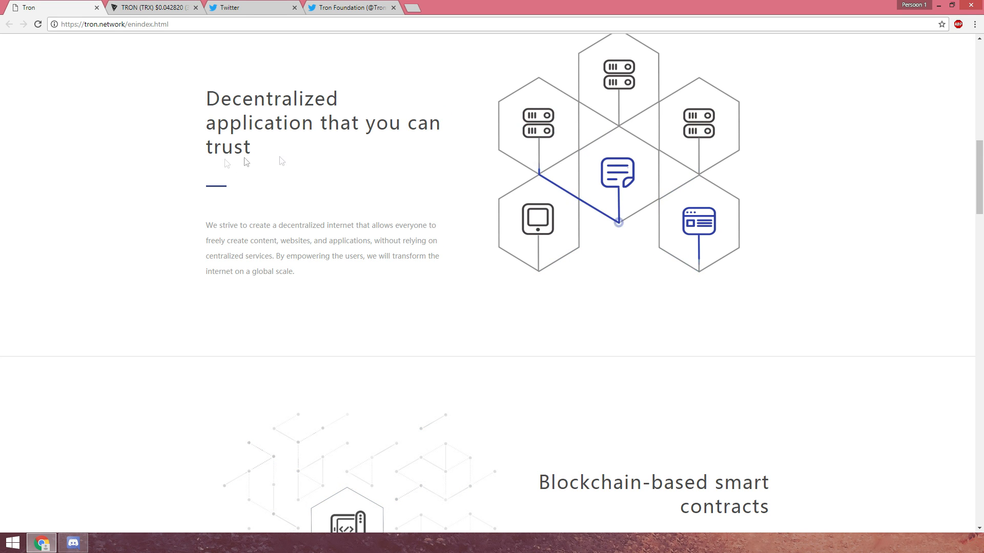
scroll(down, 3)
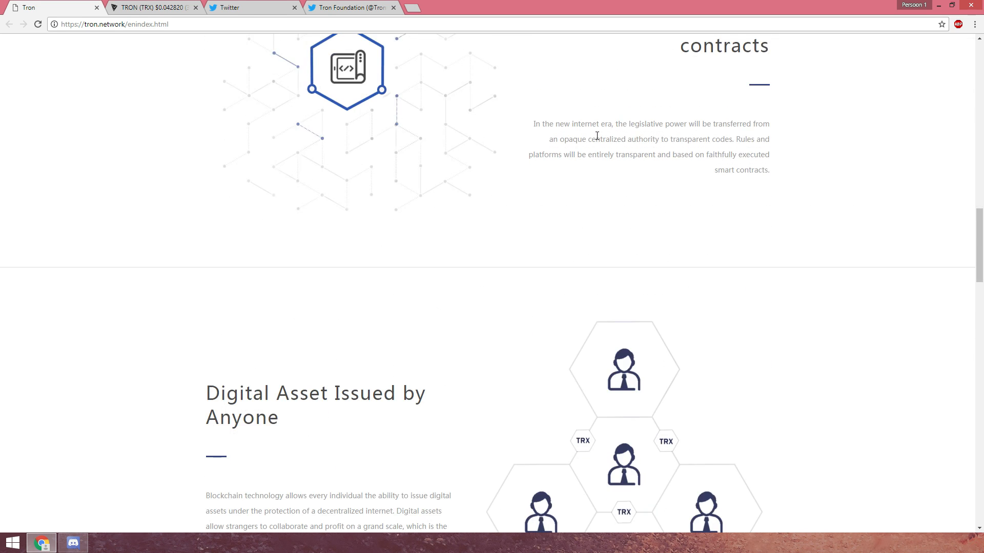
scroll(down, 3)
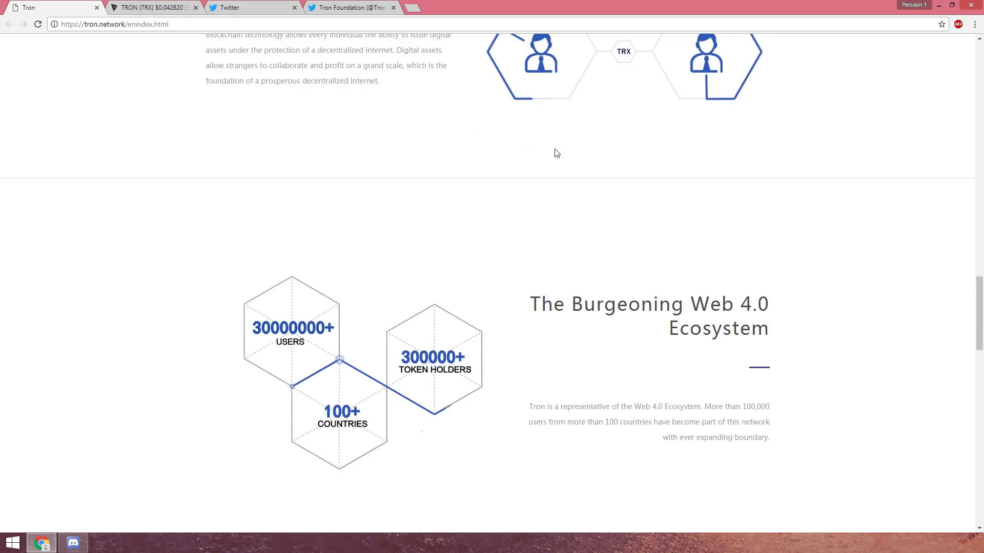
scroll(down, 3)
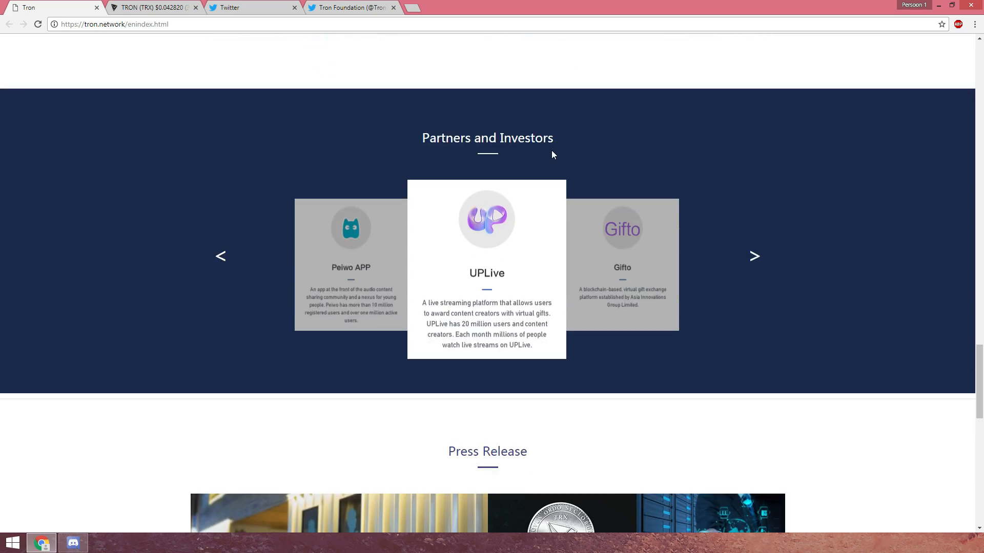
scroll(down, 3)
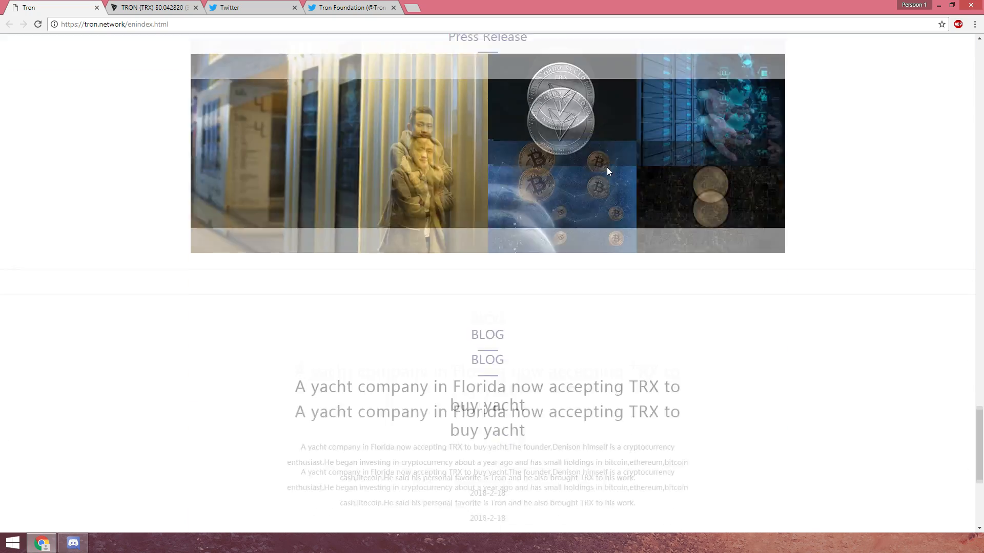
scroll(down, 3)
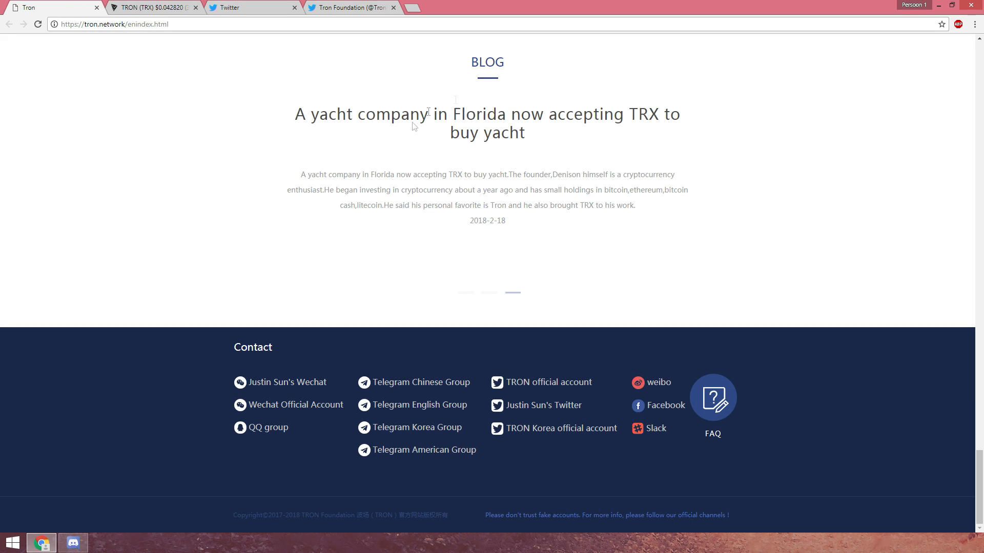
scroll(up, 3)
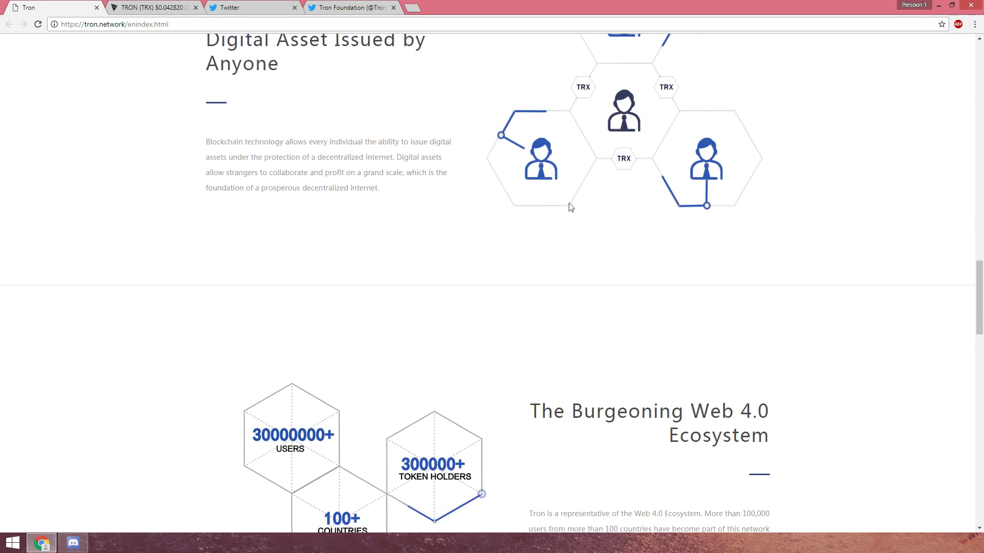
scroll(up, 3)
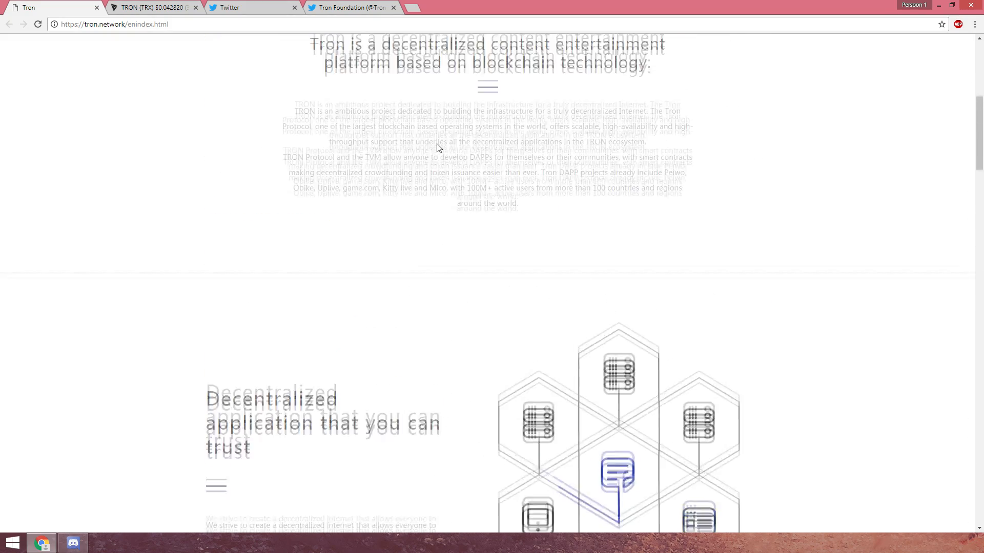
Step: Show CoinMarketCap's ranking of all cryptocurrencies via the Market Cap > All listing
click(149, 8)
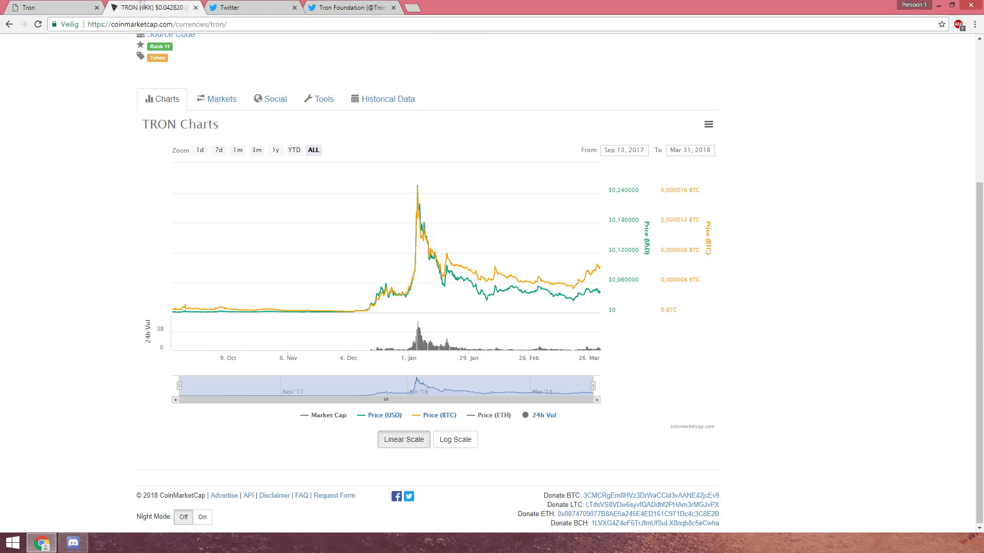
mouse_move(578, 246)
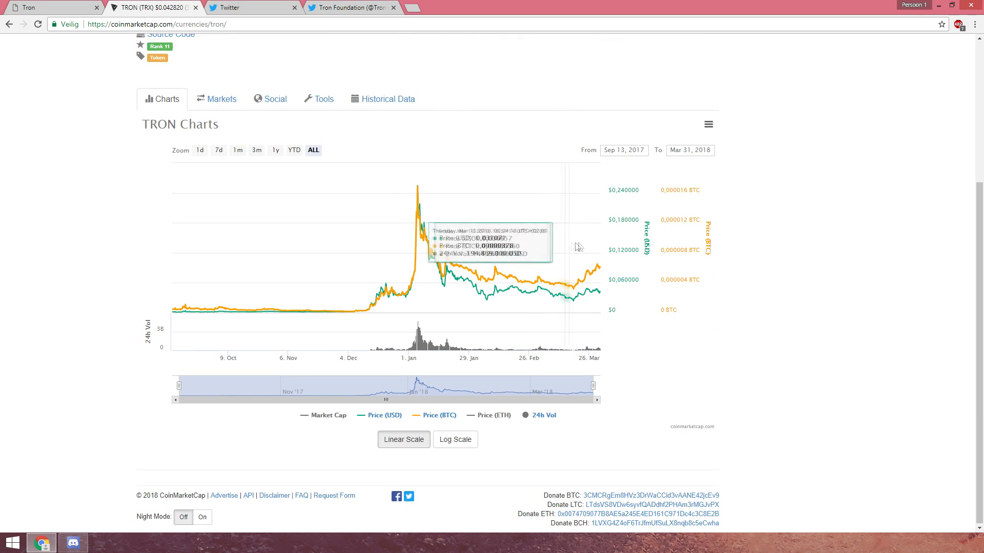
mouse_move(591, 243)
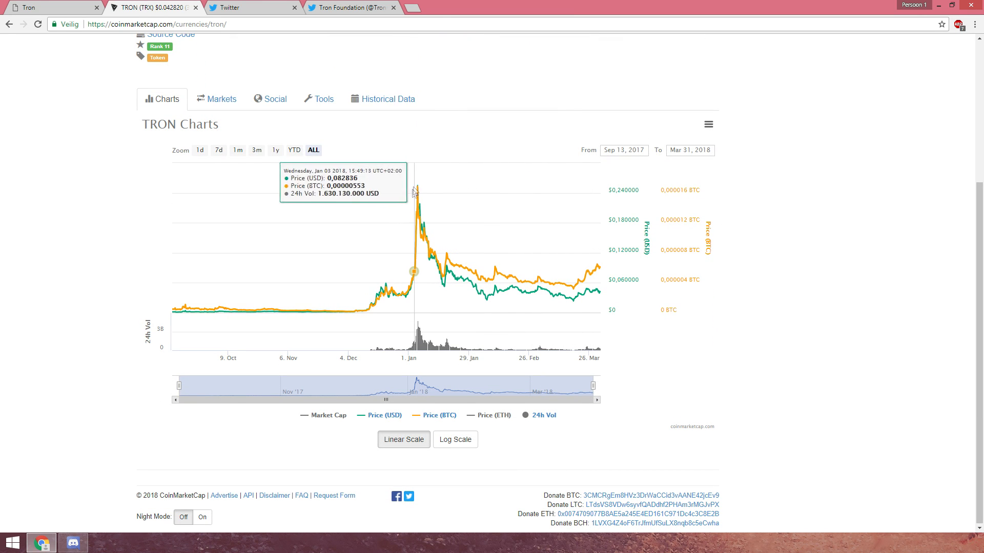
mouse_move(342, 221)
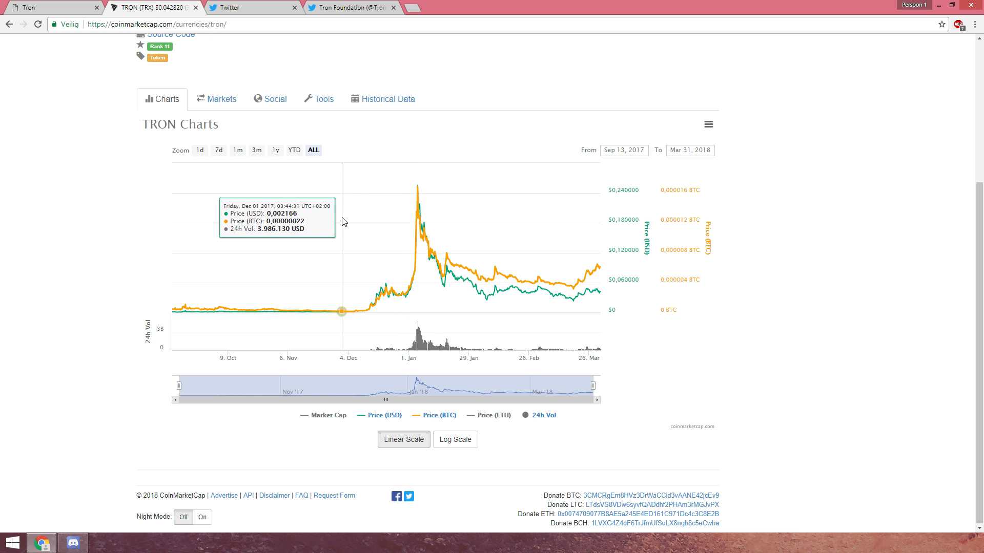
mouse_move(414, 222)
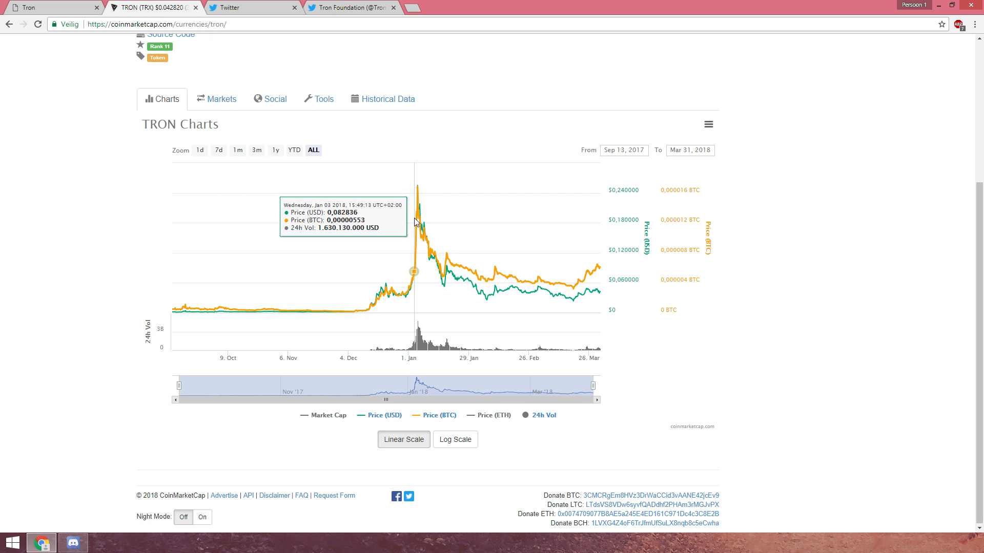
mouse_move(418, 220)
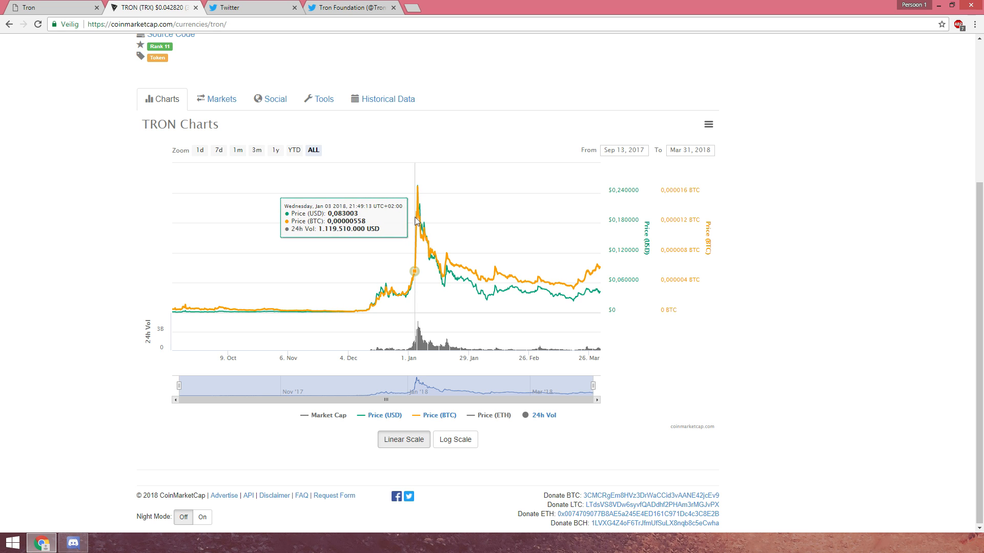
mouse_move(334, 246)
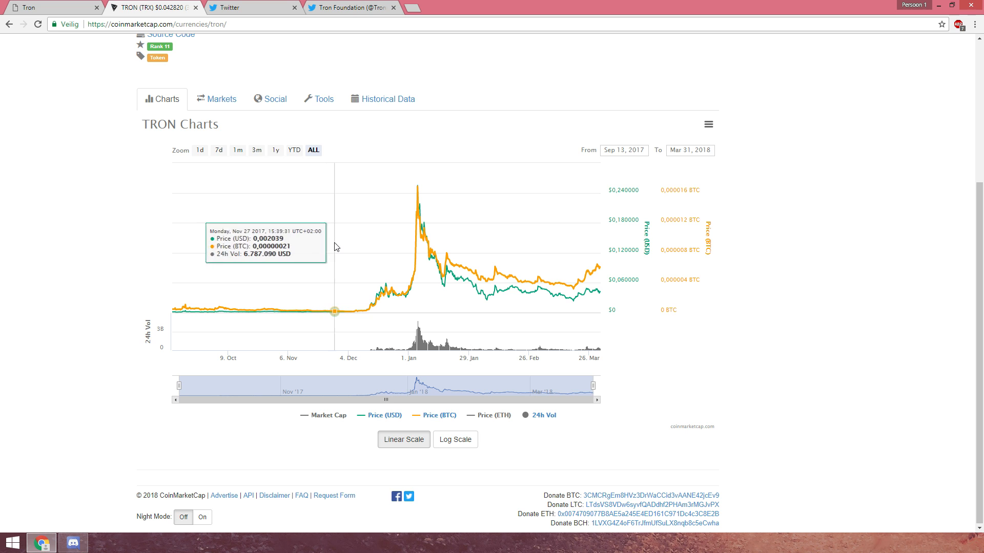
mouse_move(347, 246)
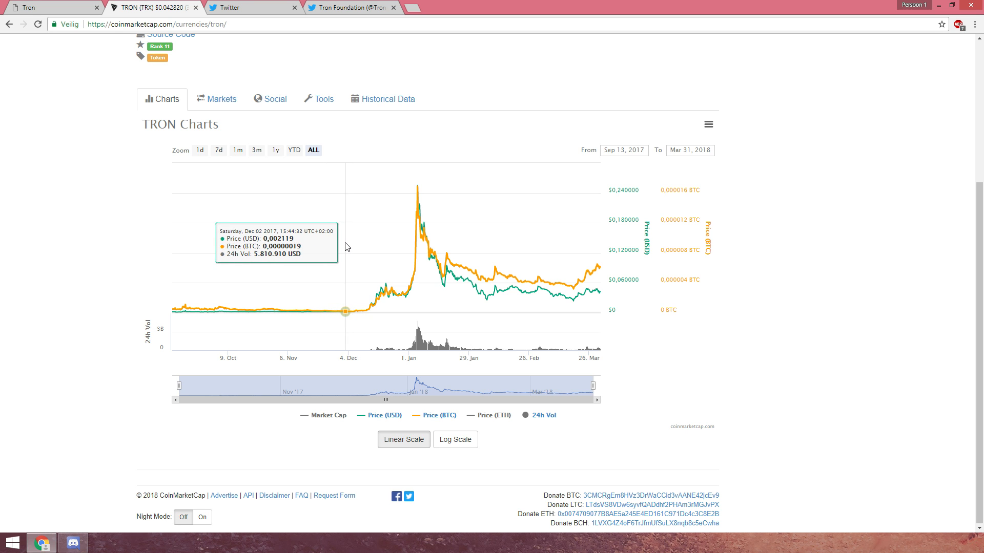
mouse_move(417, 218)
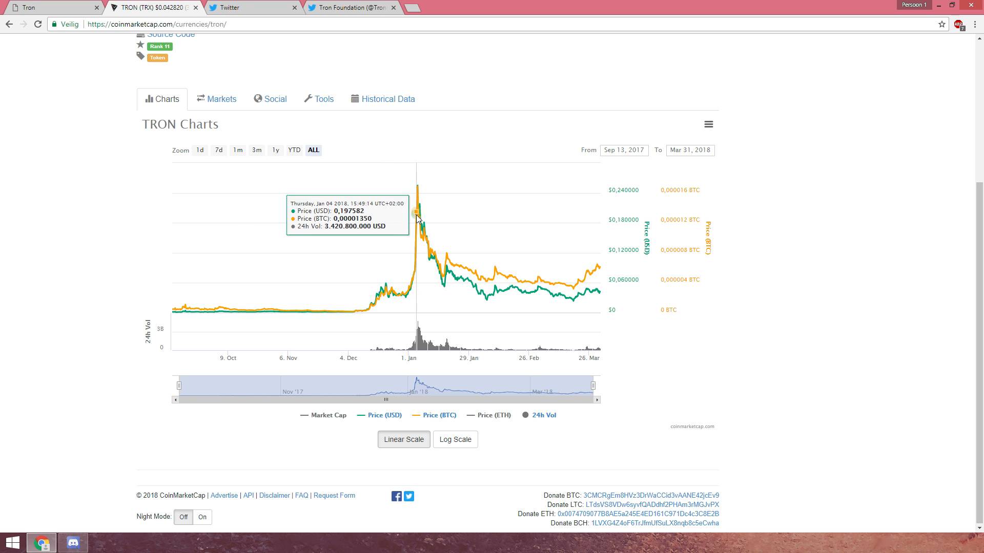
mouse_move(418, 219)
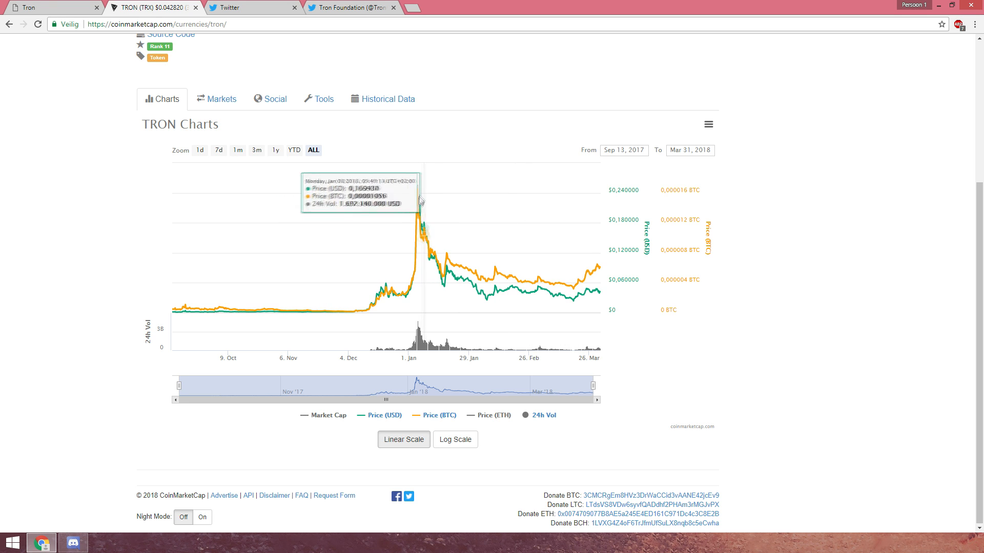
mouse_move(418, 207)
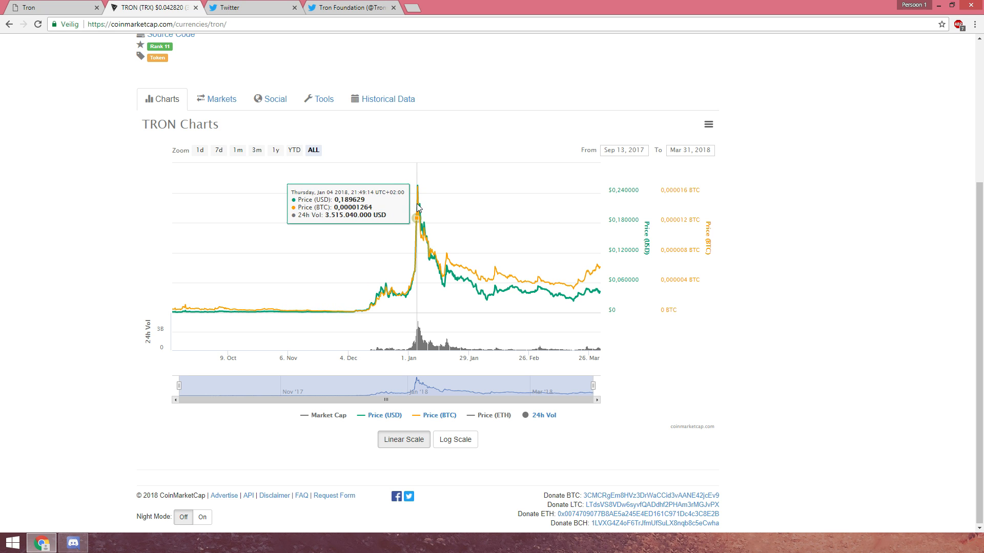
mouse_move(463, 191)
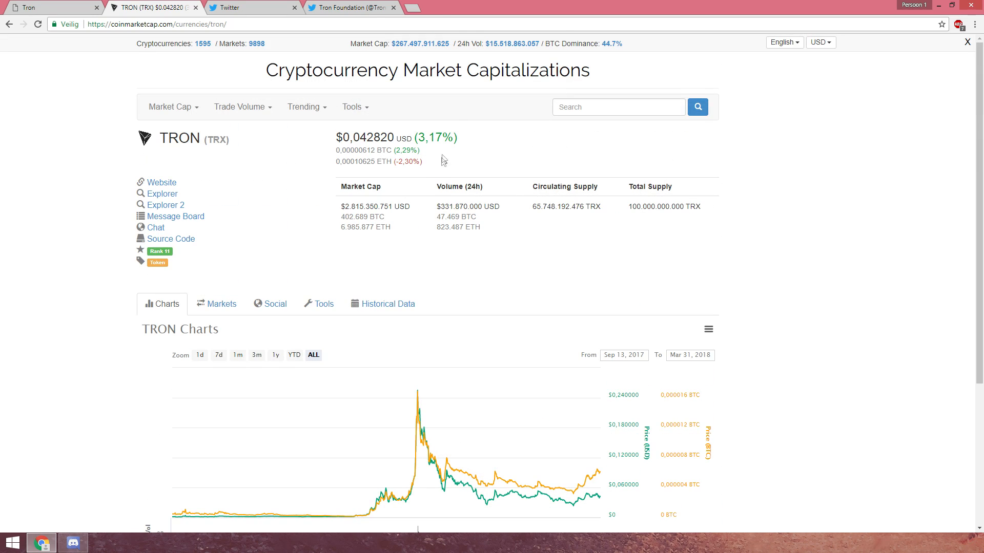
scroll(down, 3)
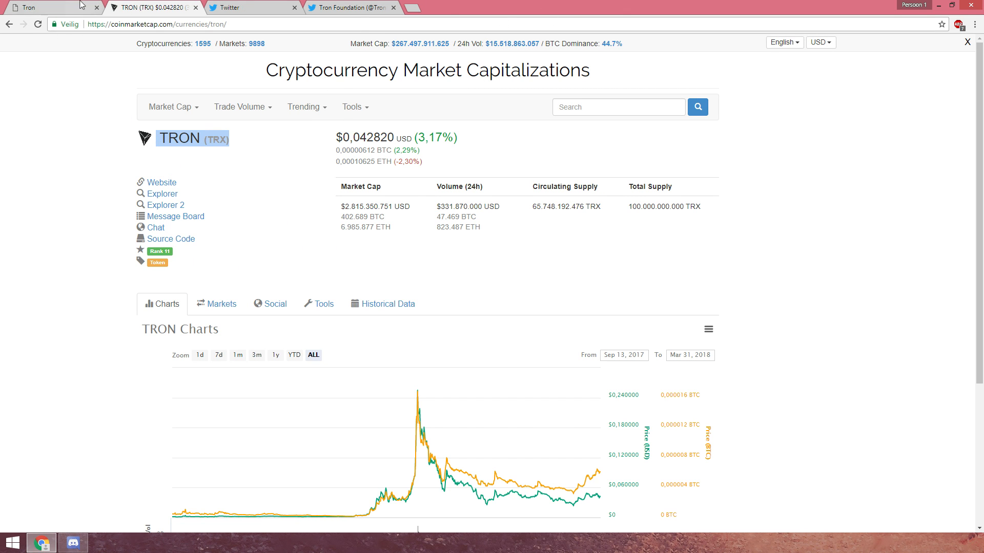
click(172, 108)
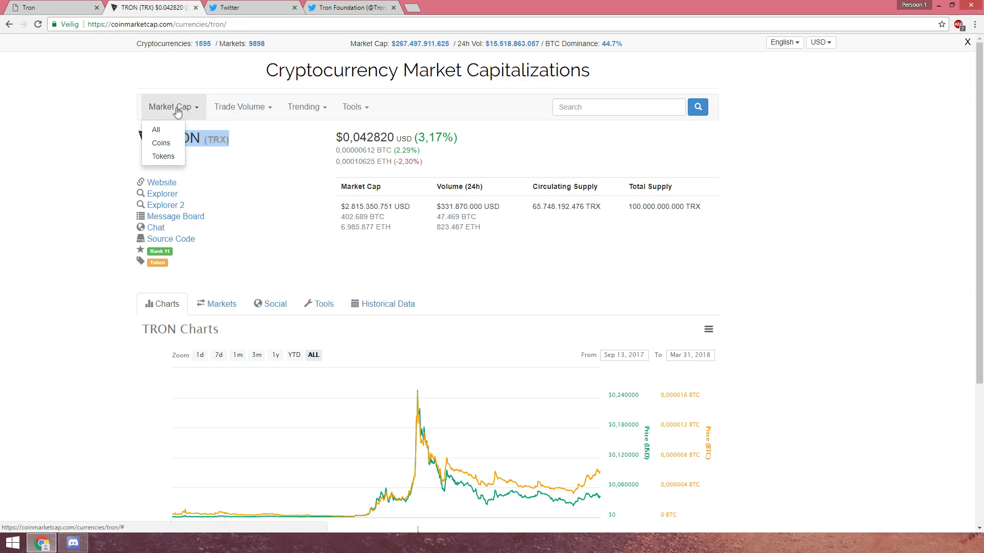
click(156, 130)
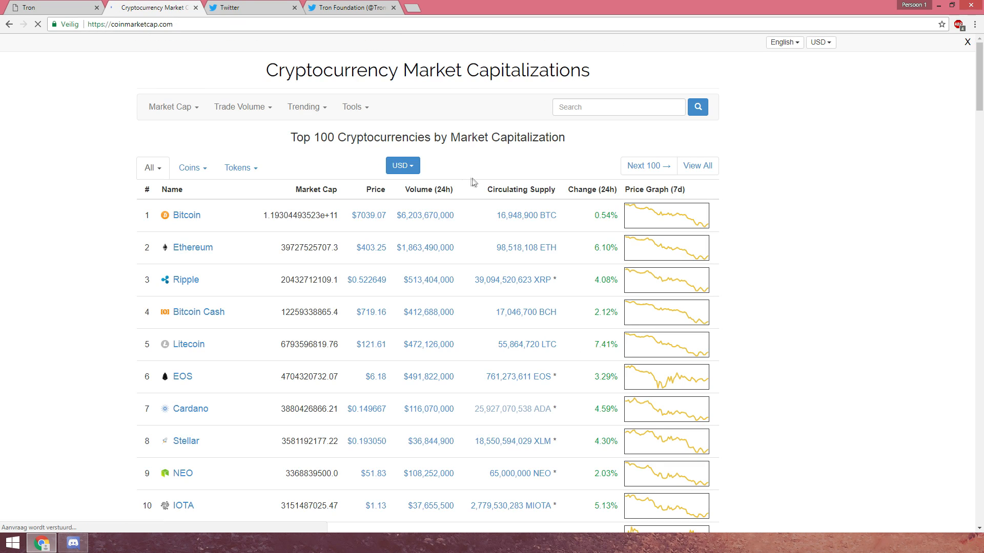
scroll(down, 3)
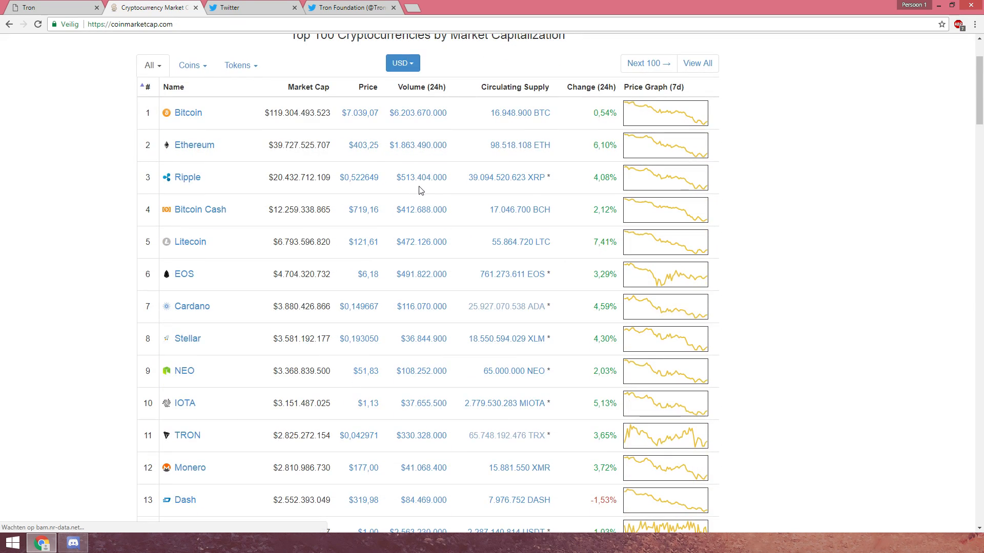
scroll(down, 3)
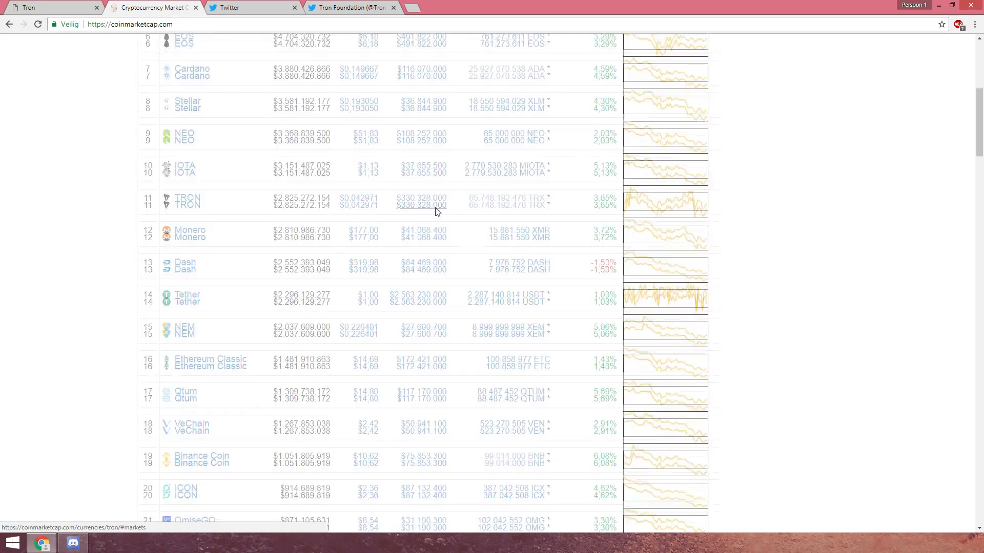
scroll(up, 3)
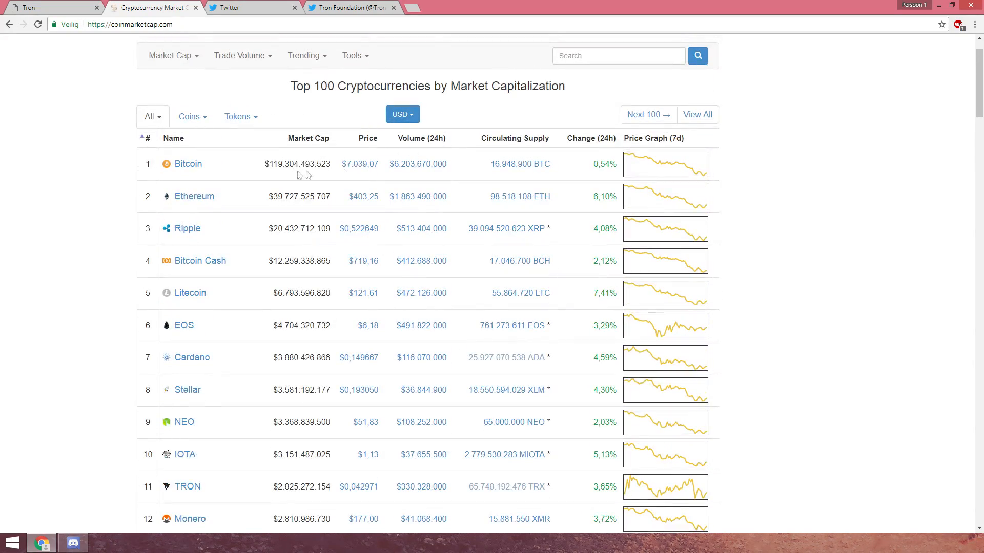
Step: Visit the Bitcoin and TRON price pages, then go back to the top-100 ranking list
click(188, 164)
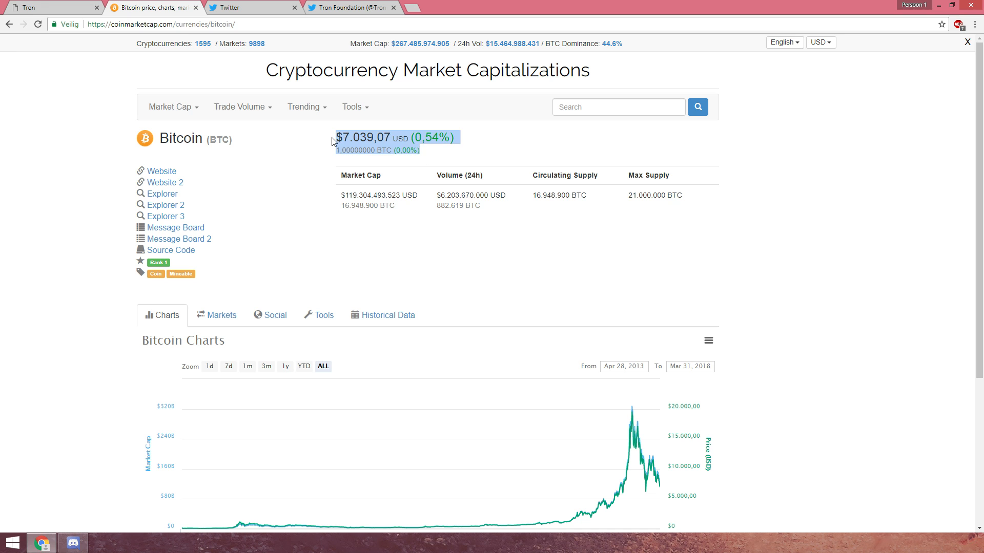
scroll(down, 3)
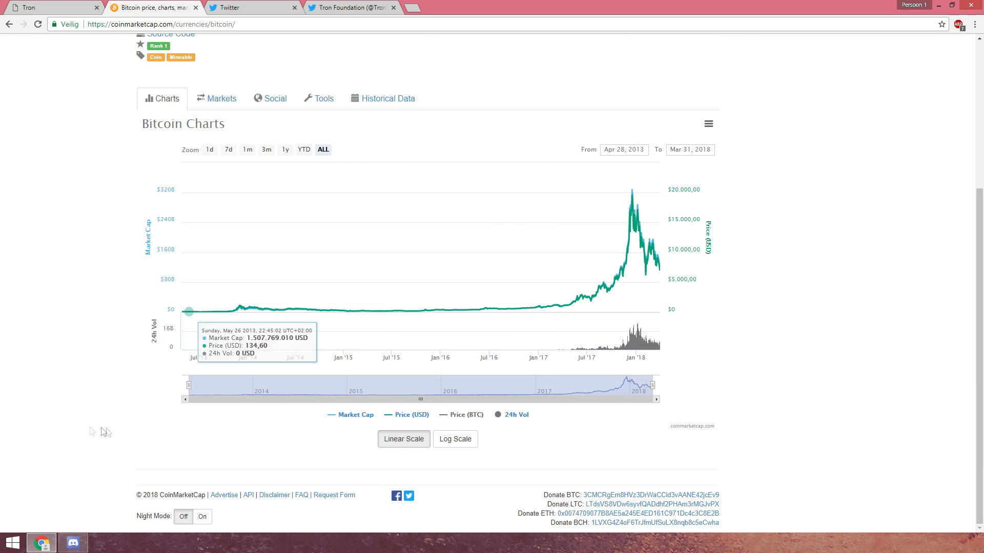
mouse_move(66, 39)
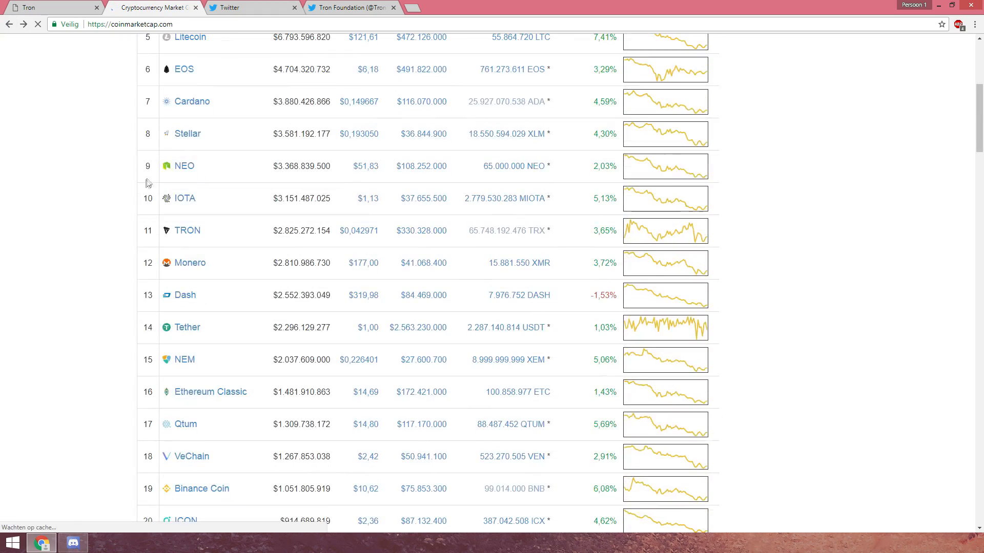
scroll(up, 3)
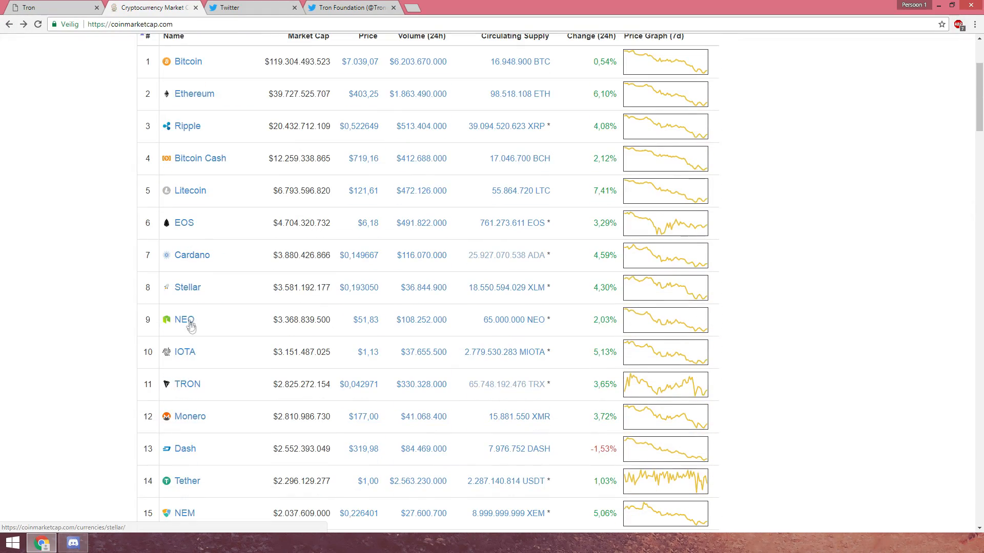
click(187, 385)
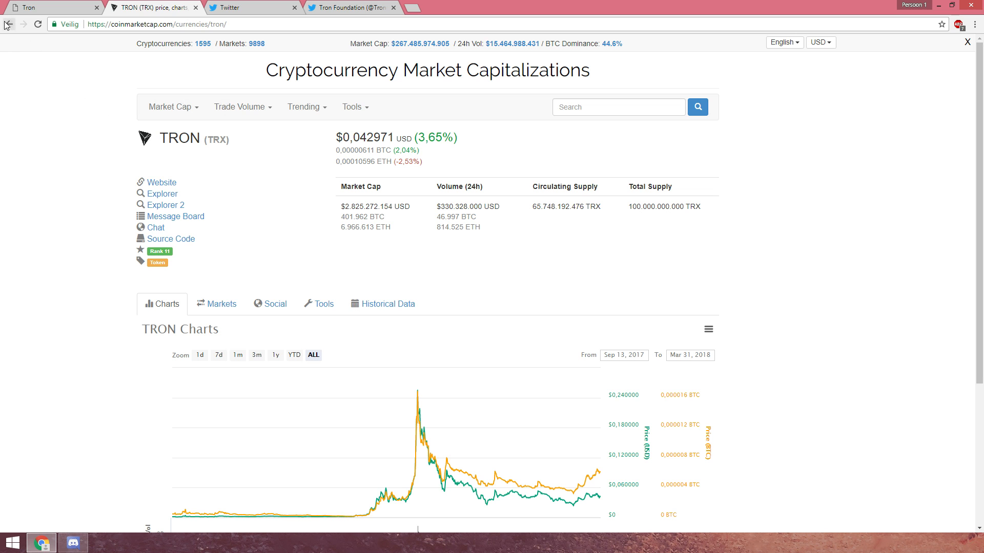
click(8, 25)
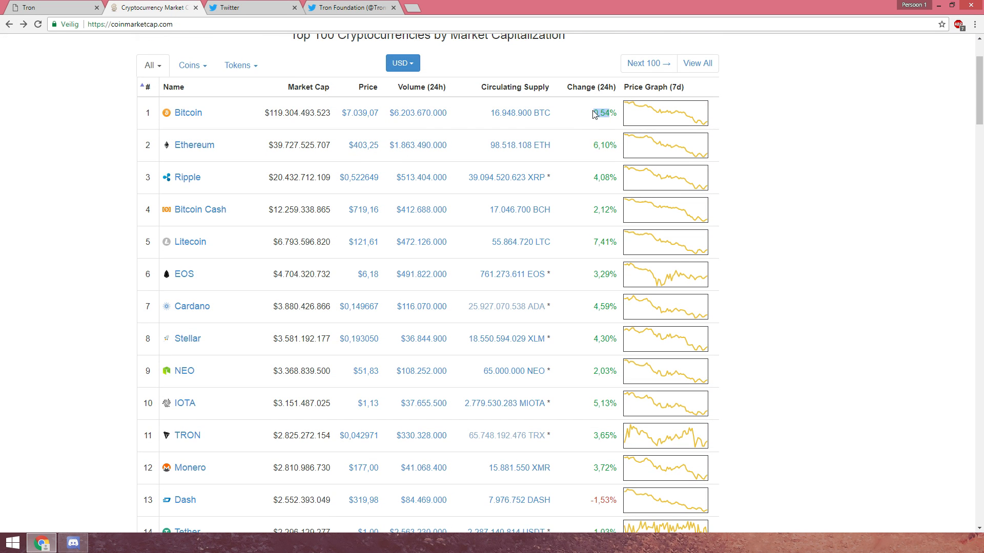
scroll(down, 3)
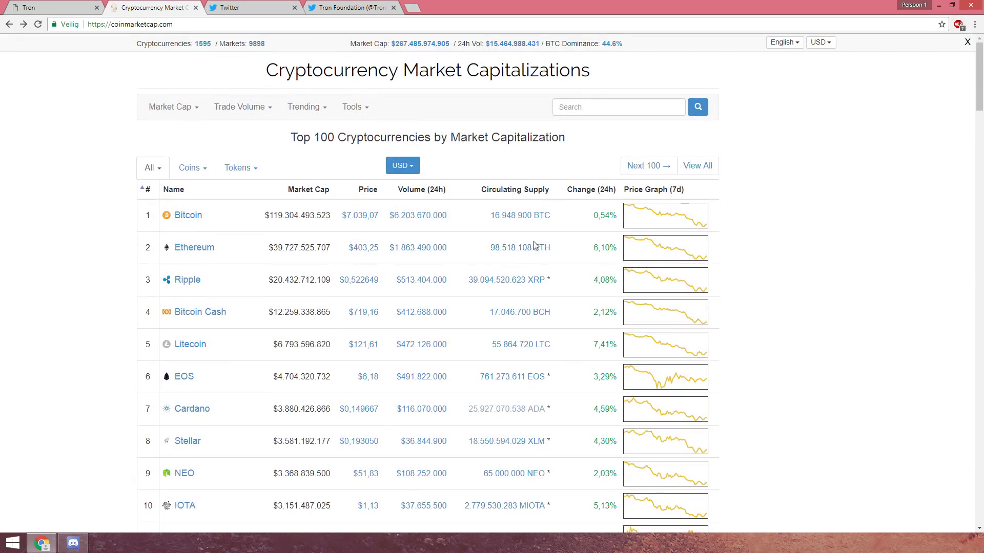
mouse_move(674, 270)
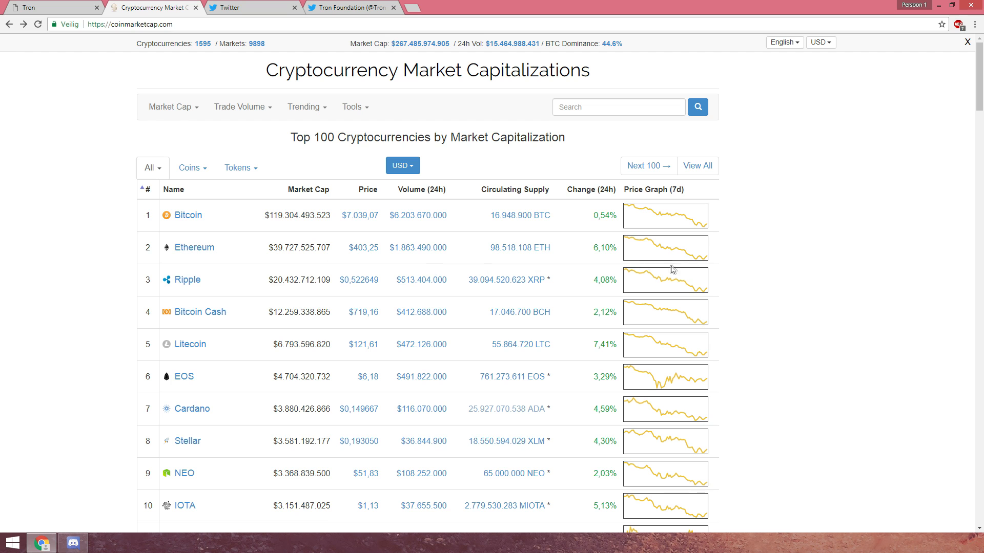
click(195, 246)
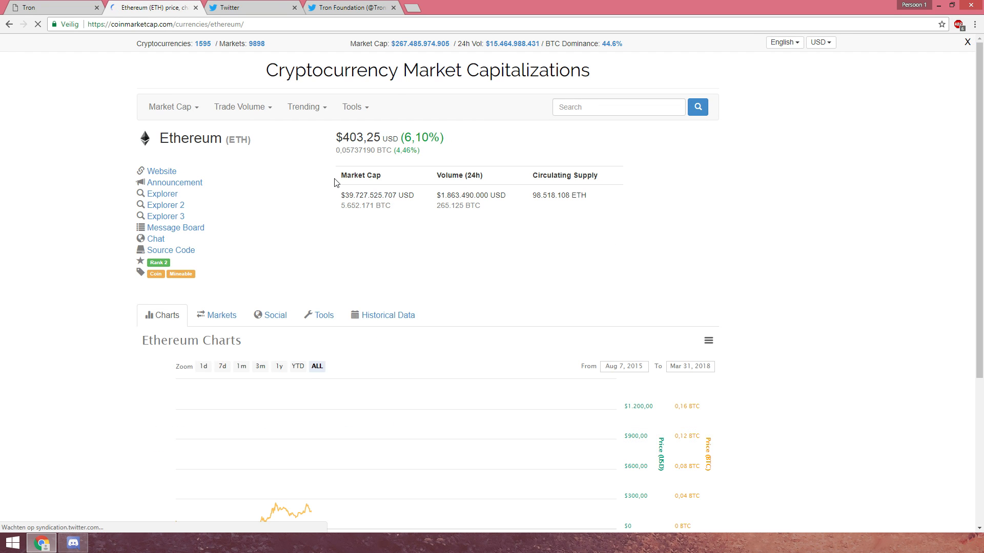
scroll(down, 3)
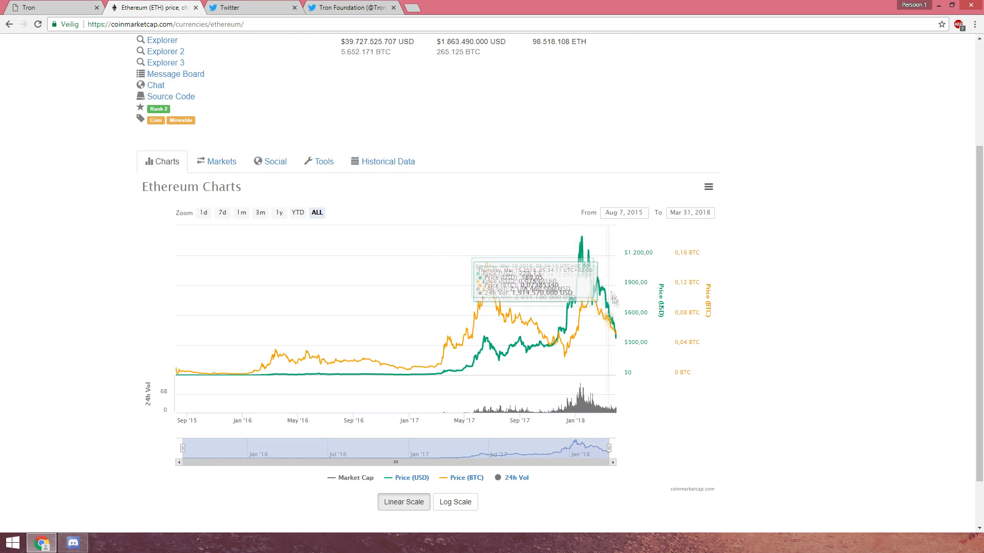
mouse_move(602, 319)
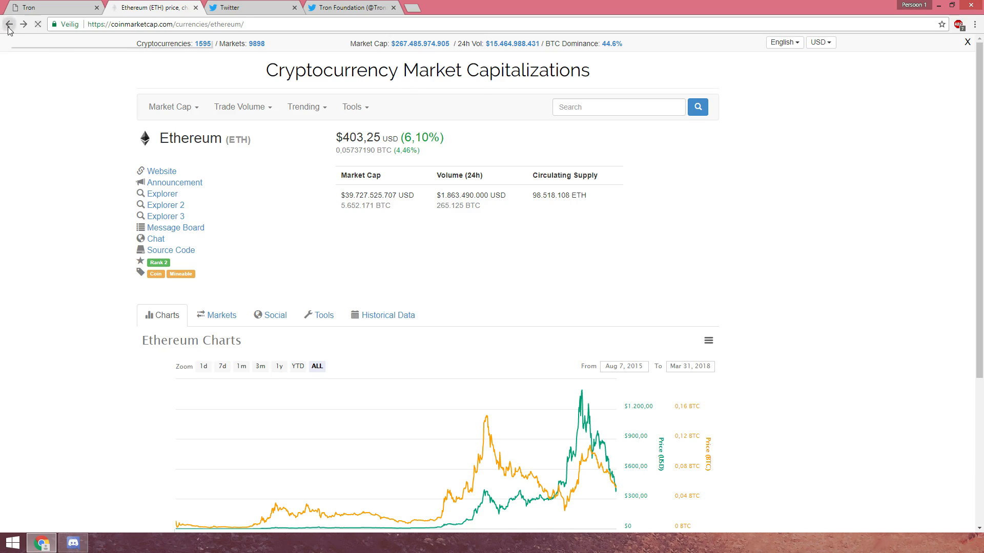
click(13, 24)
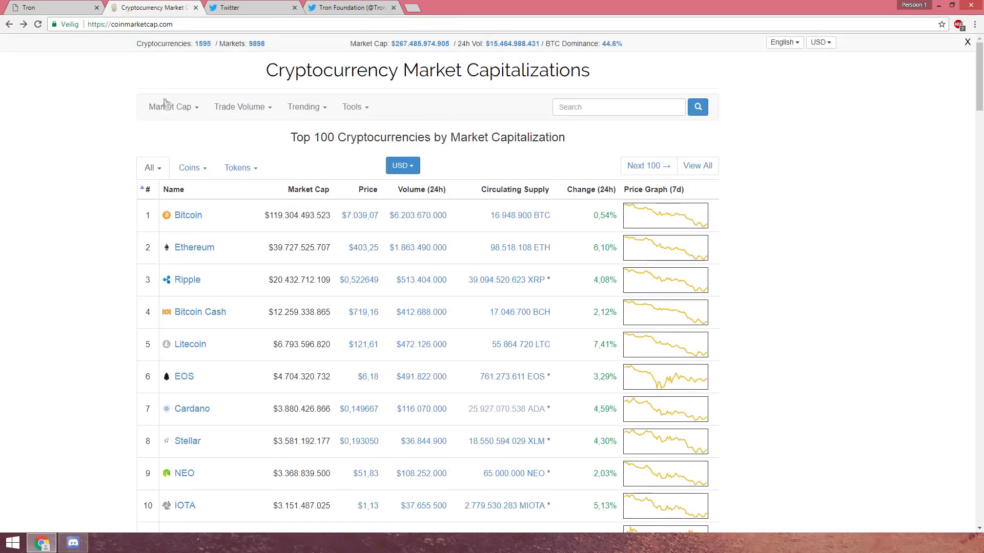
mouse_move(649, 248)
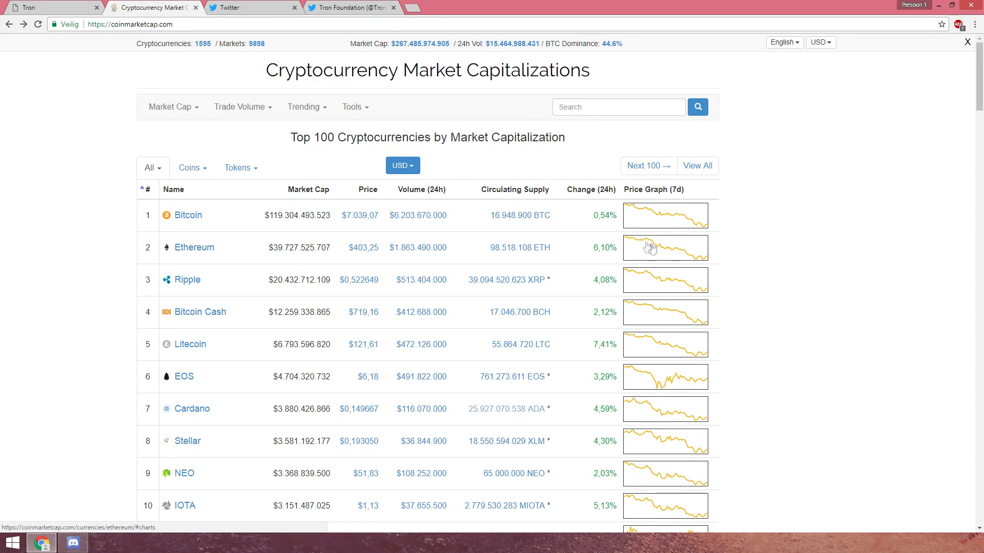
mouse_move(381, 252)
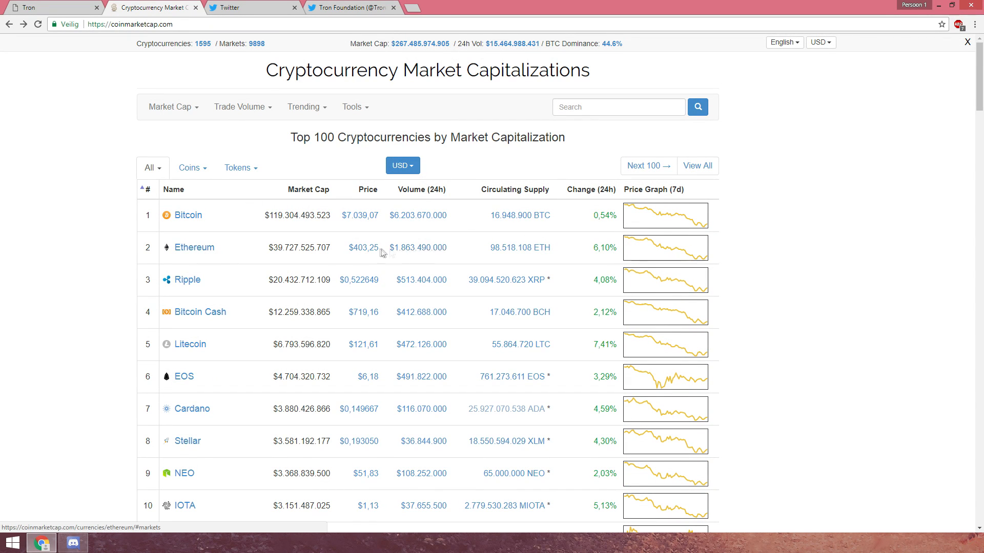
double_click(193, 247)
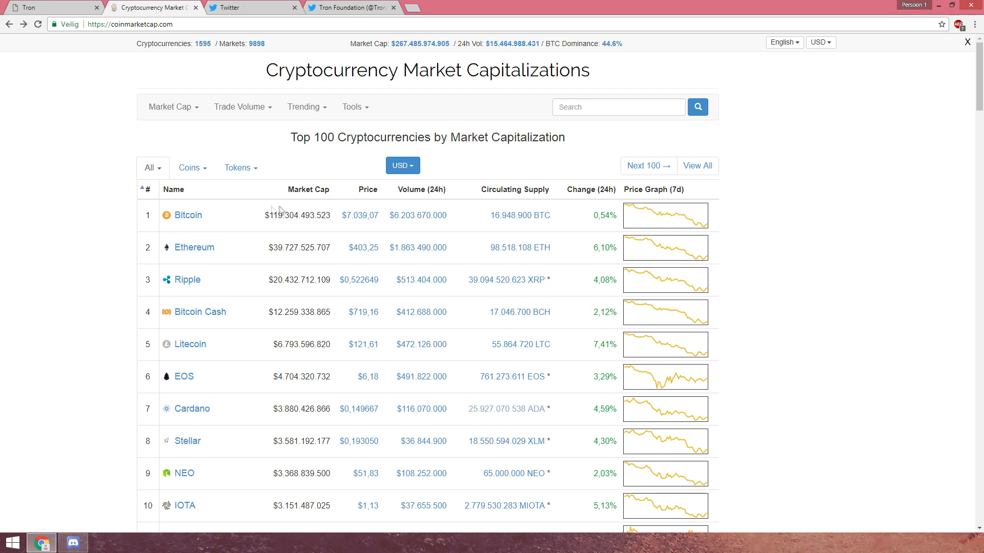
mouse_move(190, 254)
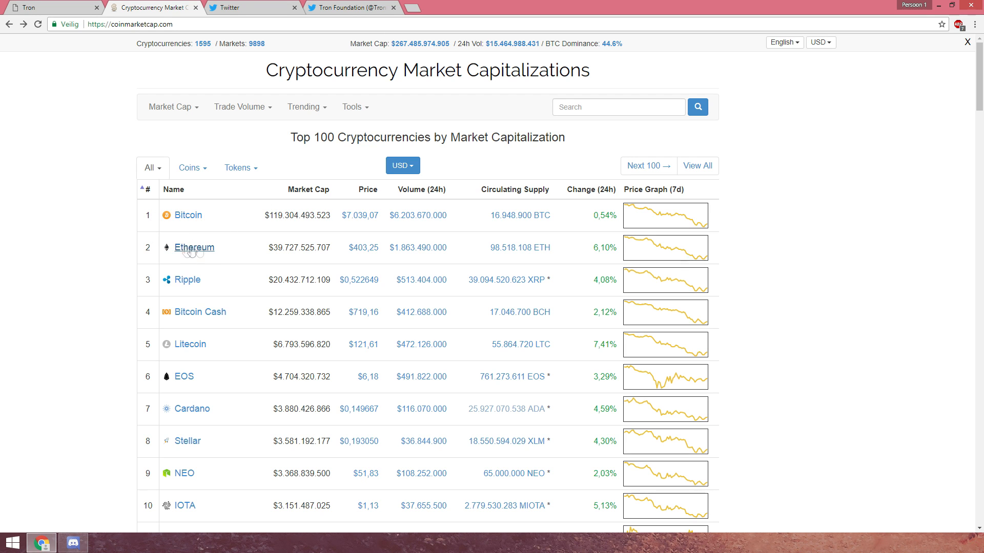
scroll(down, 3)
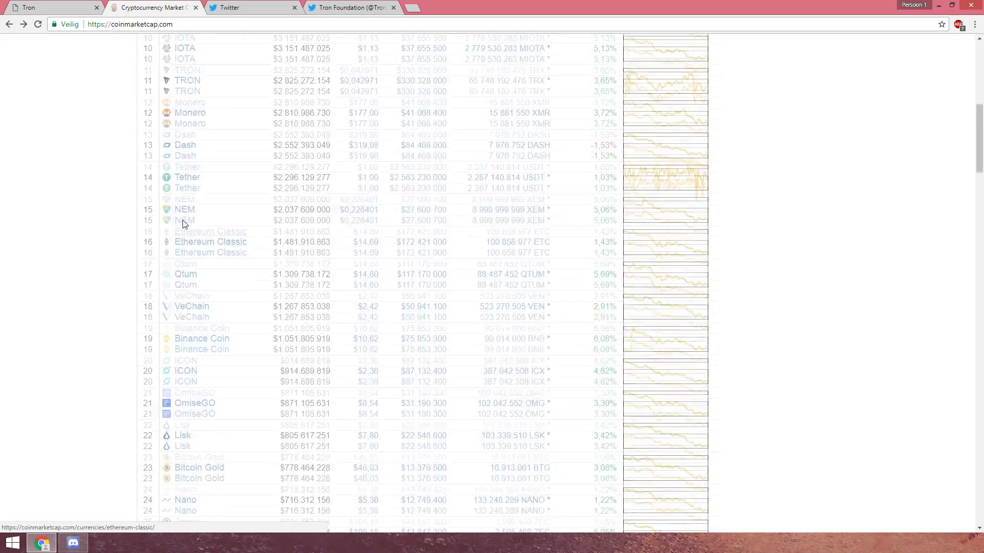
scroll(up, 3)
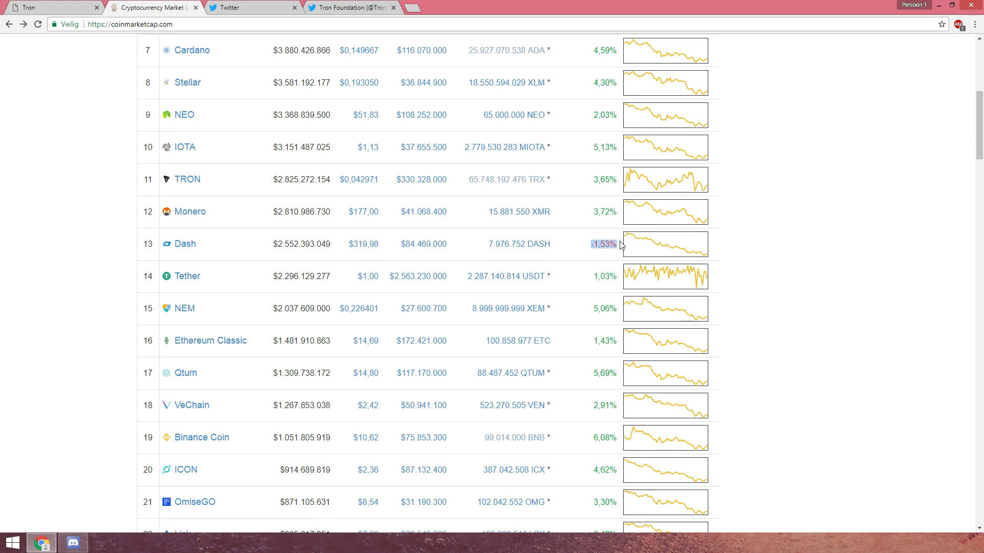
mouse_move(354, 238)
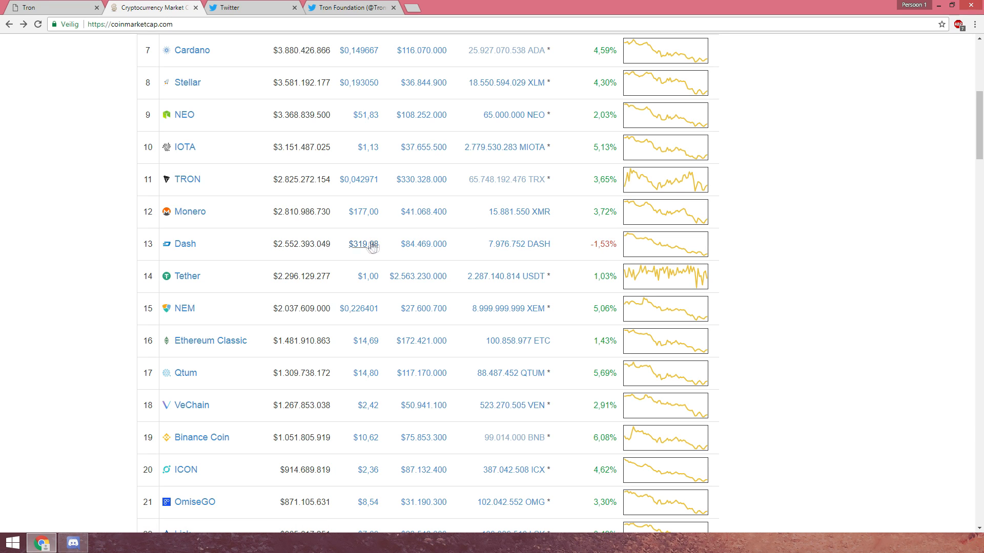
mouse_move(182, 250)
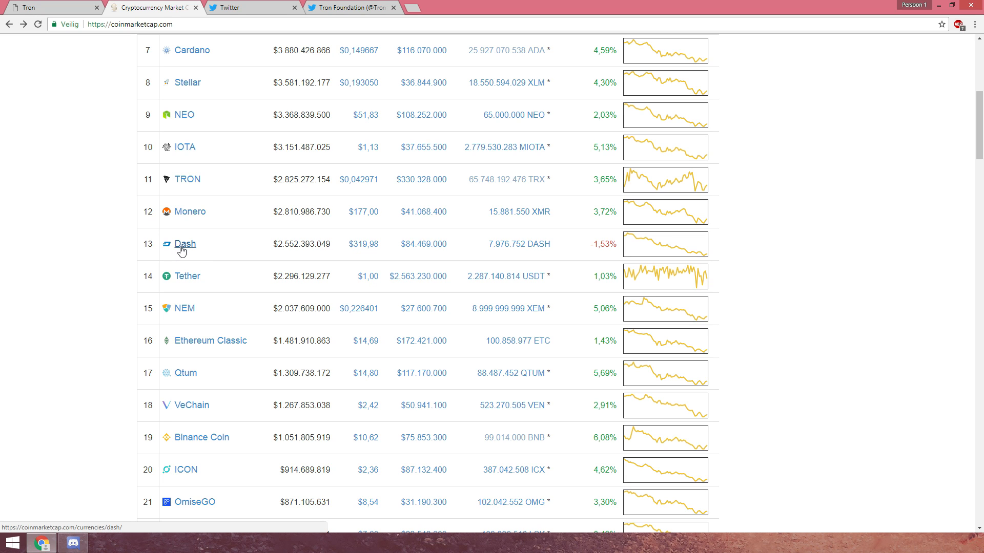
mouse_move(189, 248)
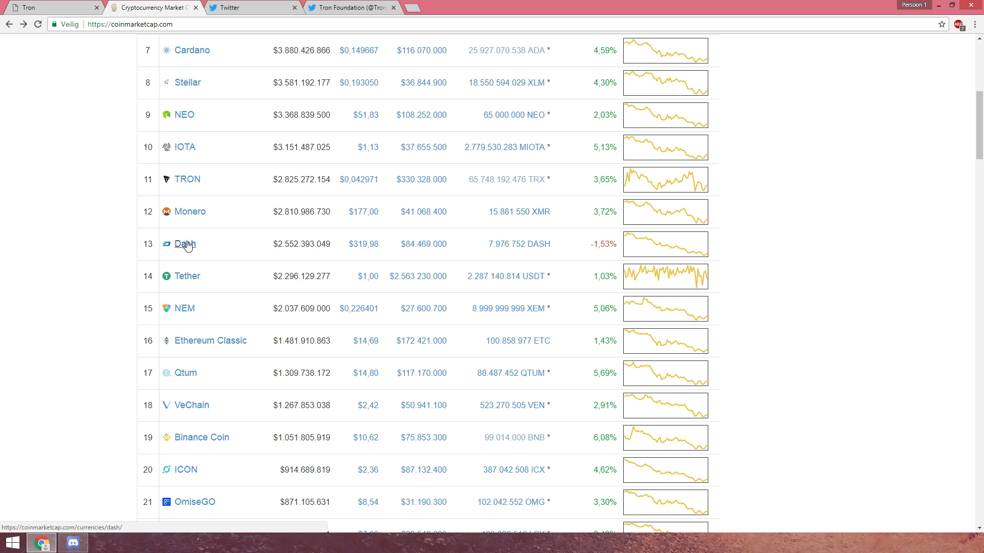
double_click(360, 244)
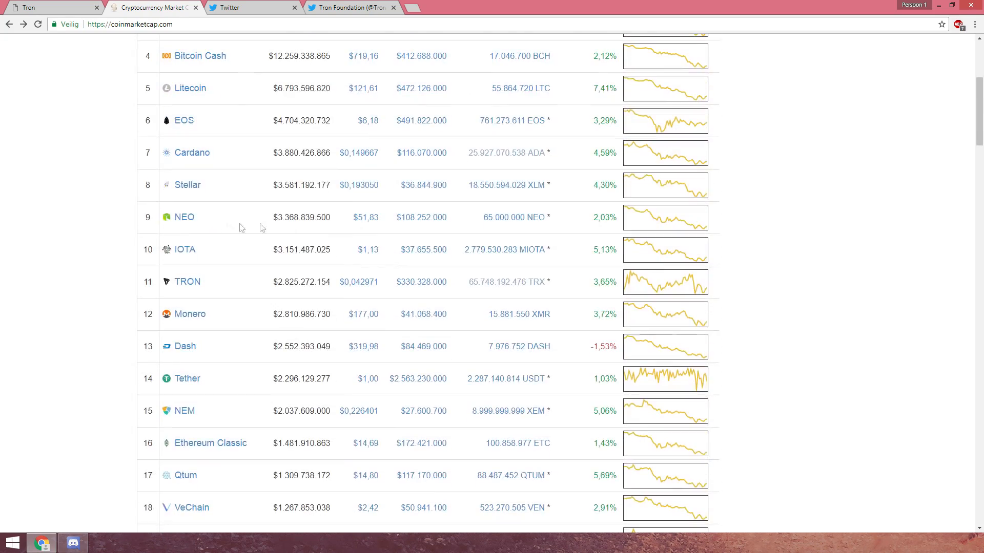
scroll(up, 3)
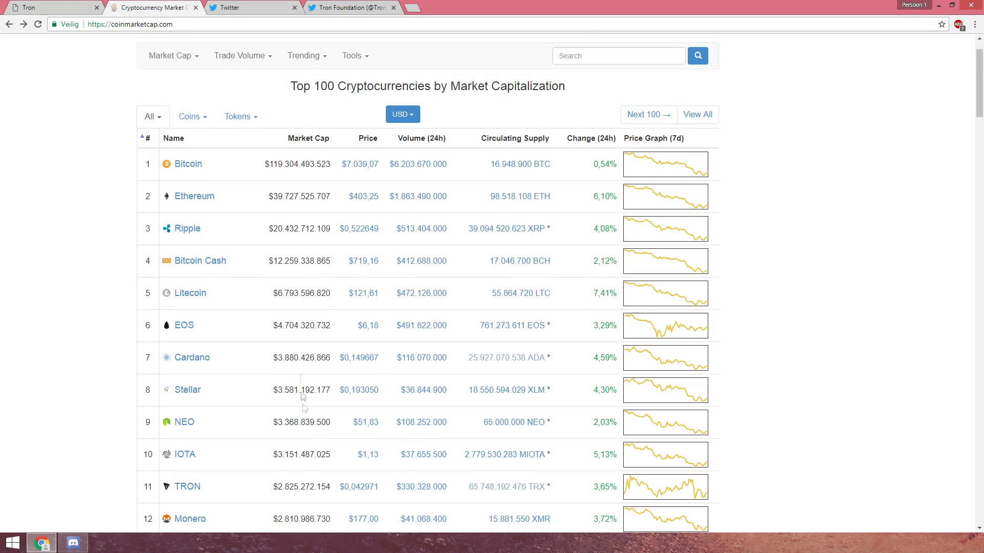
scroll(down, 3)
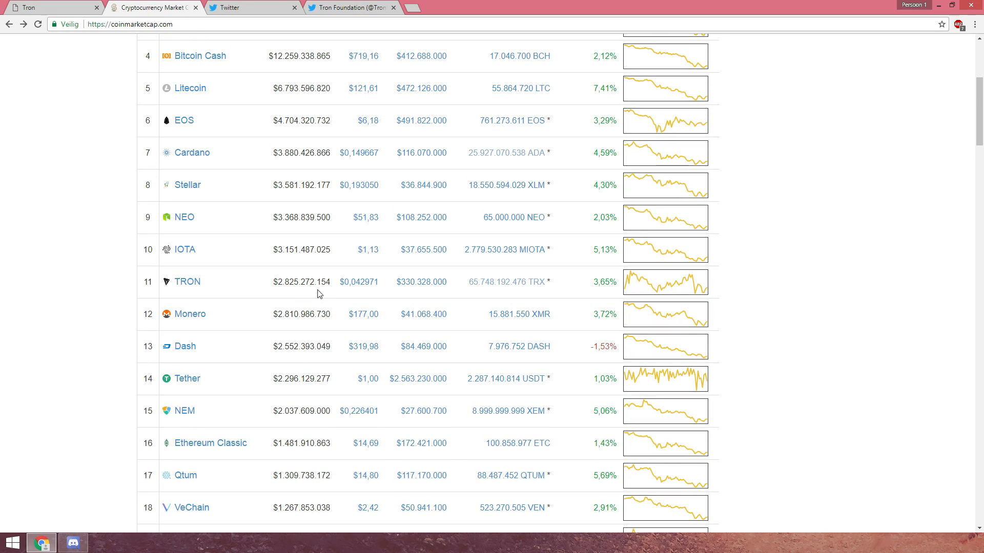
scroll(up, 3)
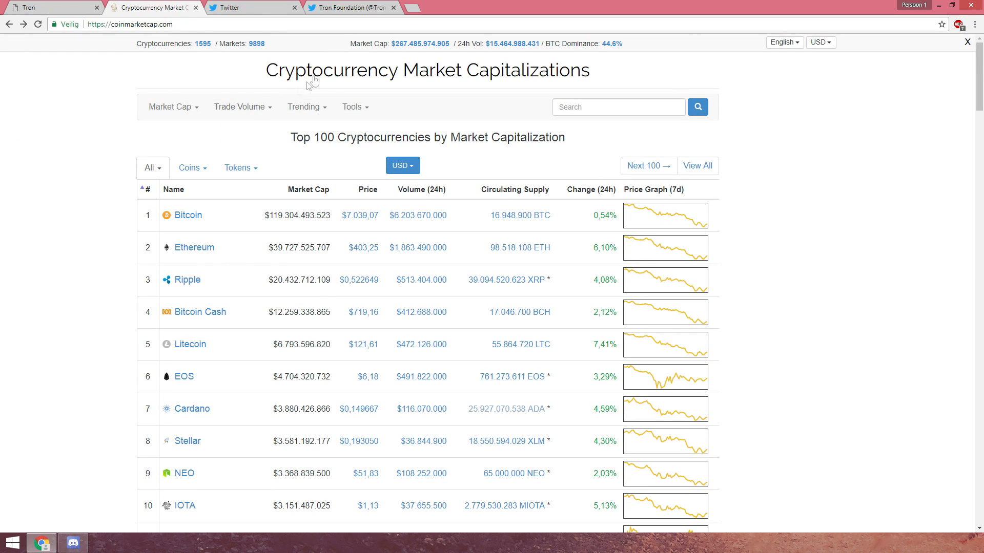
click(407, 8)
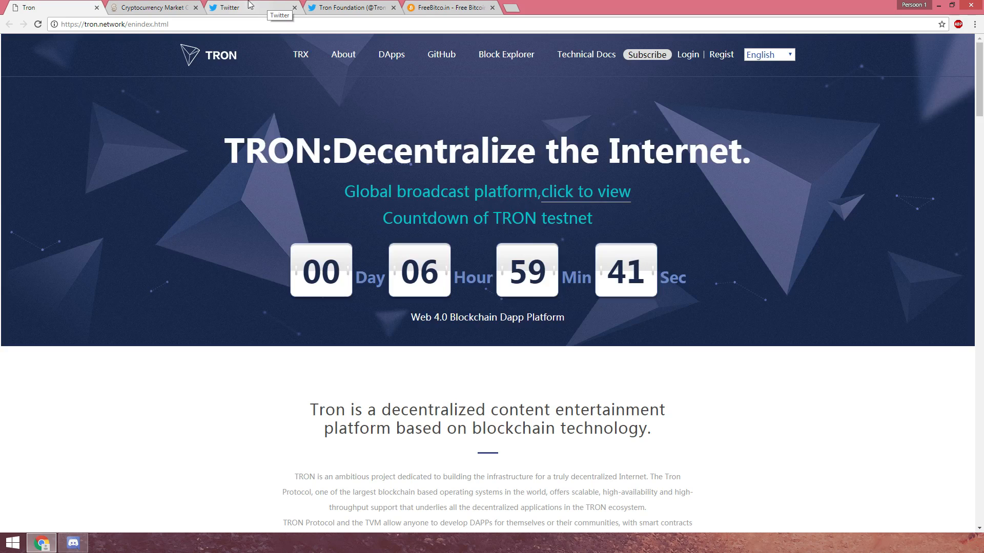
mouse_move(176, 5)
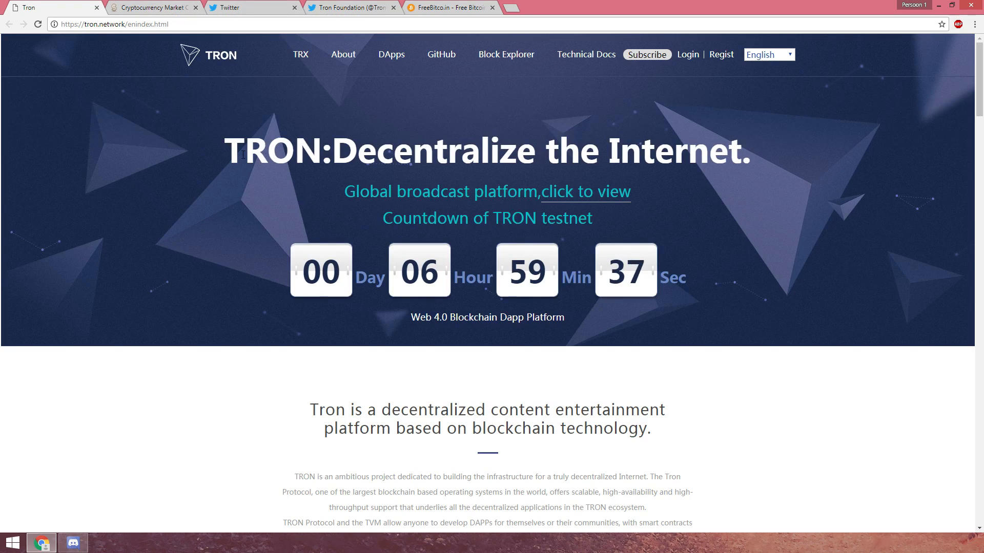
Step: Skim the TRON homepage testnet countdown, then bring the FreeBitco.in free BTC page in front
scroll(down, 3)
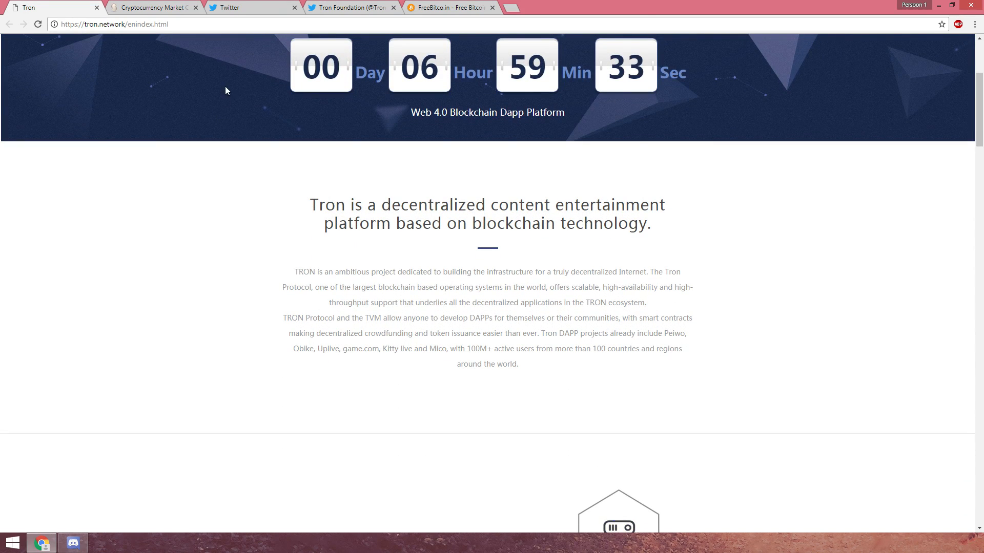
click(453, 10)
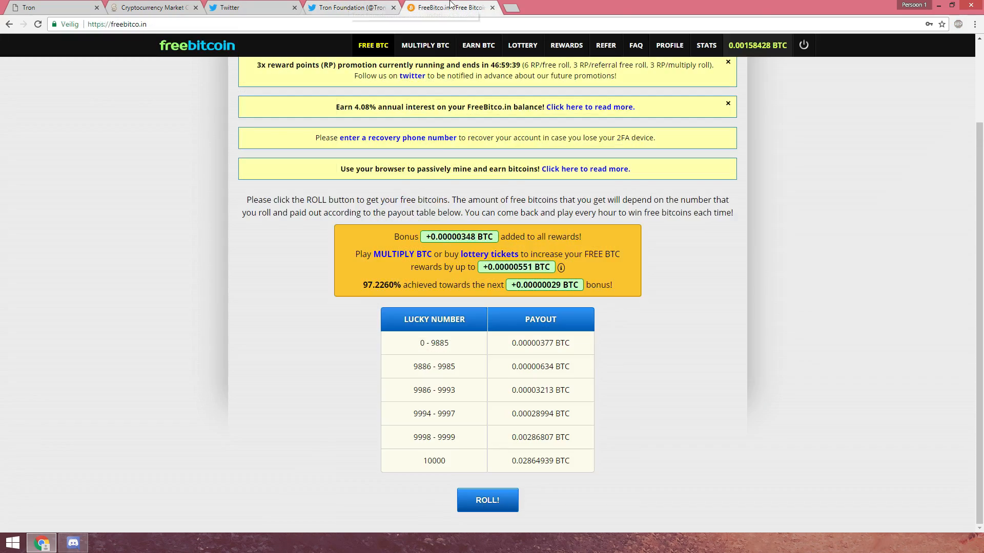
Step: Roll the hourly free BTC, landing 03307 for 0.00000377 BTC, 2 lottery tickets and 6 points
click(488, 500)
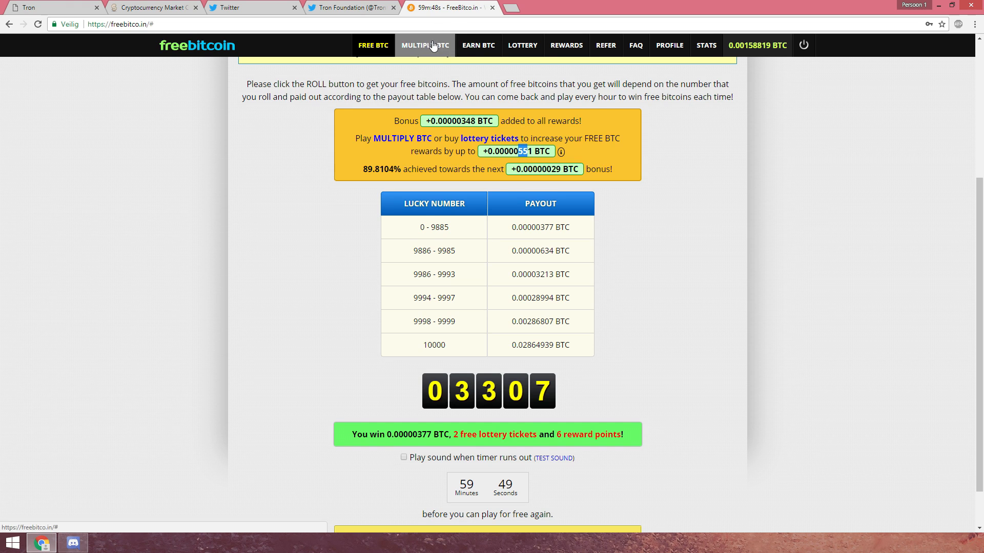
Step: Start a Multiply BTC auto-bet of 10000 HI rolls raising the bet 105% on wins
click(425, 46)
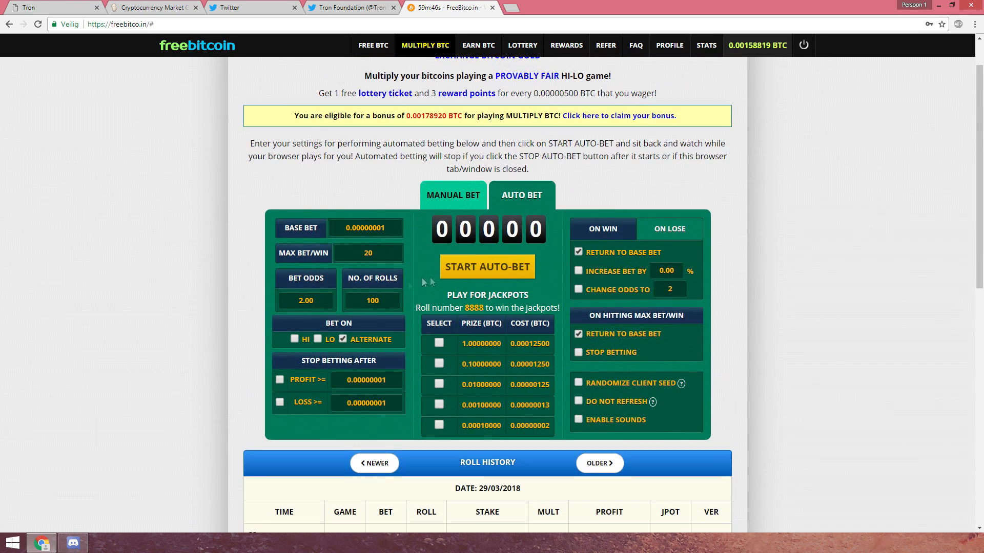
text(10000)
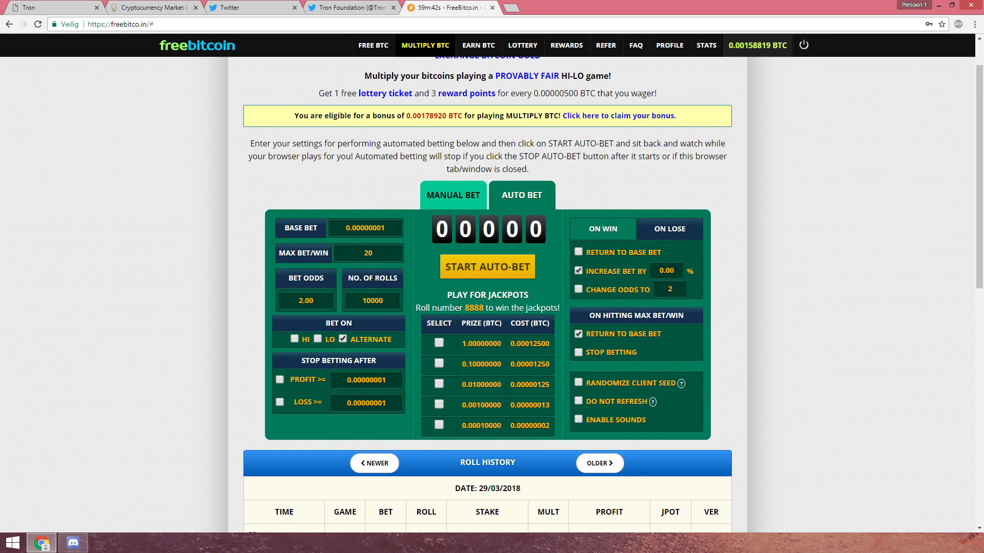
text(10.00)
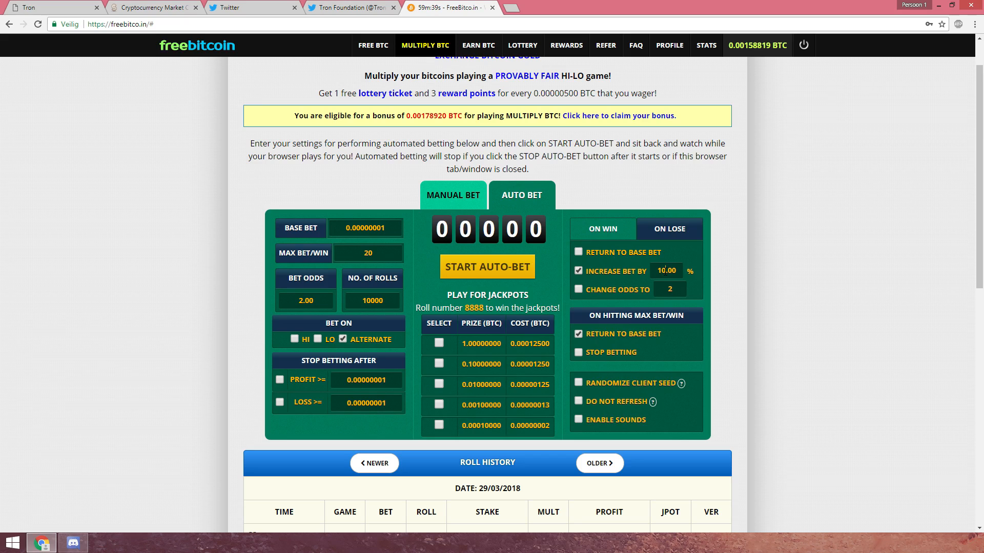
text(105.00)
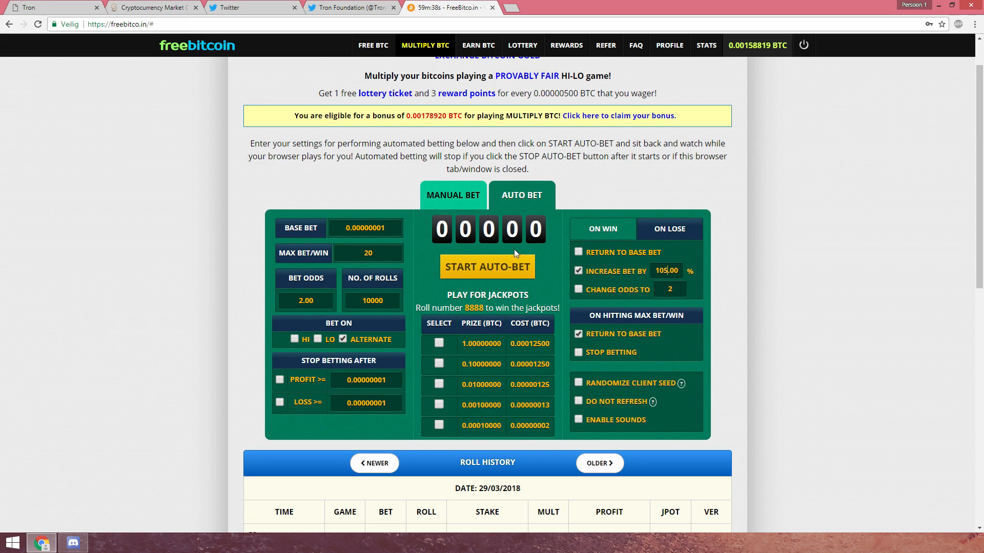
mouse_move(497, 268)
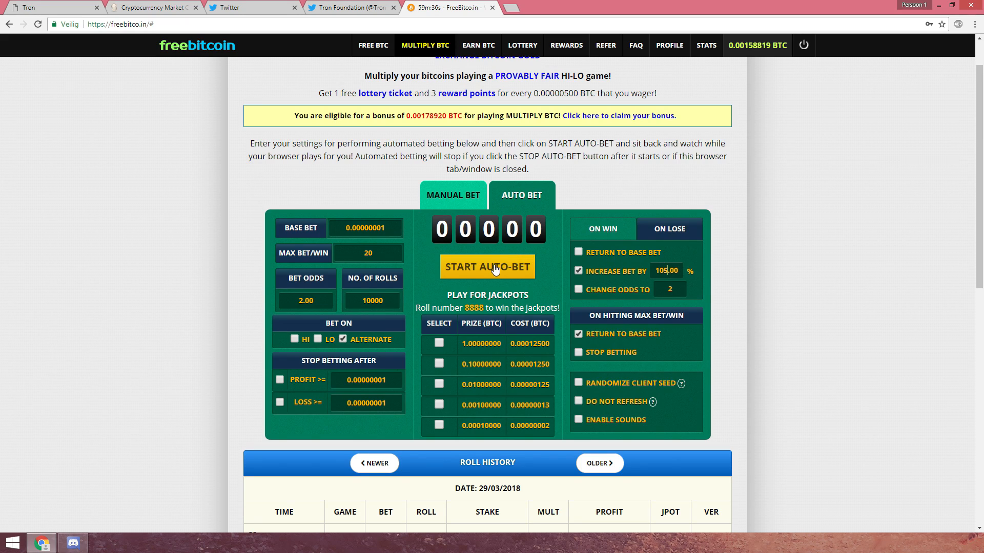
click(294, 339)
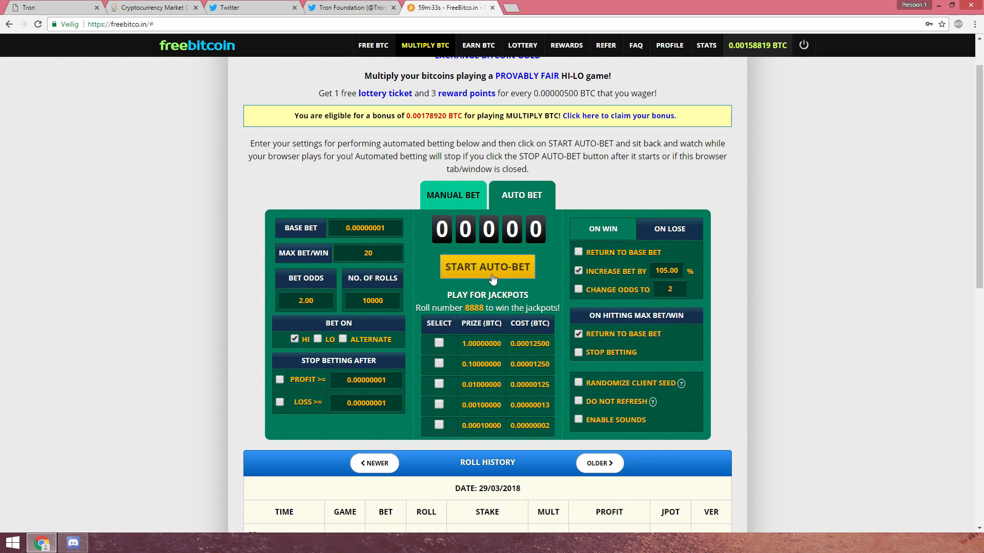
click(487, 267)
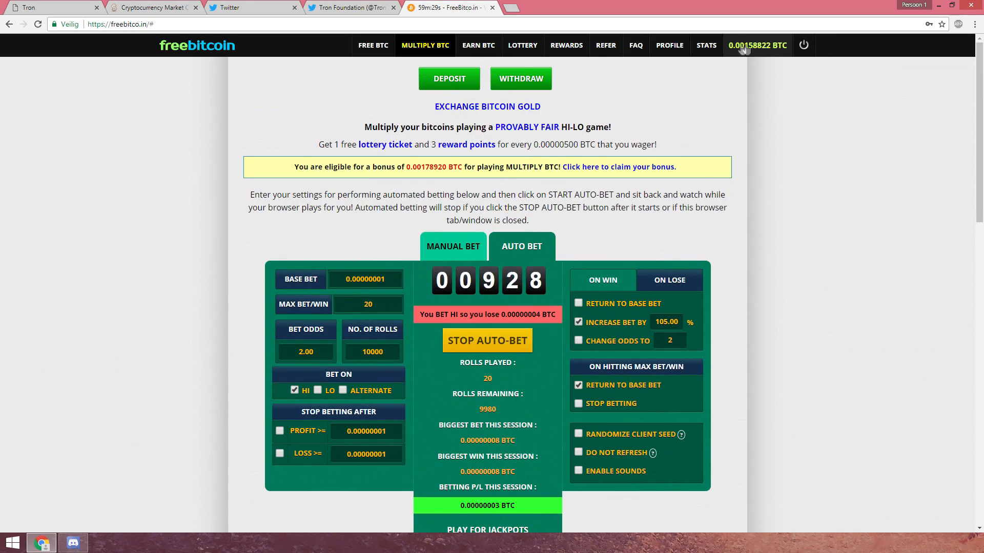
scroll(down, 3)
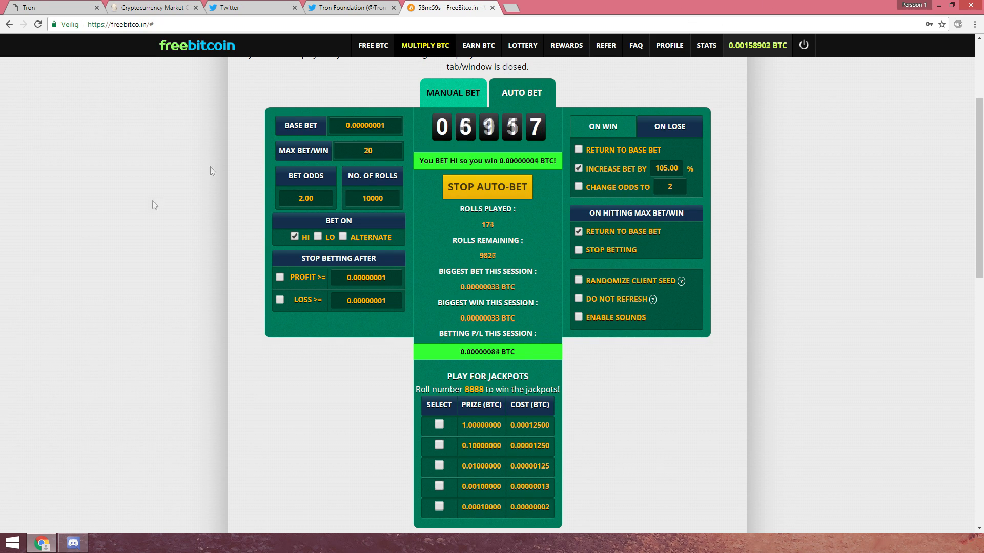
Step: Bring the Discord server chatroom to the front while the auto-bet runs
click(72, 543)
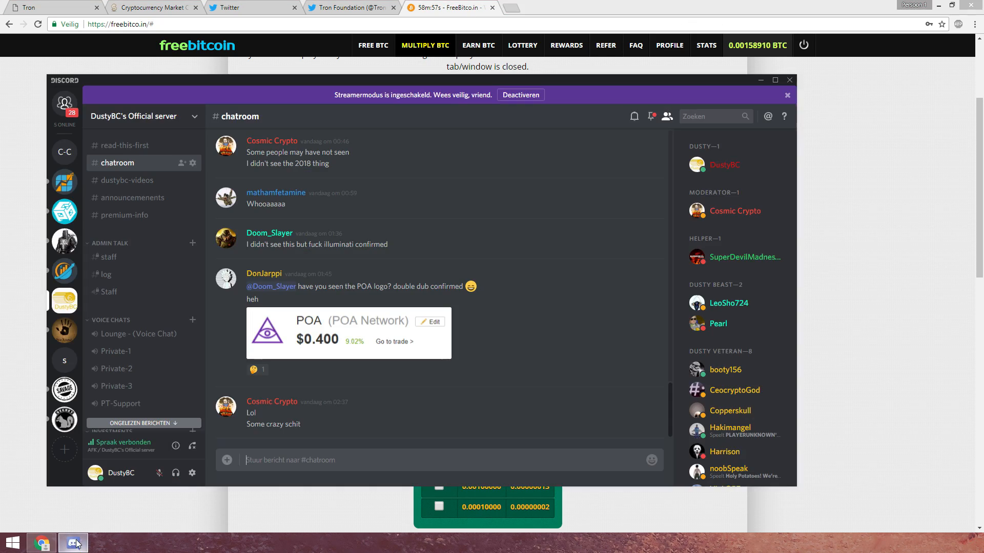